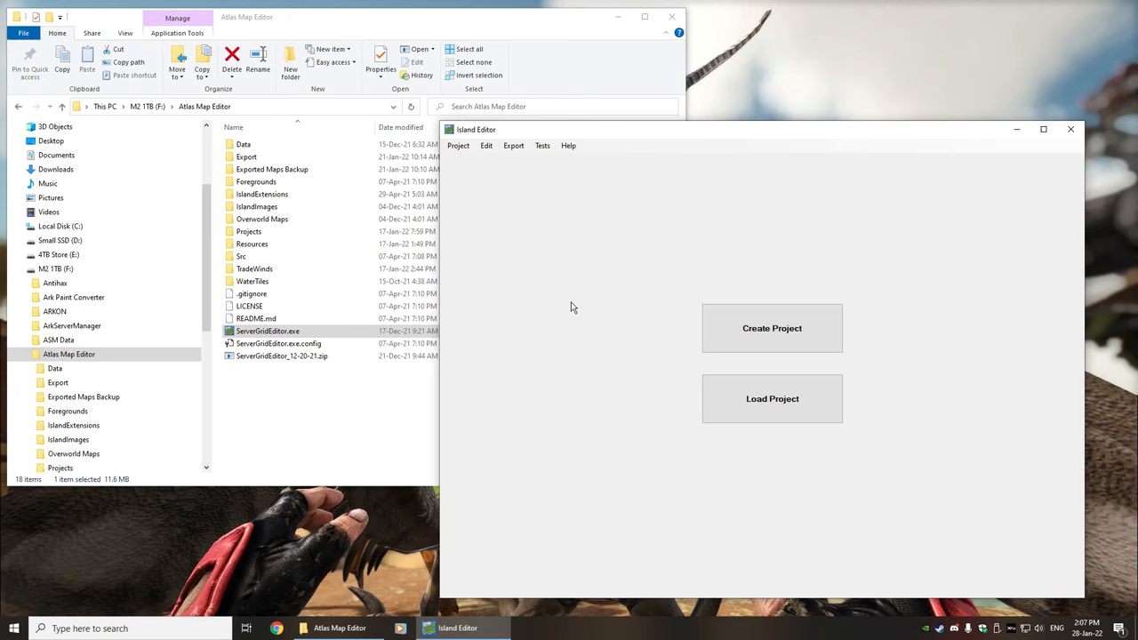
pyautogui.moveTo(292, 390)
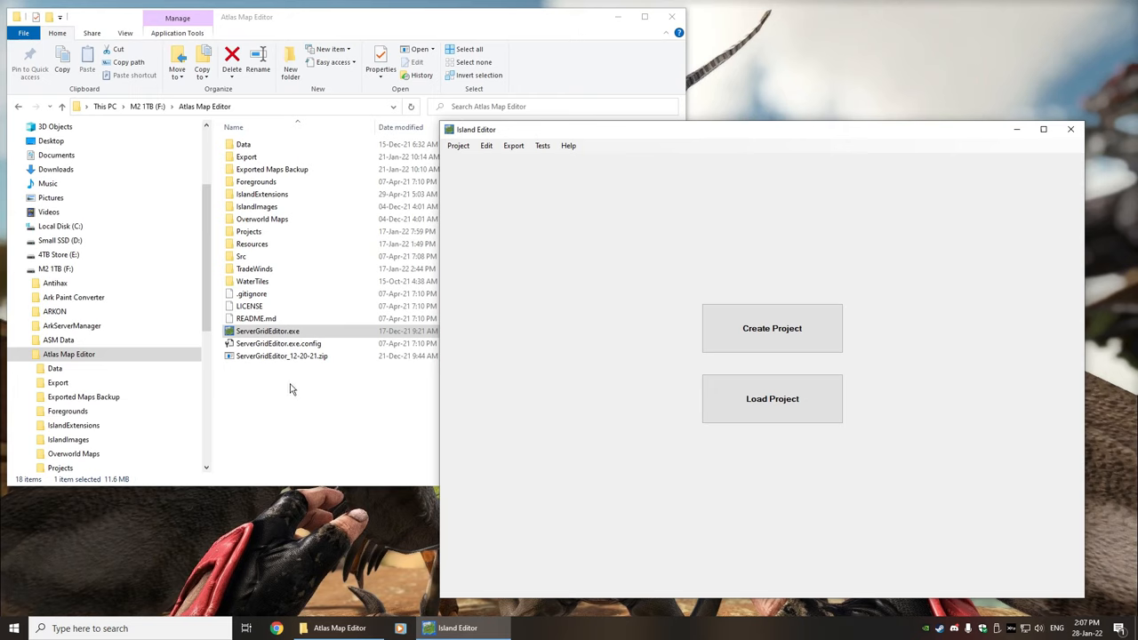
pyautogui.moveTo(476, 374)
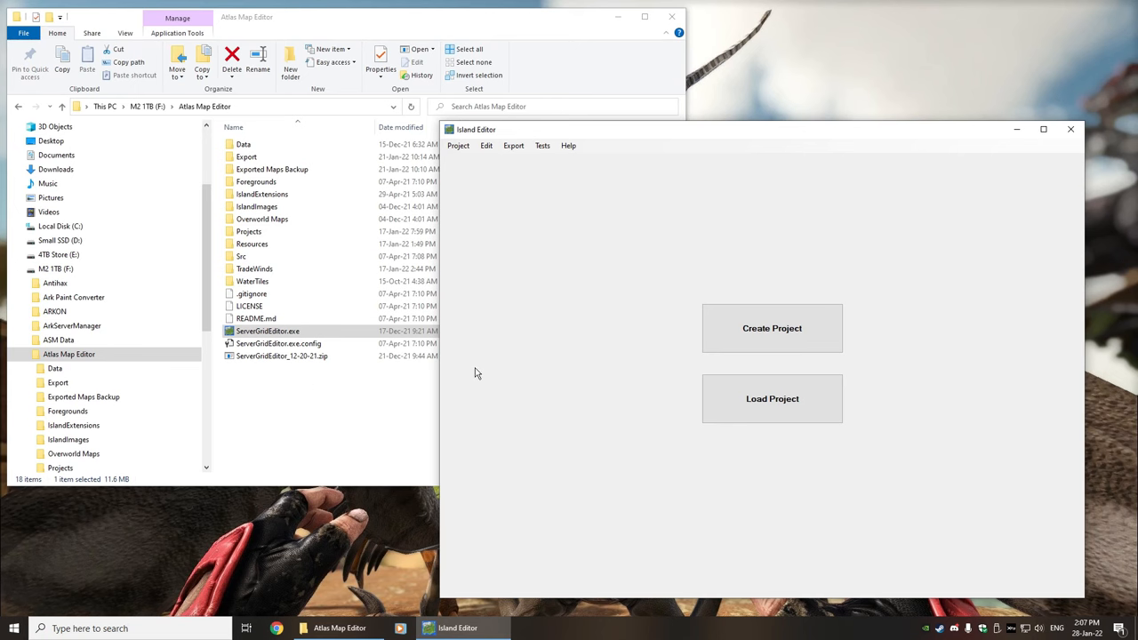
pyautogui.moveTo(772, 328)
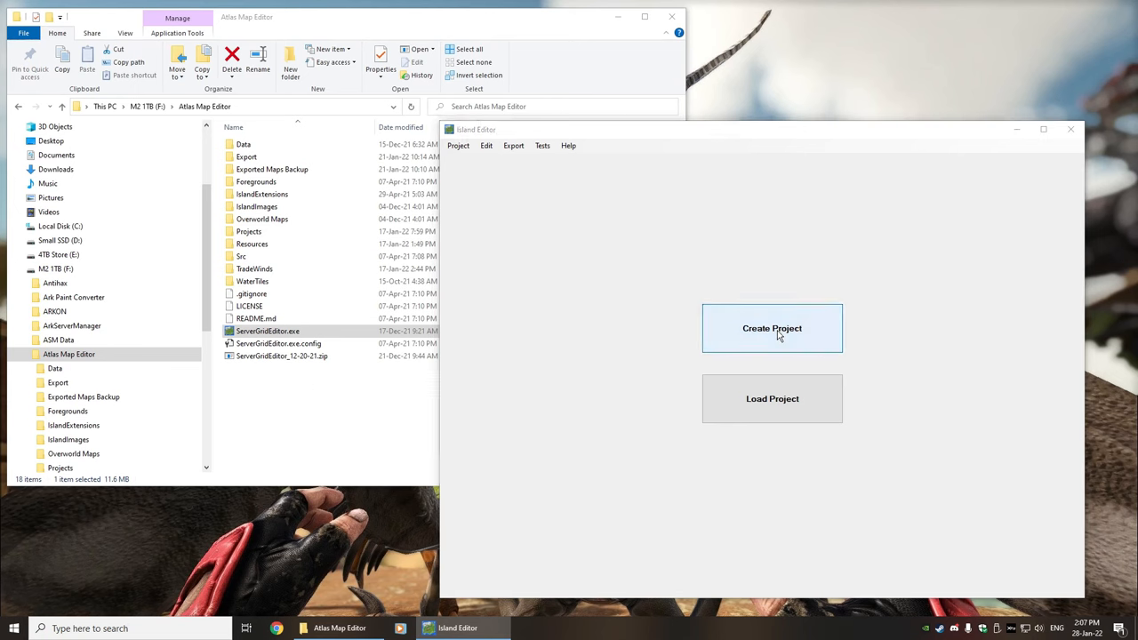
# Start a new project with 1 cell across and down and cell size 14000.
pyautogui.click(772, 327)
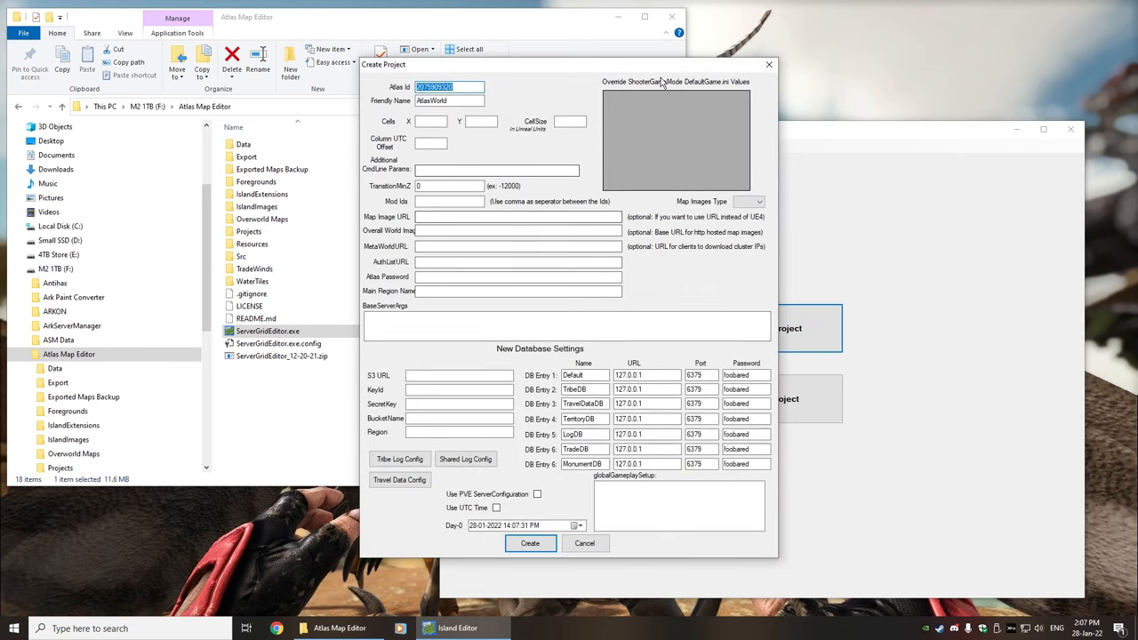
pyautogui.moveTo(777, 291)
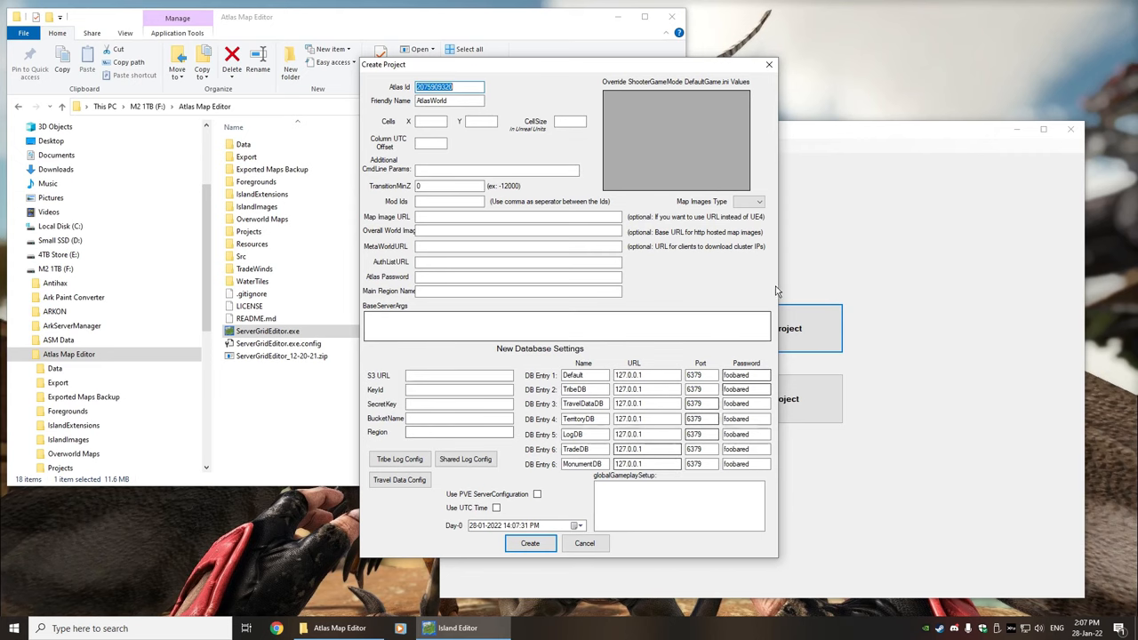
pyautogui.click(431, 121)
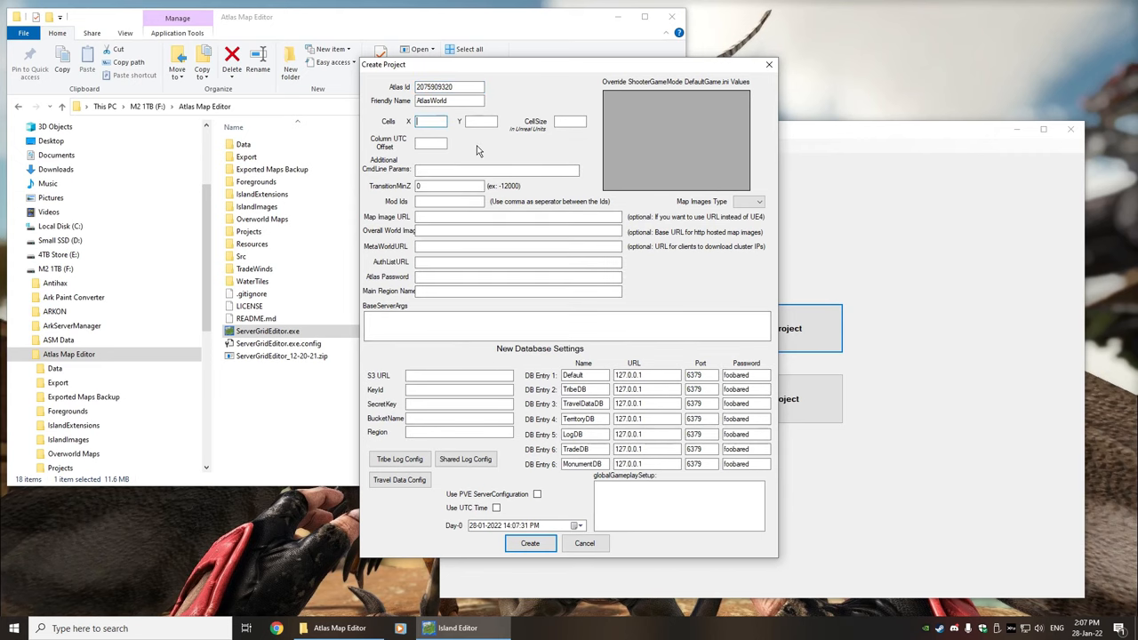
pyautogui.write('1')
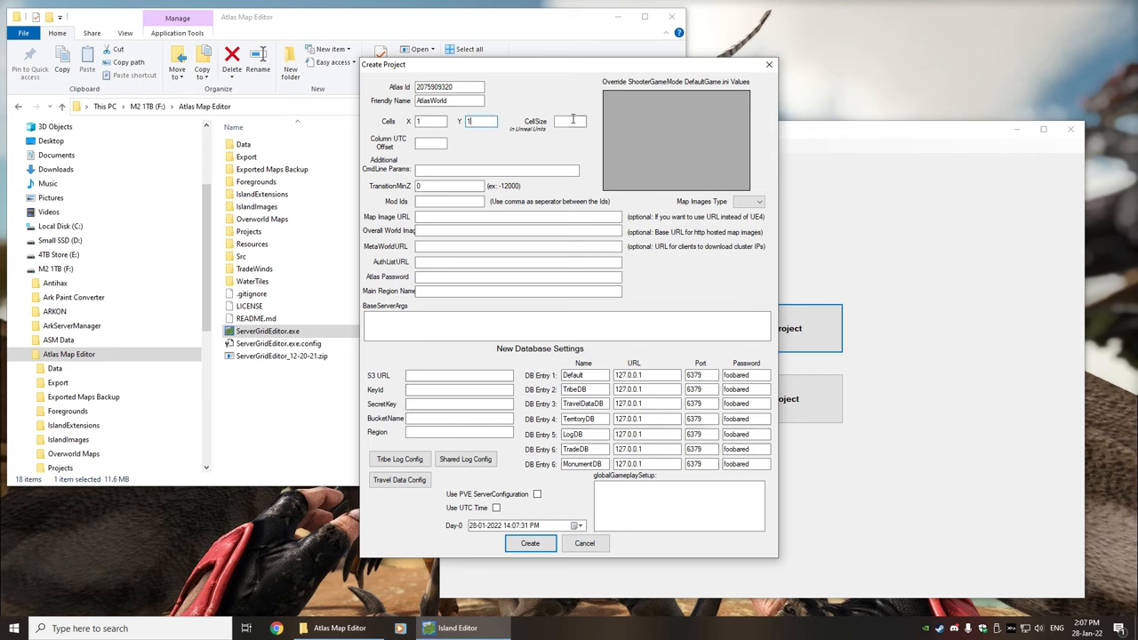
pyautogui.write('1400000')
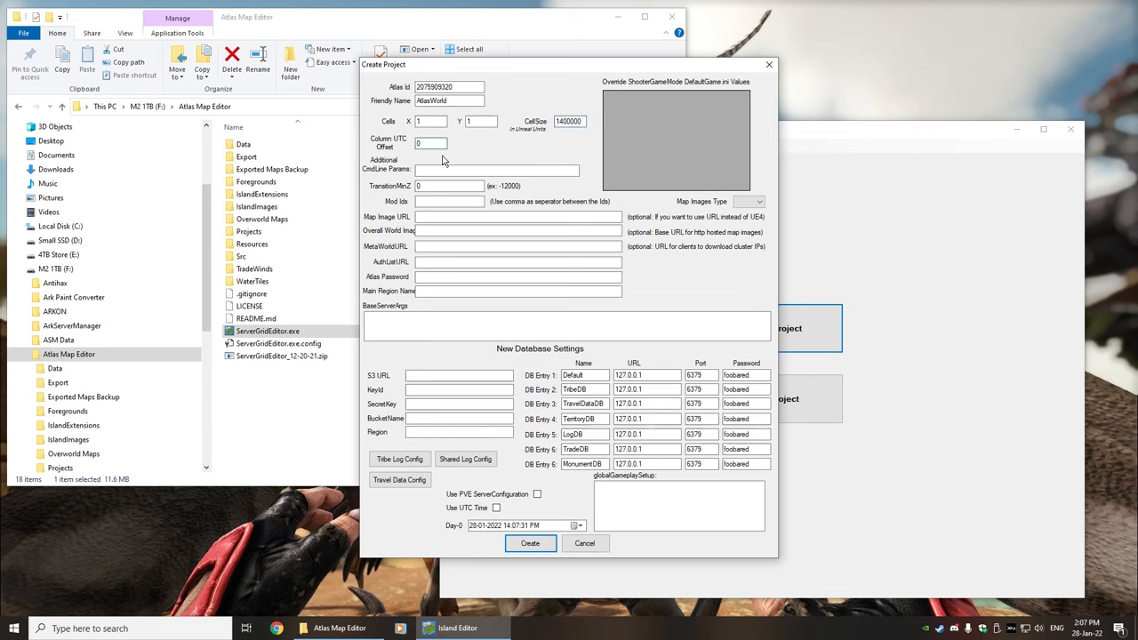
# Choose the map images type, enable Use UTC Time and create the project.
pyautogui.click(757, 201)
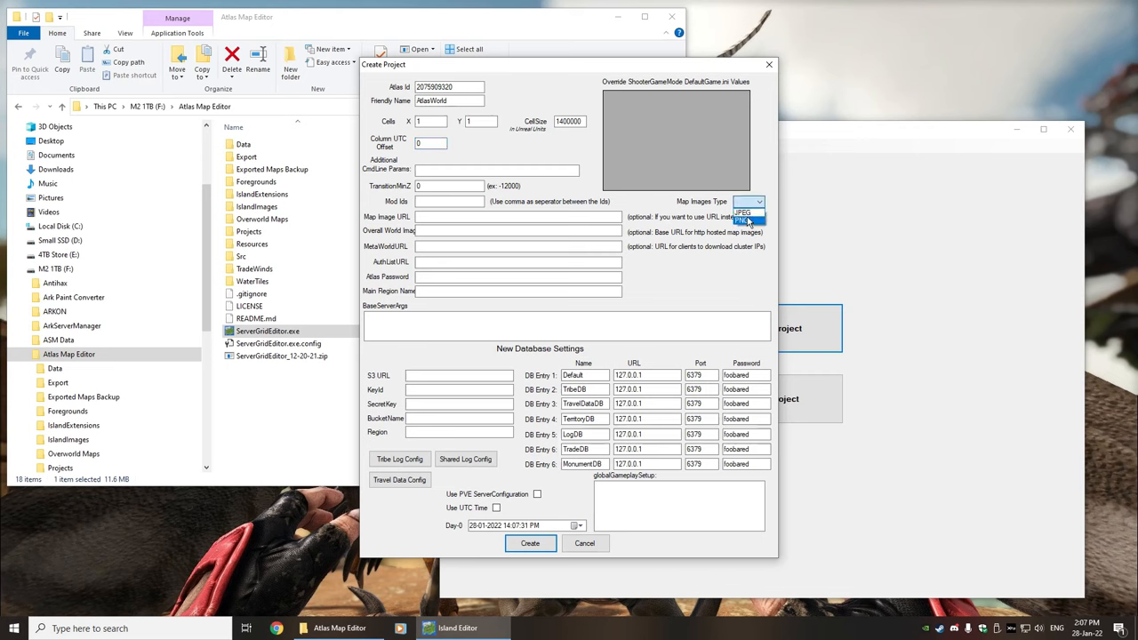
pyautogui.click(744, 211)
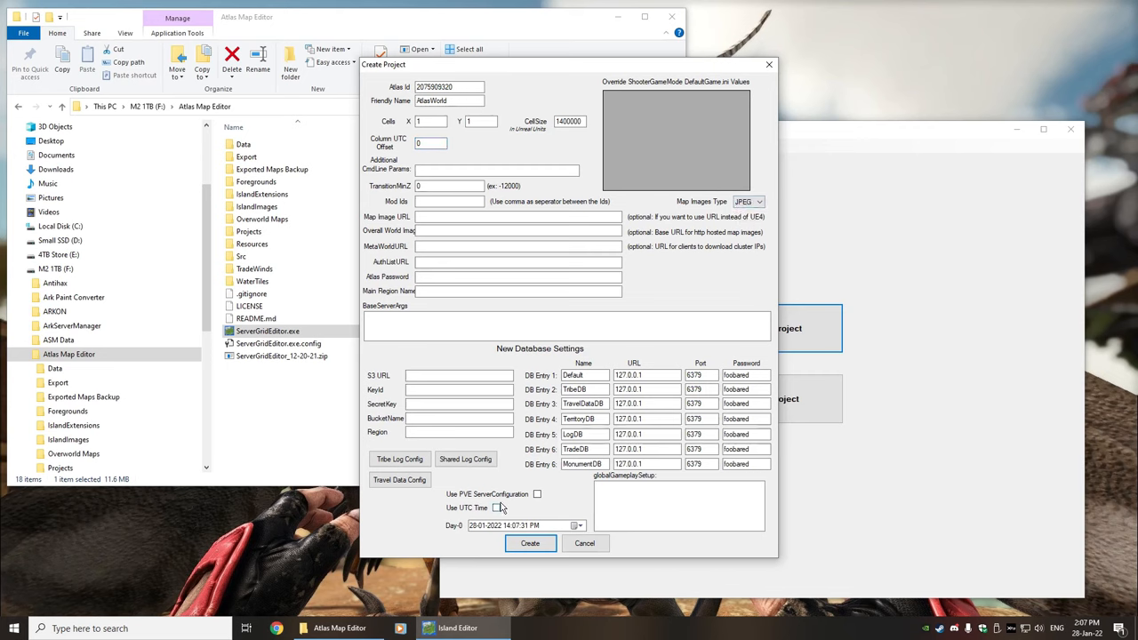
pyautogui.click(496, 509)
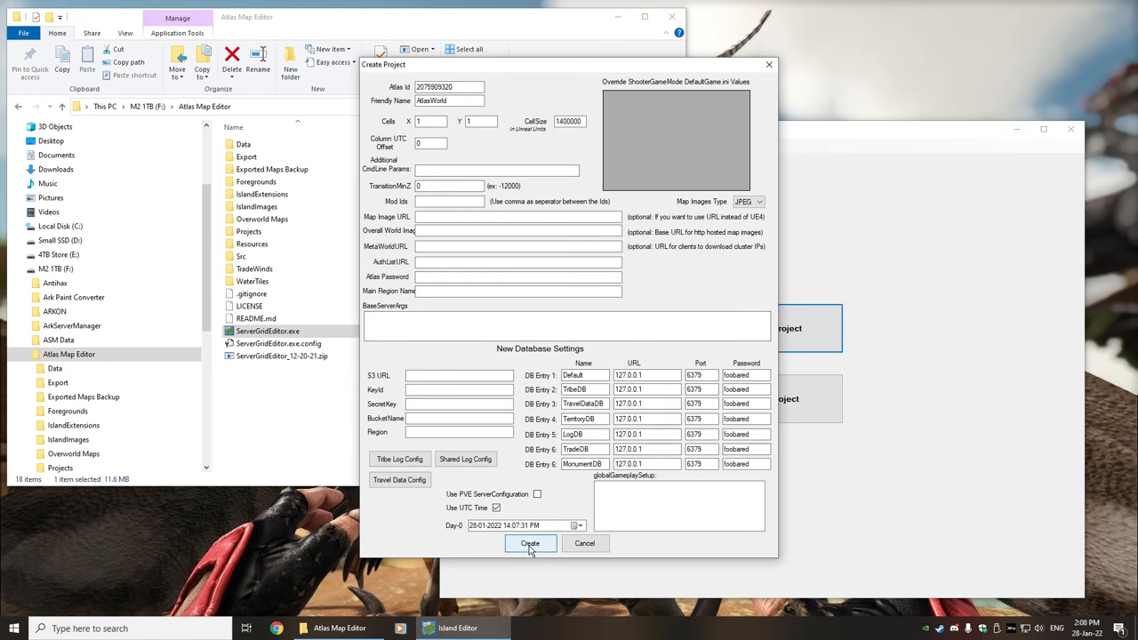
pyautogui.click(530, 544)
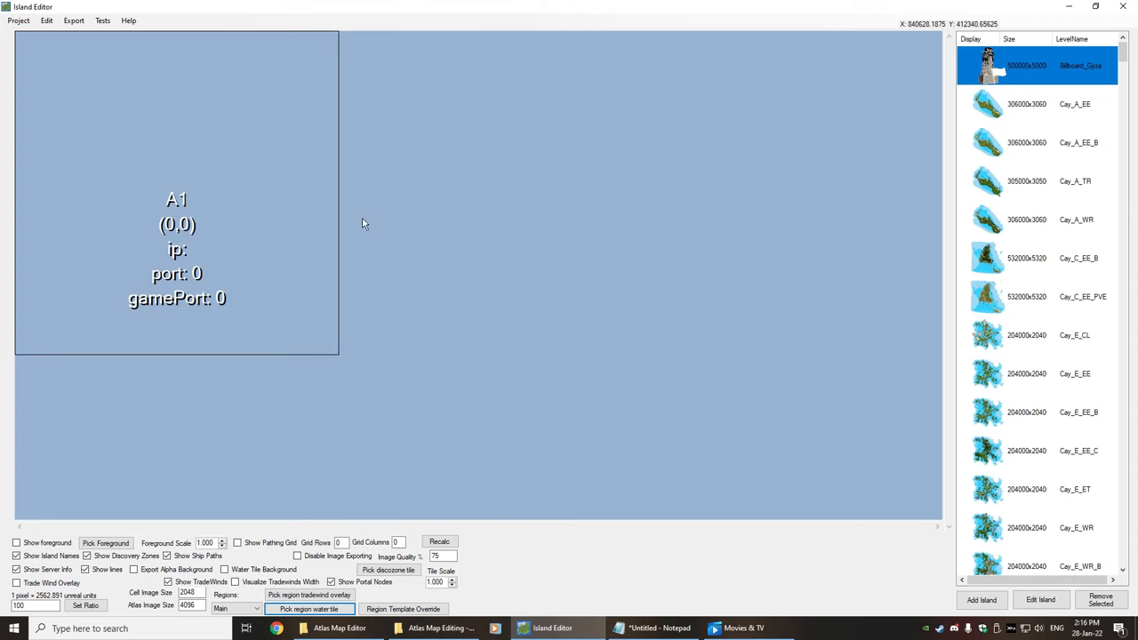
pyautogui.moveTo(121, 20)
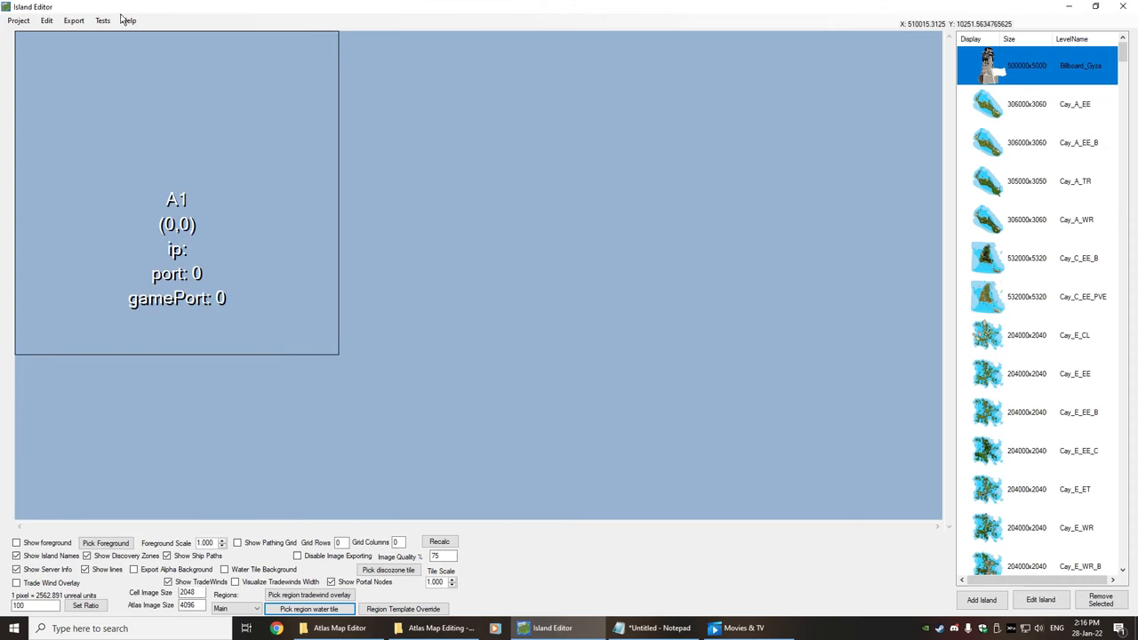
pyautogui.click(128, 20)
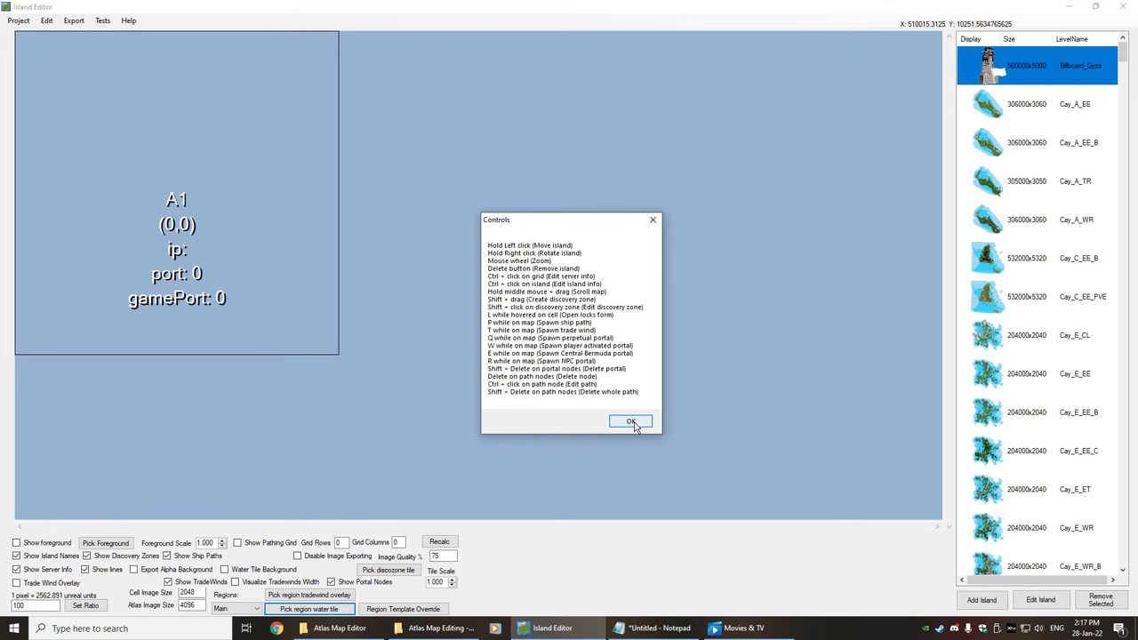
pyautogui.click(630, 419)
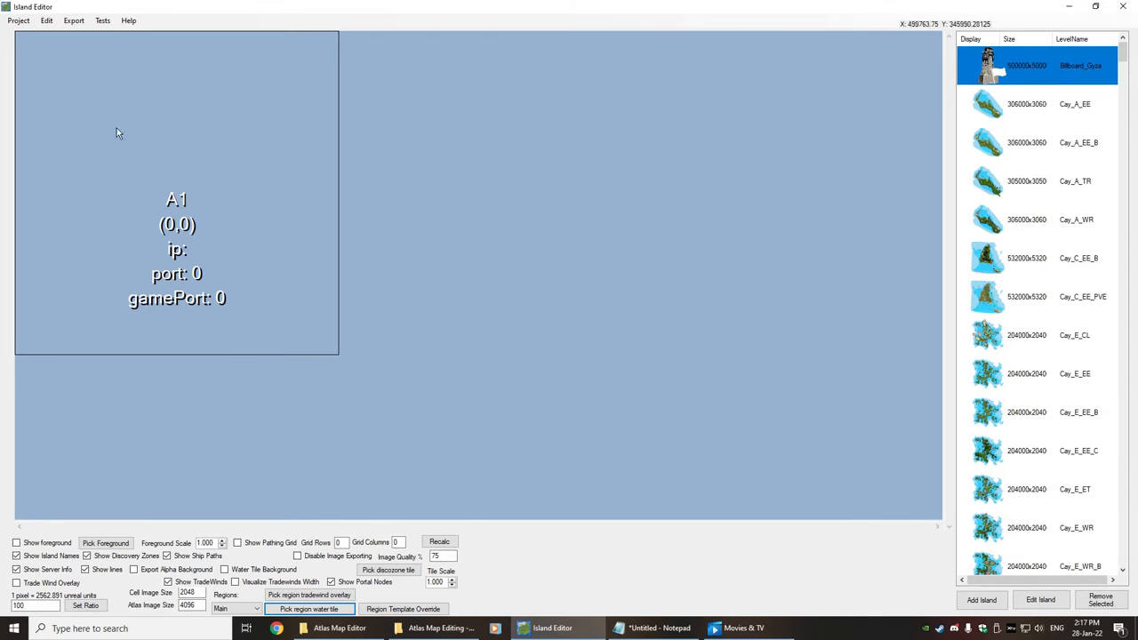
pyautogui.click(309, 609)
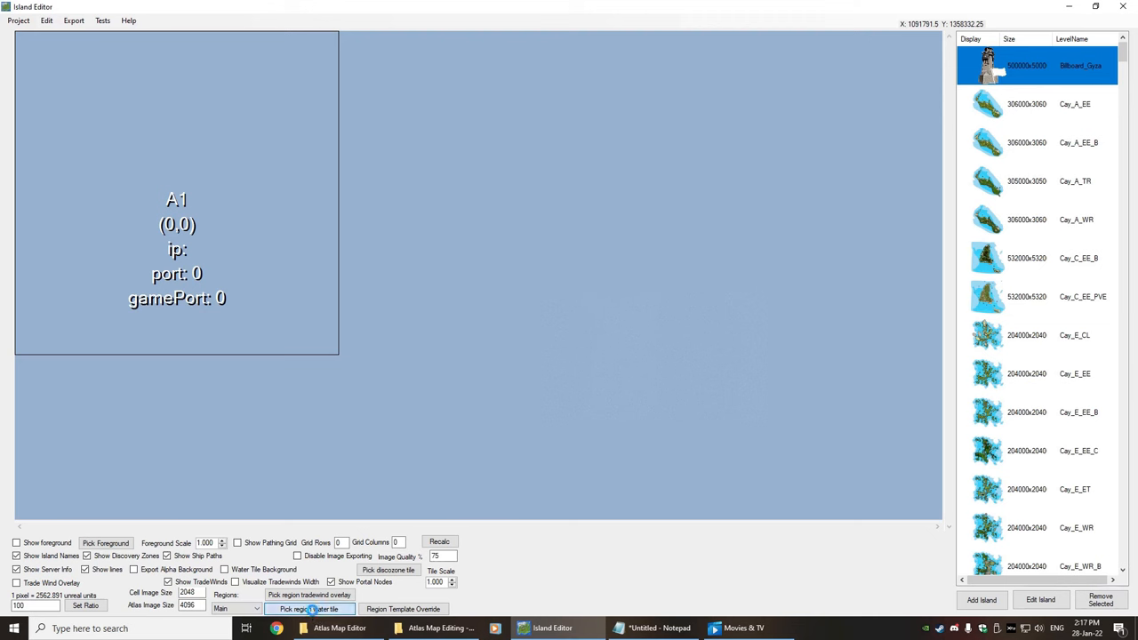
# Fill region A1 with a PNG water texture from the WaterTiles folder.
pyautogui.click(309, 608)
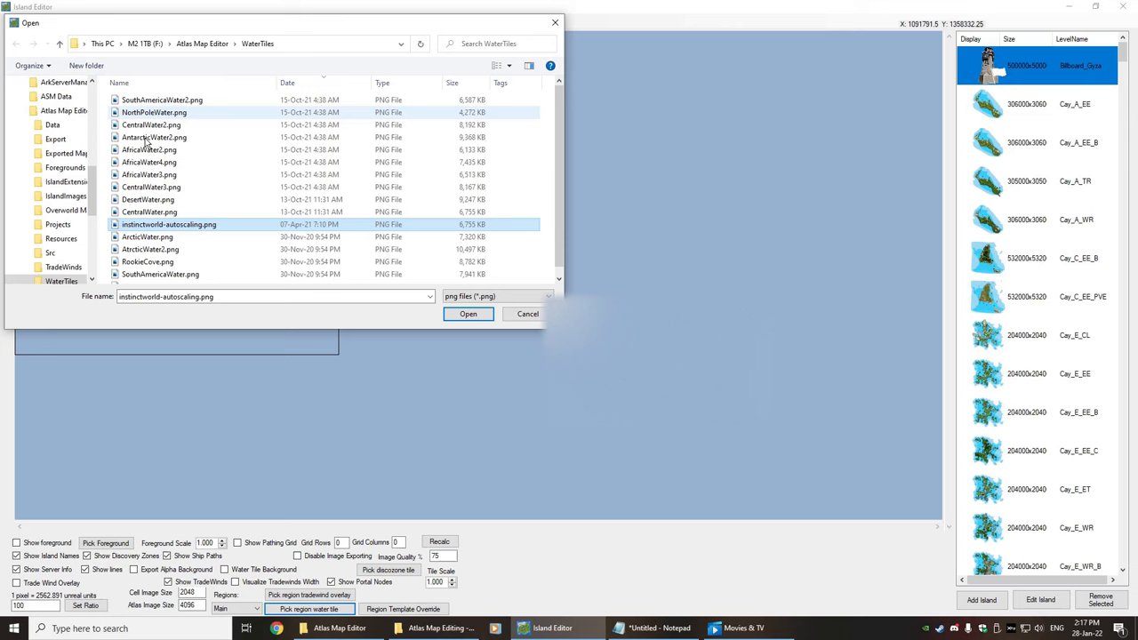
pyautogui.click(169, 224)
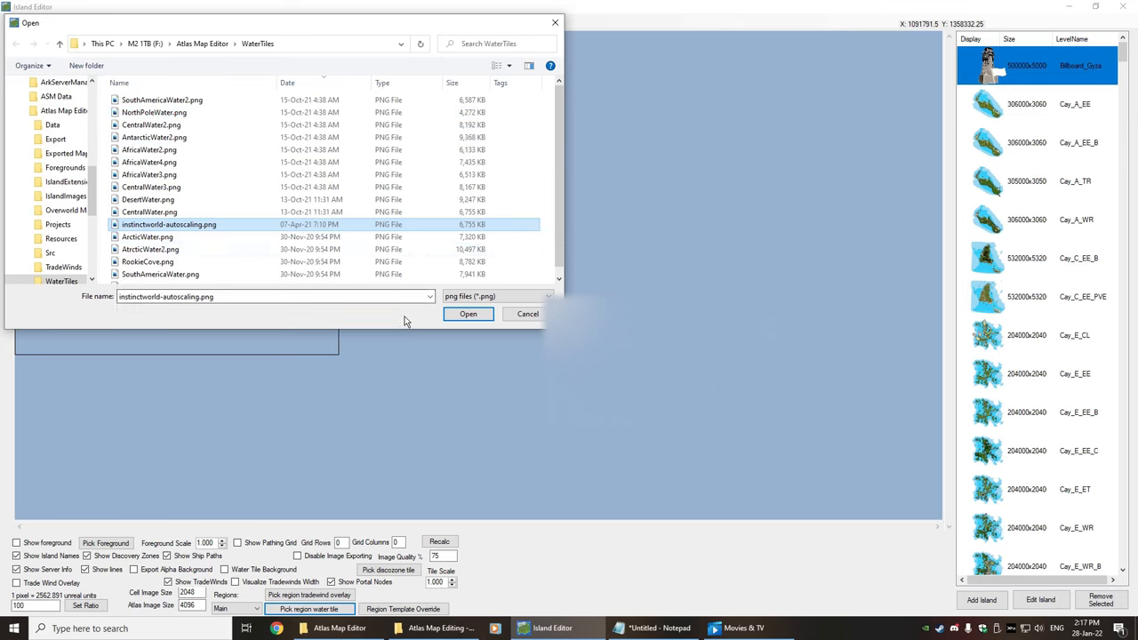
pyautogui.click(468, 313)
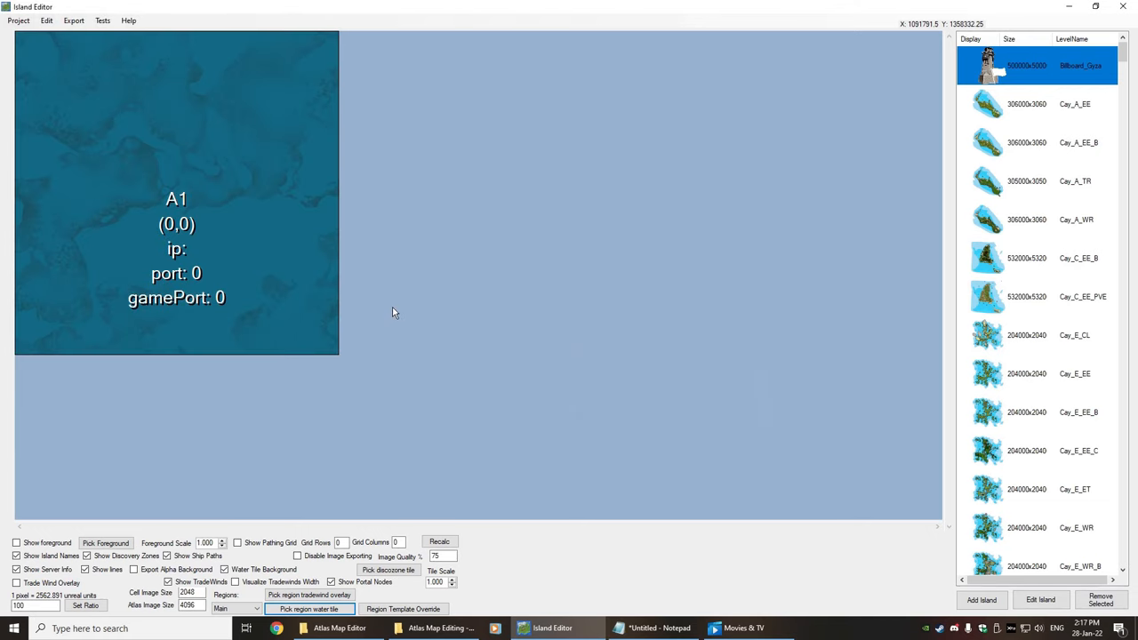
pyautogui.moveTo(36, 225)
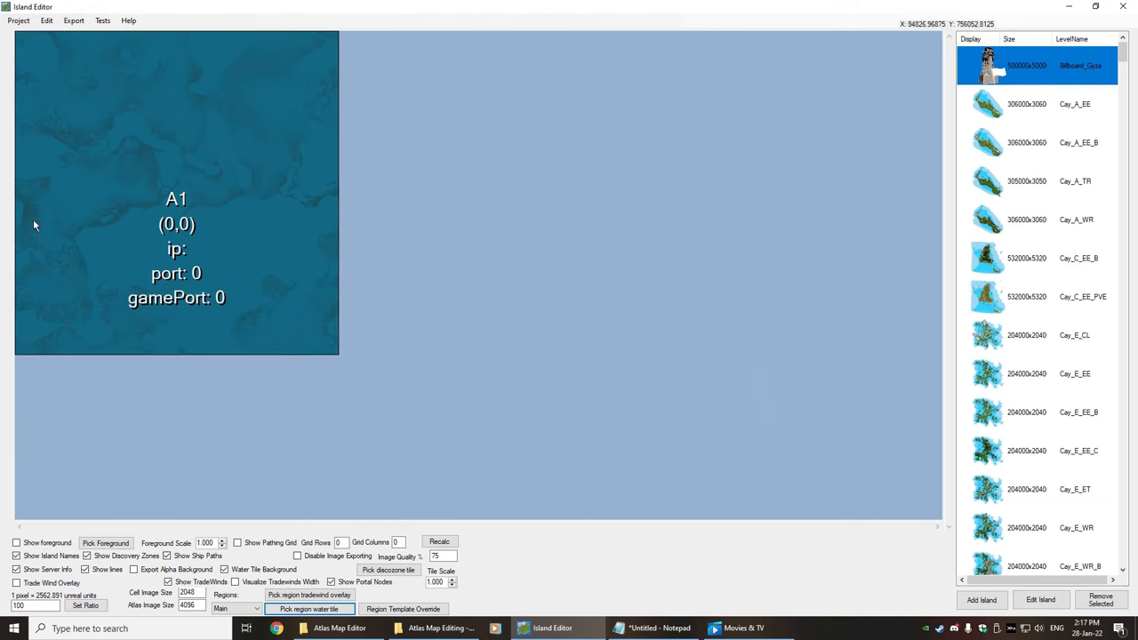
pyautogui.moveTo(257, 295)
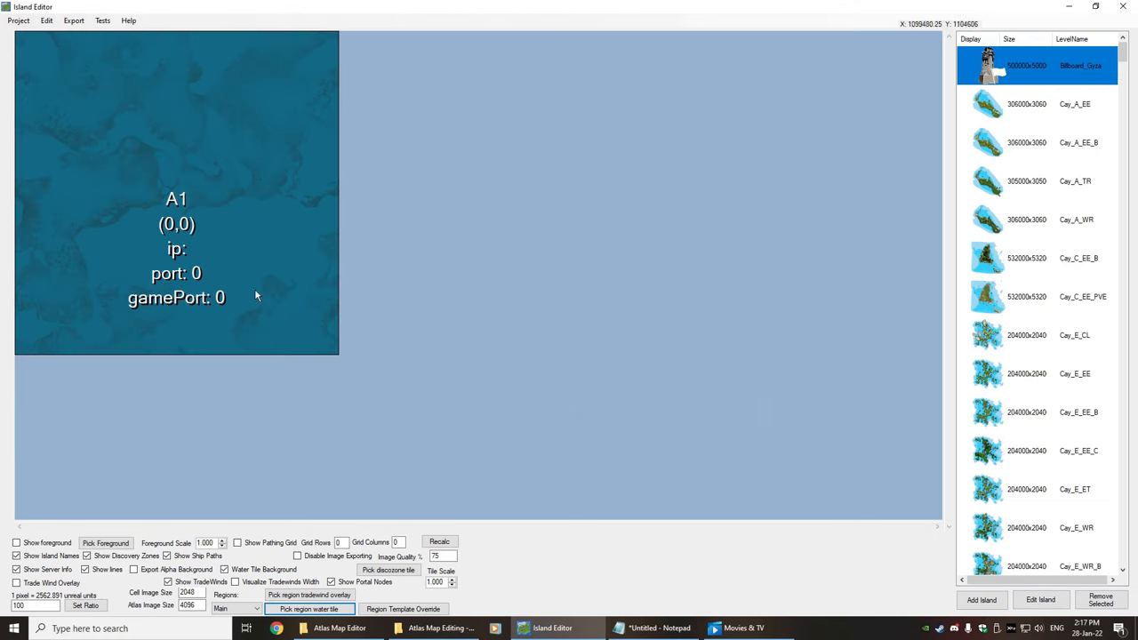
pyautogui.moveTo(249, 247)
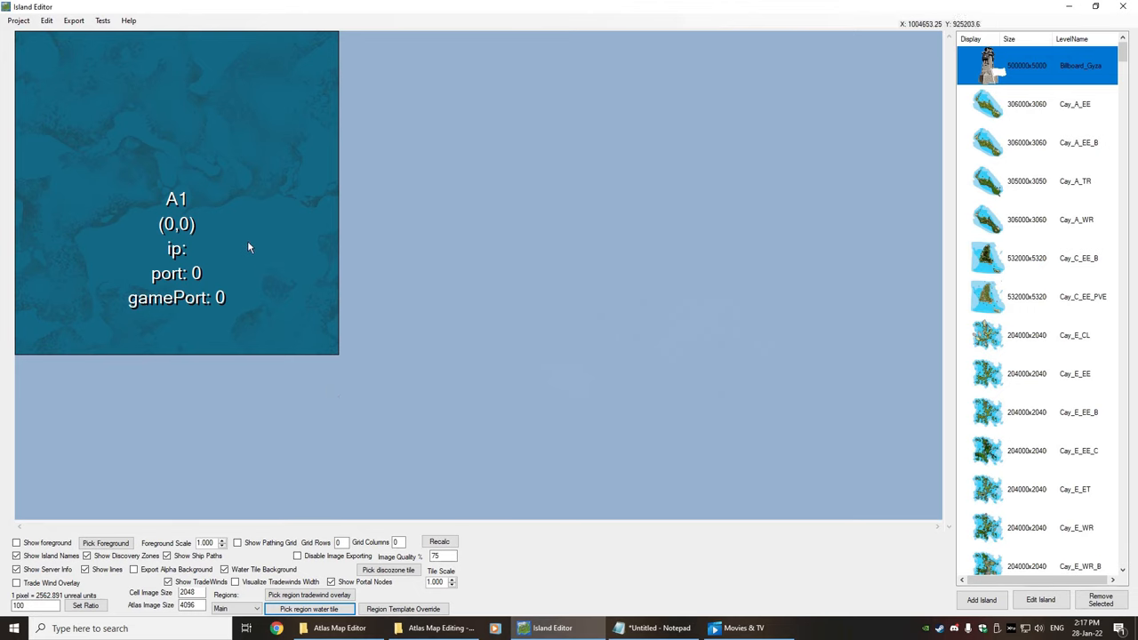
pyautogui.moveTo(254, 210)
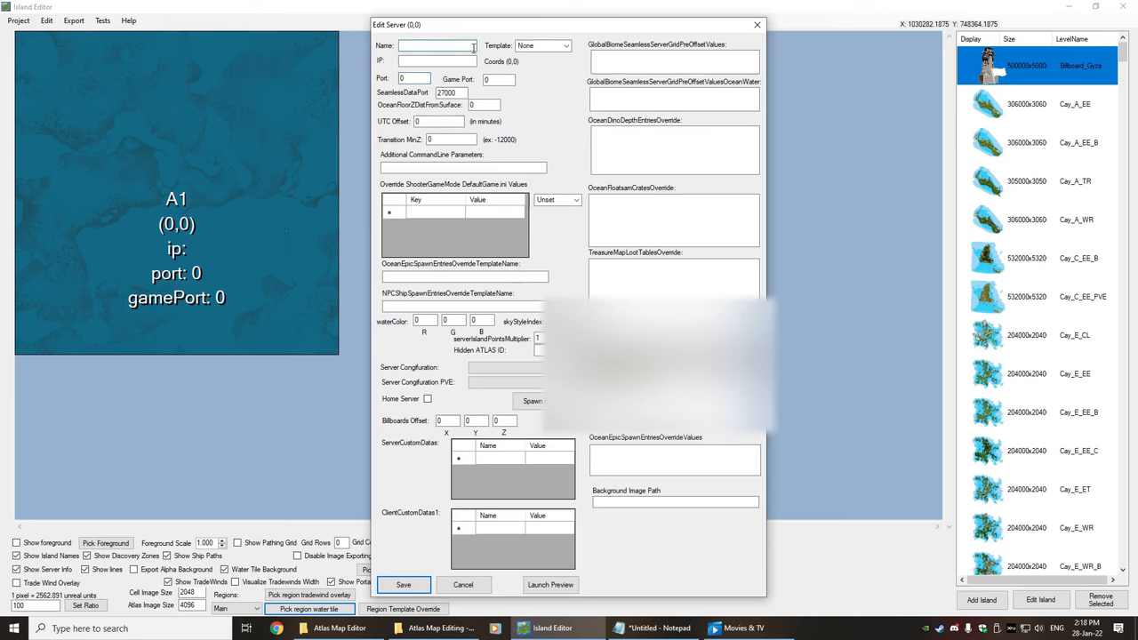
# Name the server cell A1 and enter its IP address.
pyautogui.write('A1')
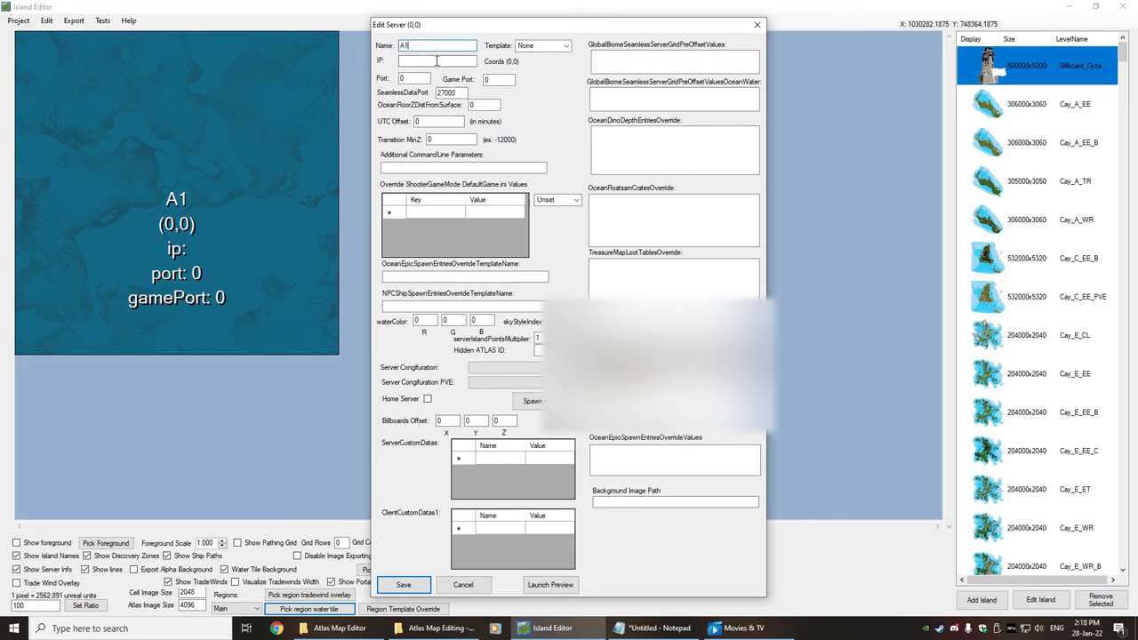
pyautogui.click(437, 60)
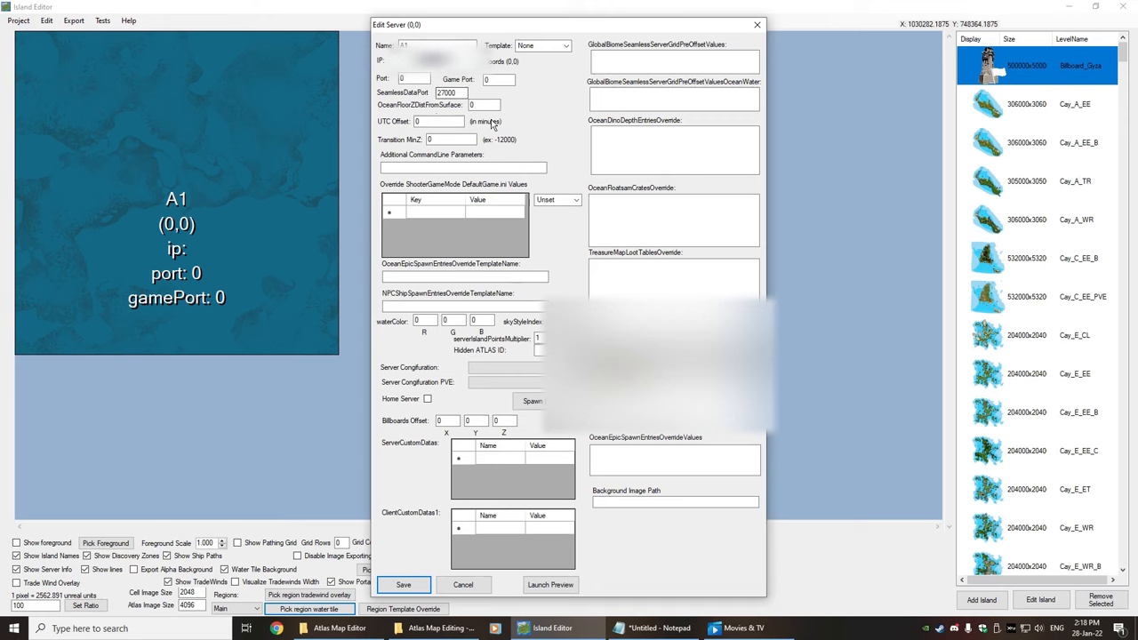
pyautogui.click(413, 78)
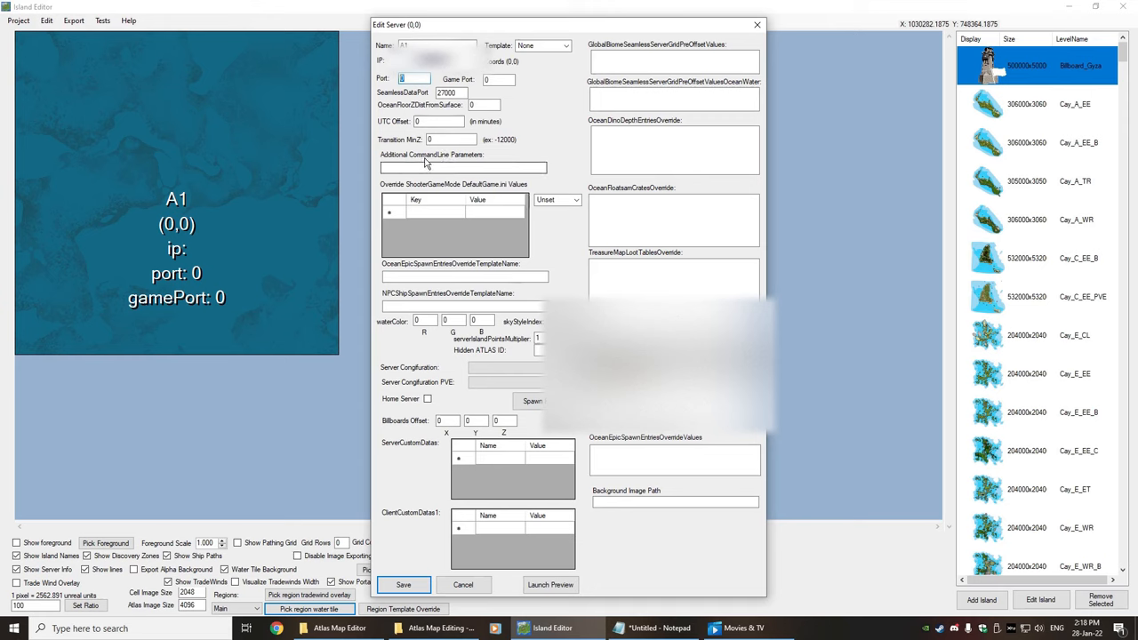
pyautogui.click(448, 93)
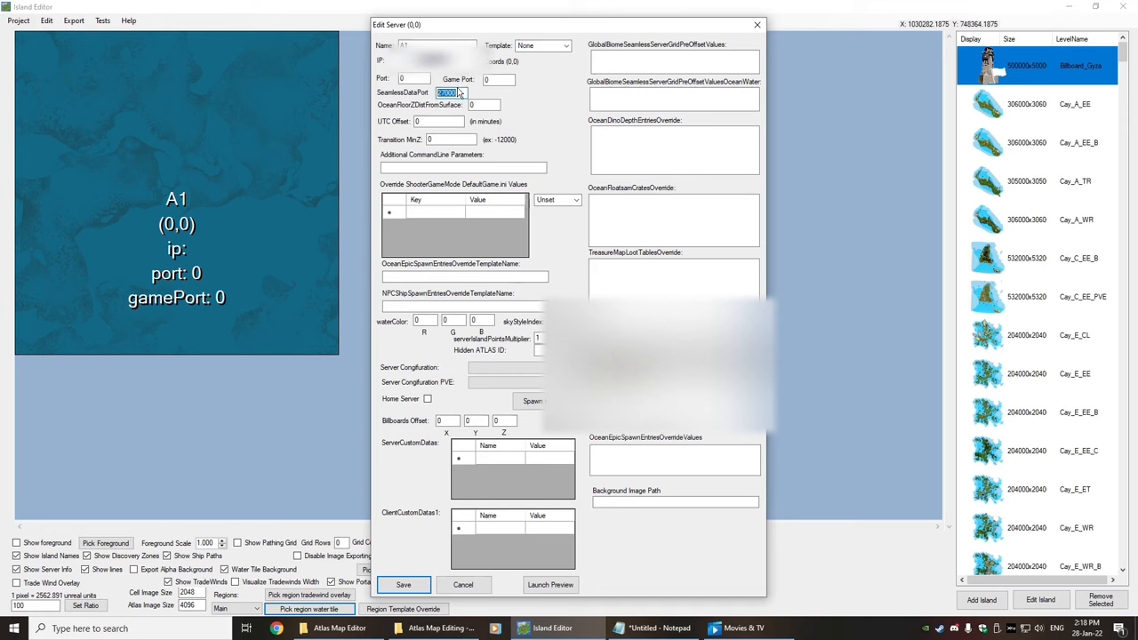
# Set the server's port to 27500 and game port to 7777.
pyautogui.click(412, 78)
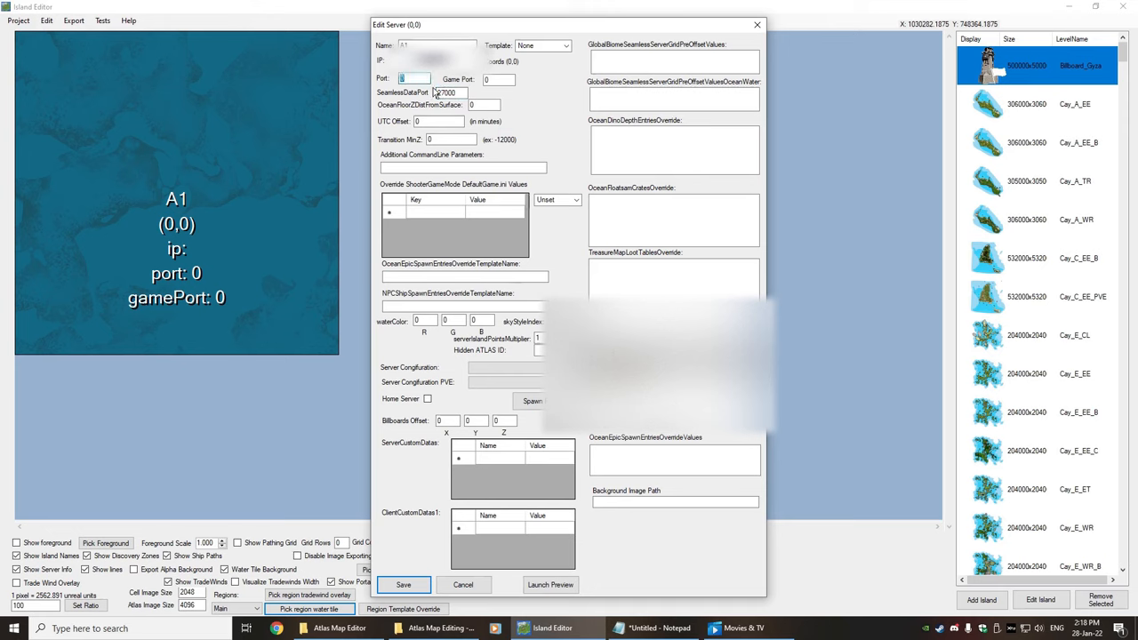
pyautogui.write('27500')
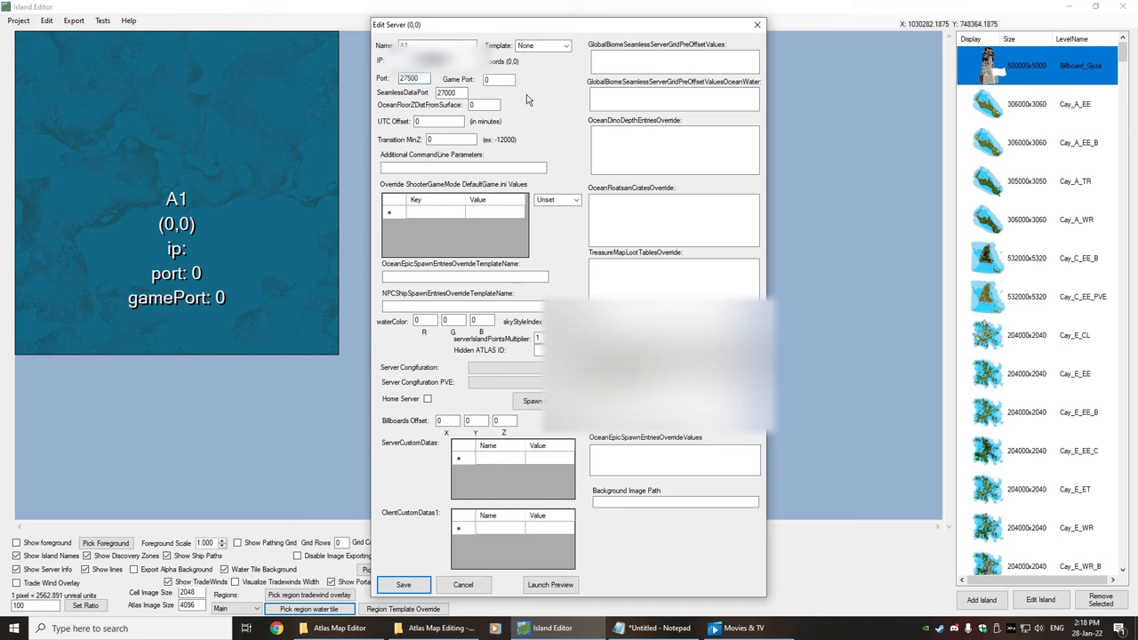
pyautogui.write('7777')
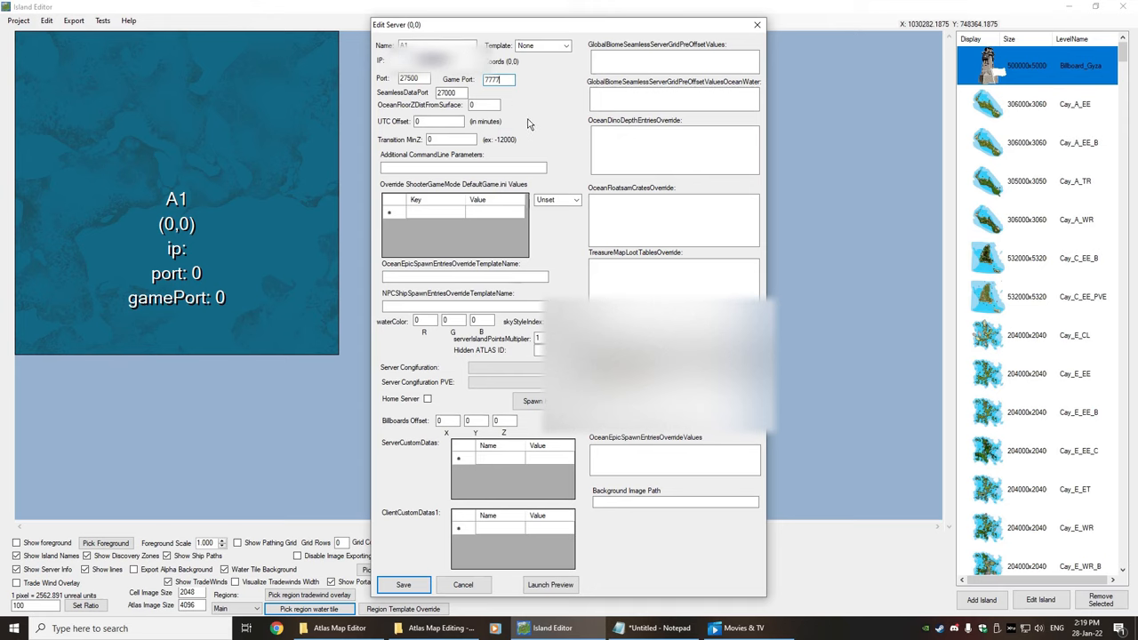
pyautogui.moveTo(534, 112)
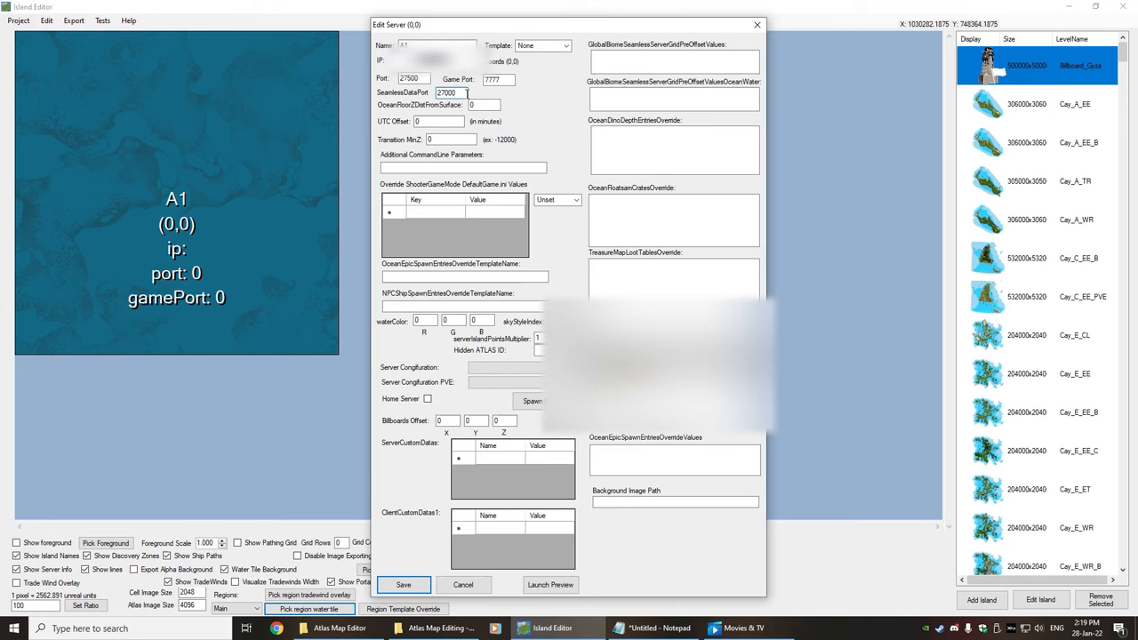
# Review the seamless port, game mode override and keep the server template at None.
pyautogui.tripleClick(444, 92)
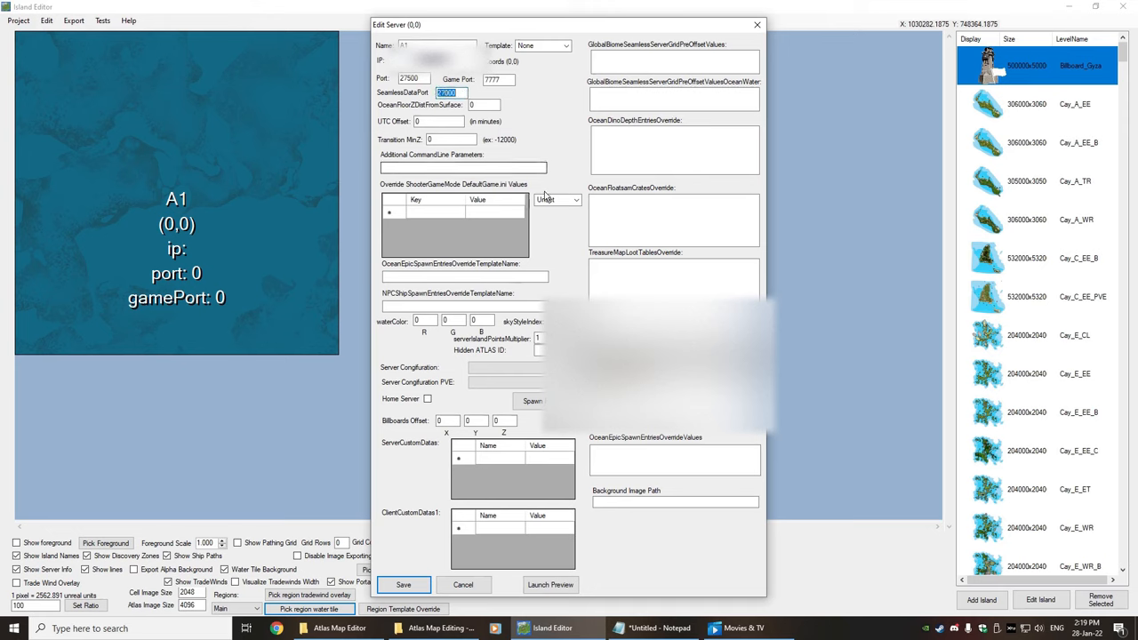
pyautogui.click(576, 199)
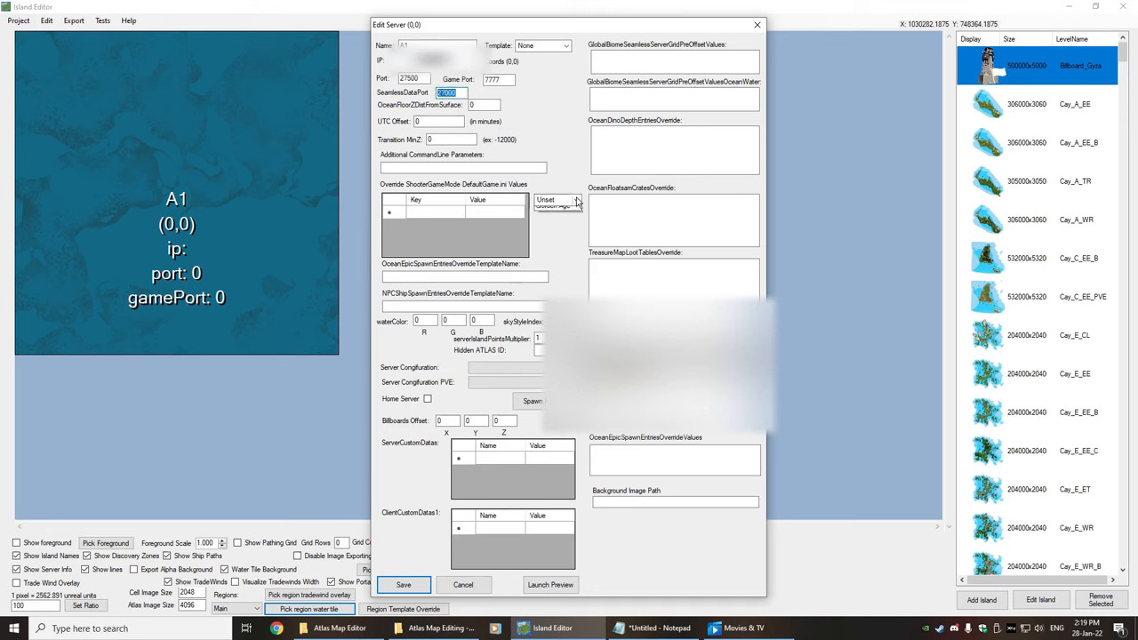
pyautogui.click(566, 46)
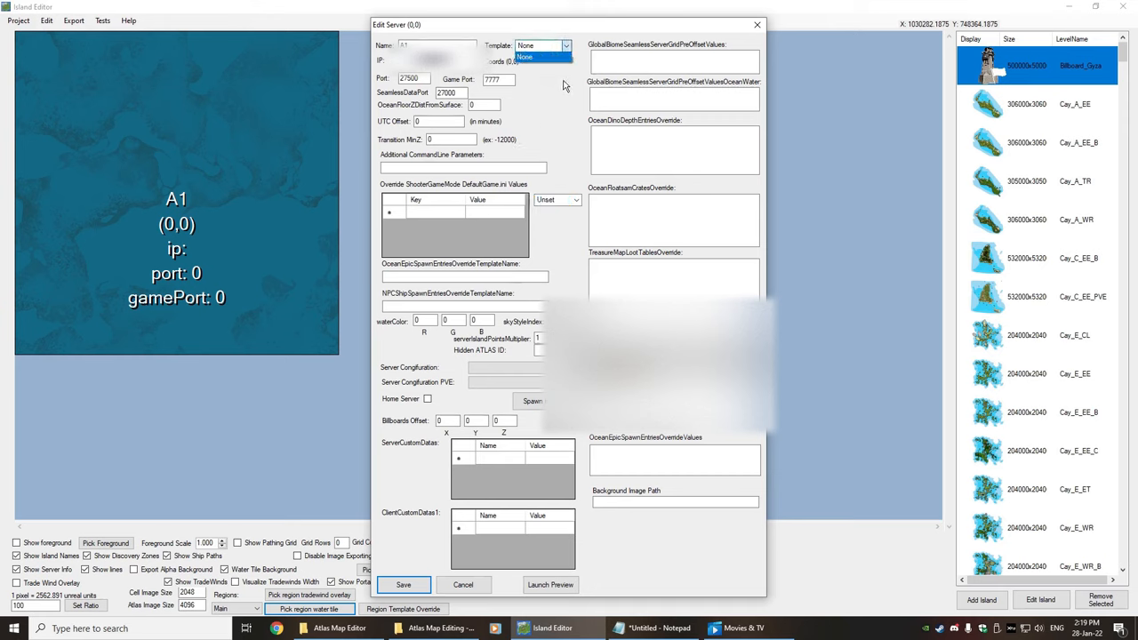
pyautogui.click(524, 55)
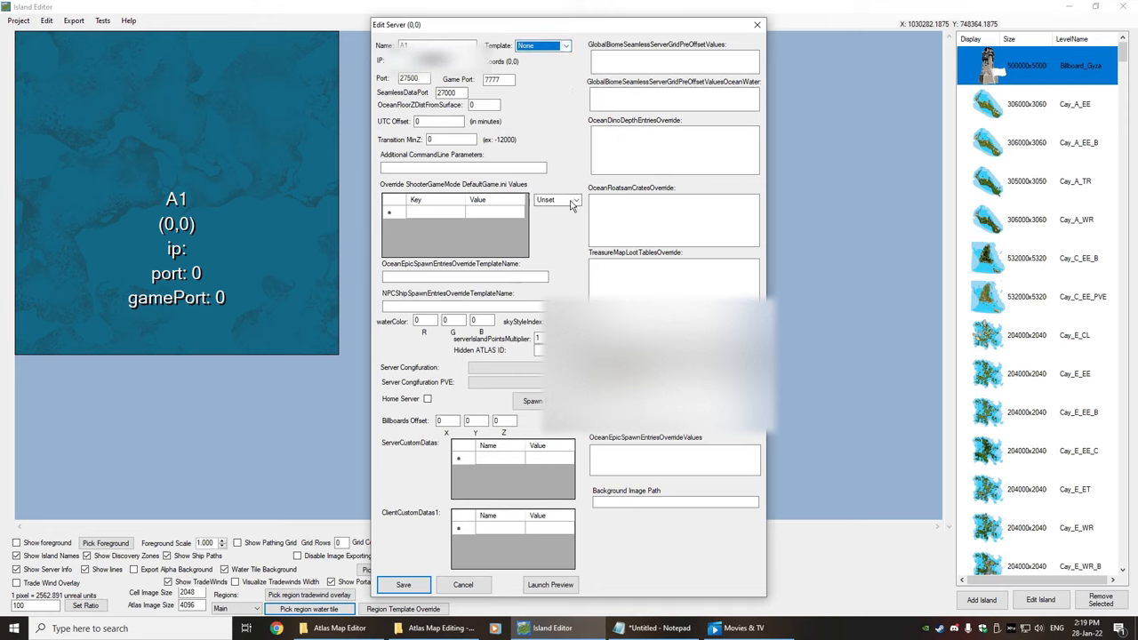
pyautogui.click(570, 199)
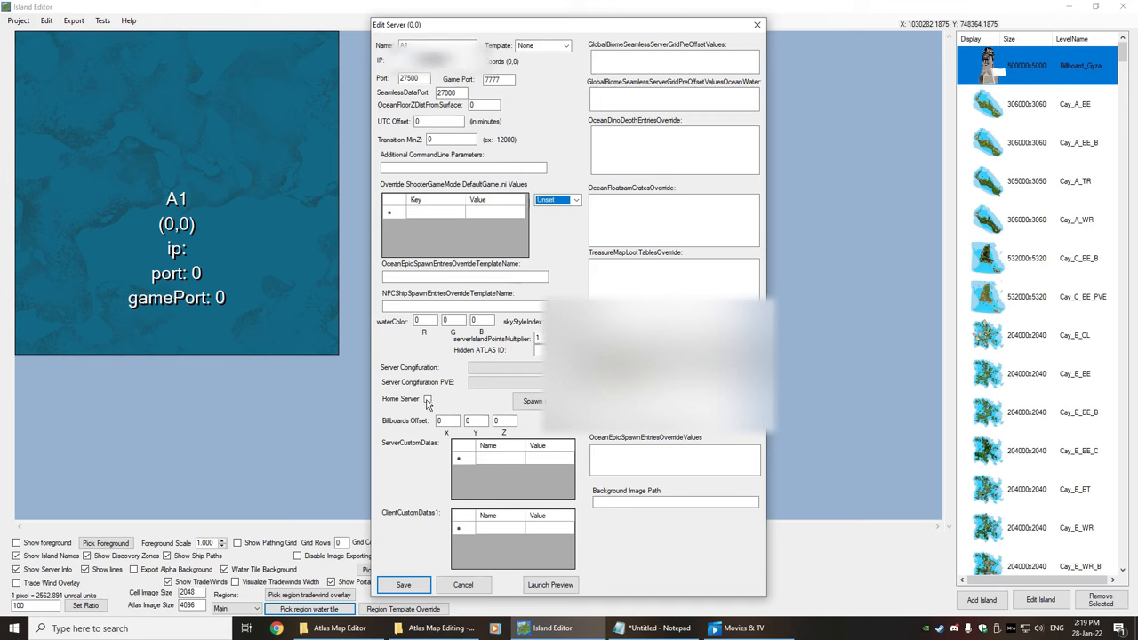
# Mark A1 as the home server.
pyautogui.click(429, 398)
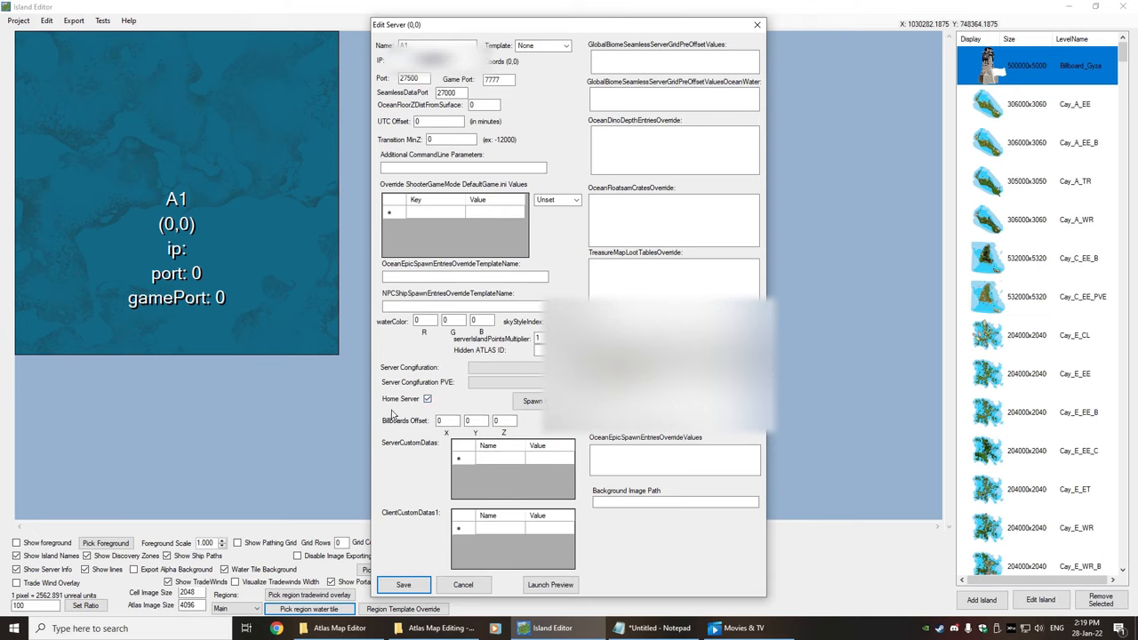
pyautogui.moveTo(459, 384)
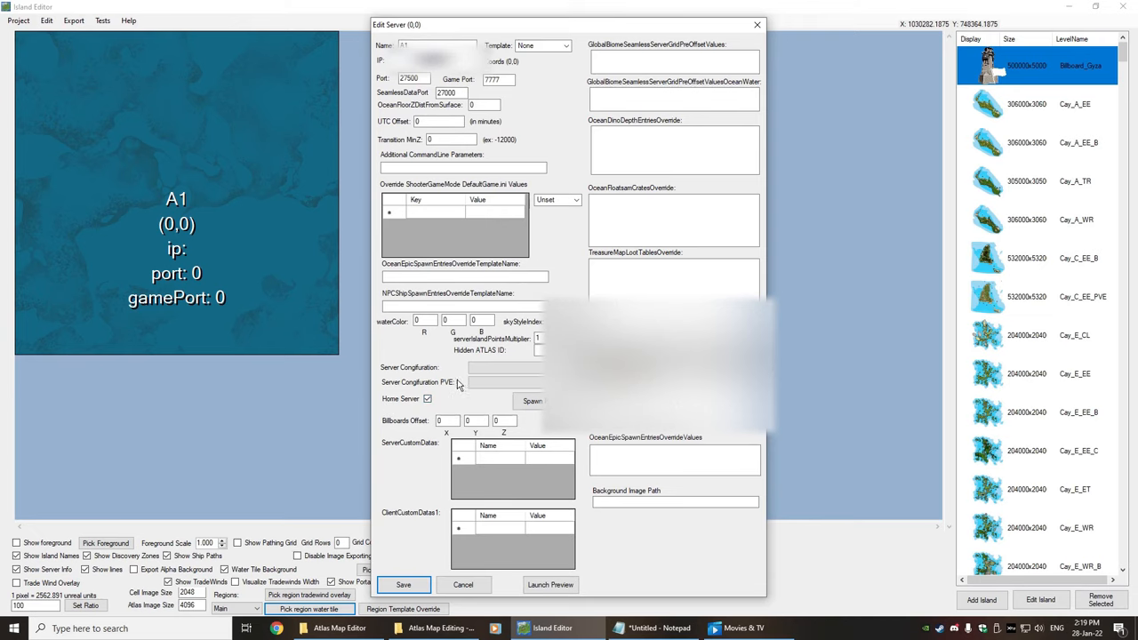
pyautogui.click(402, 585)
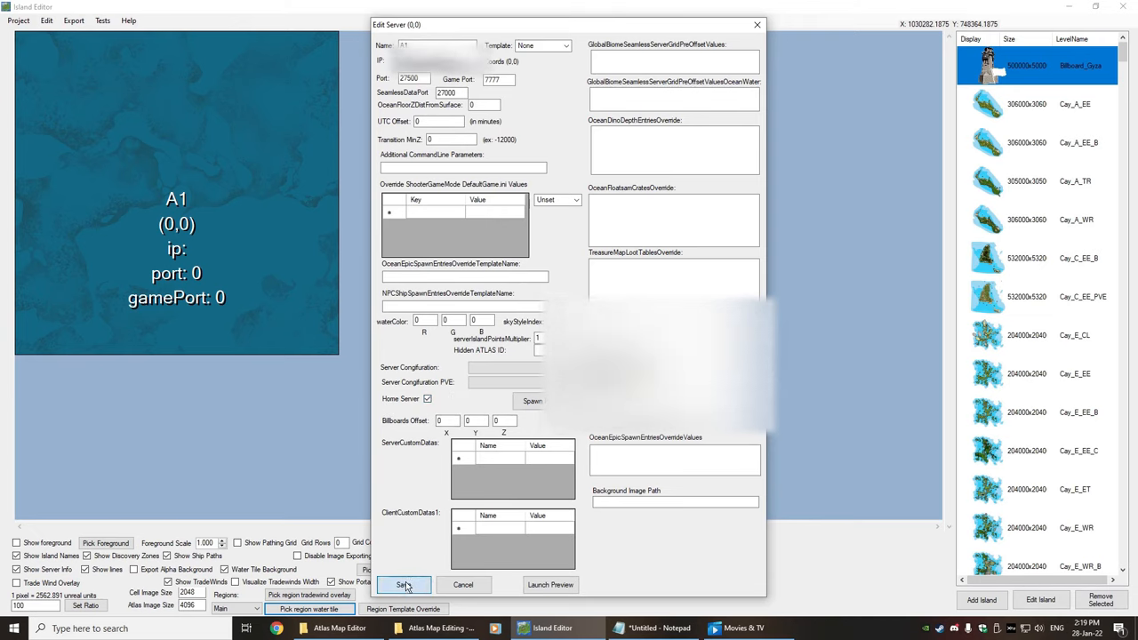
# Save A1's server settings so the cell shows name, IP, port and game port.
pyautogui.click(402, 585)
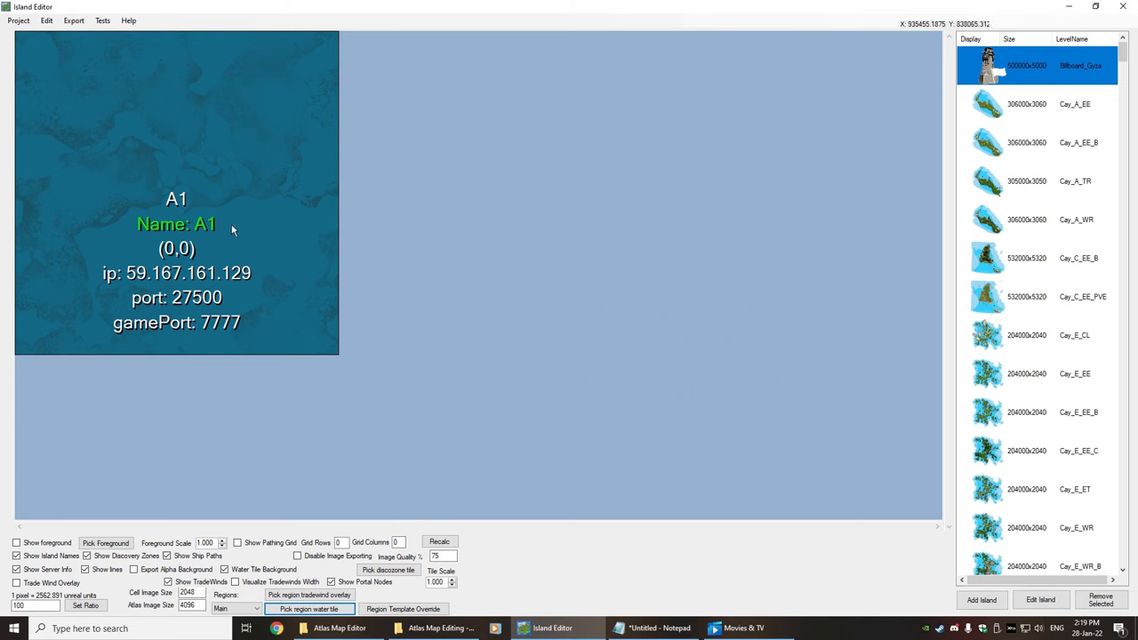
pyautogui.moveTo(274, 256)
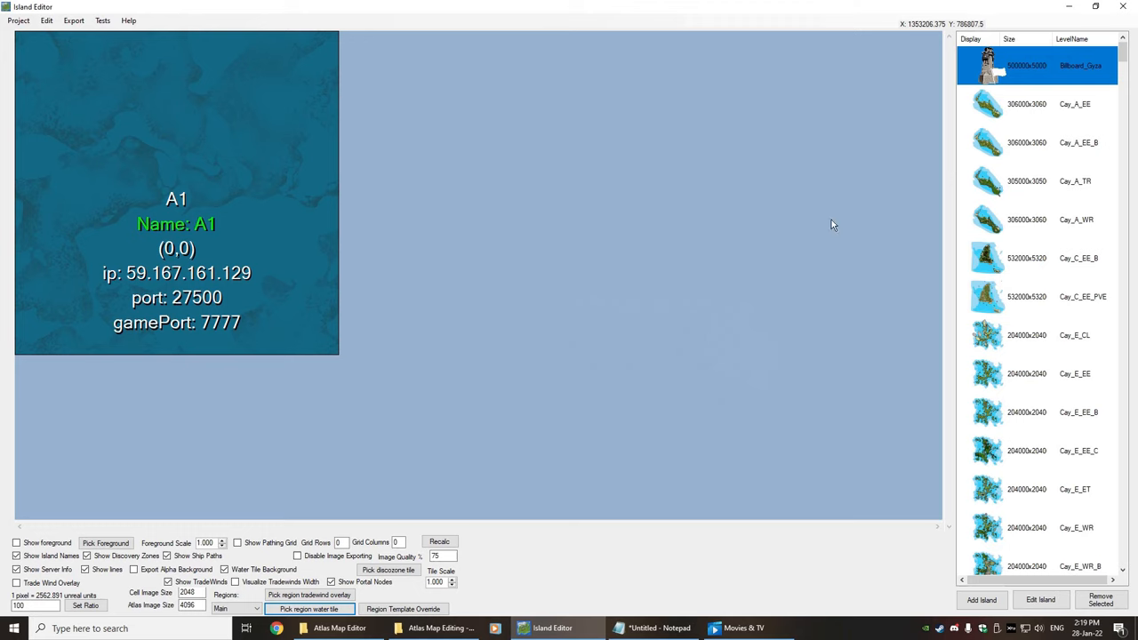
pyautogui.moveTo(1053, 208)
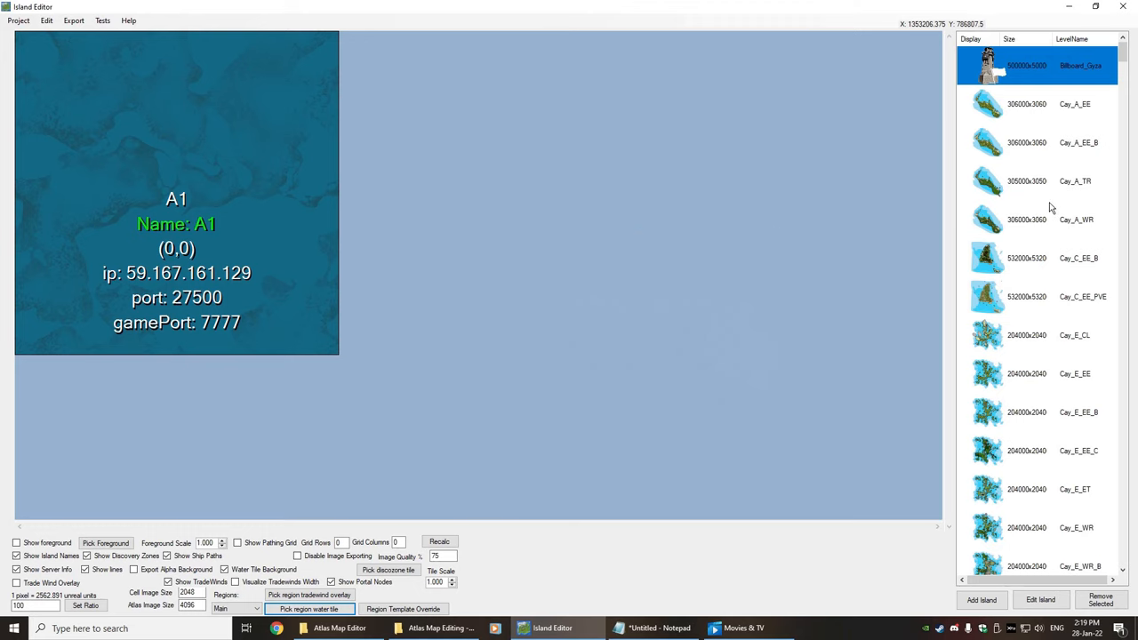
pyautogui.moveTo(1046, 230)
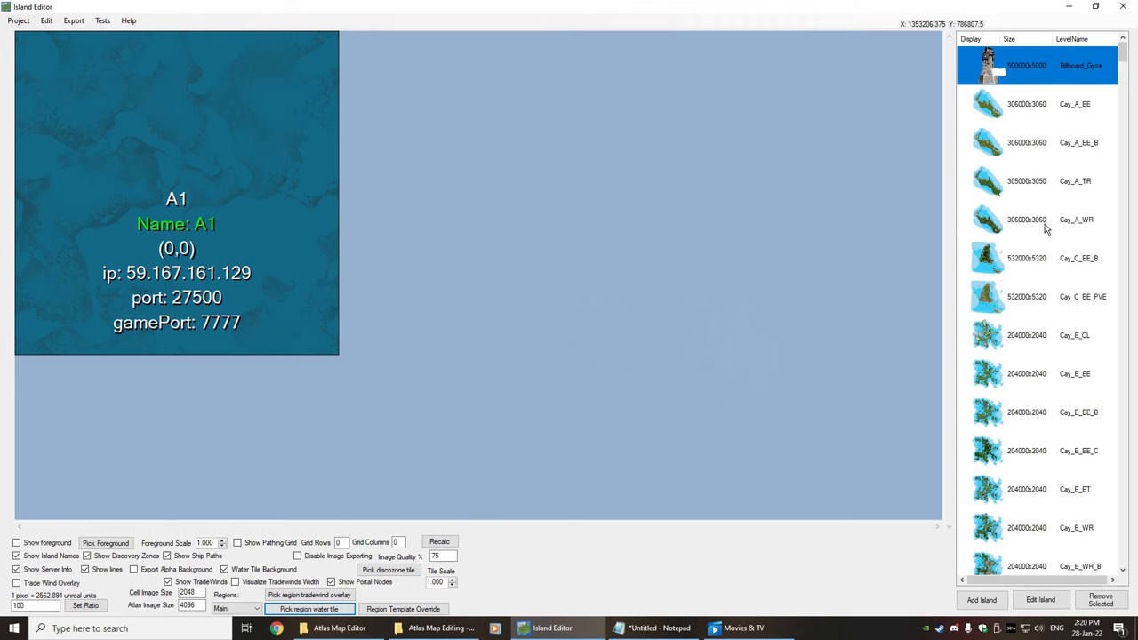
pyautogui.moveTo(1021, 292)
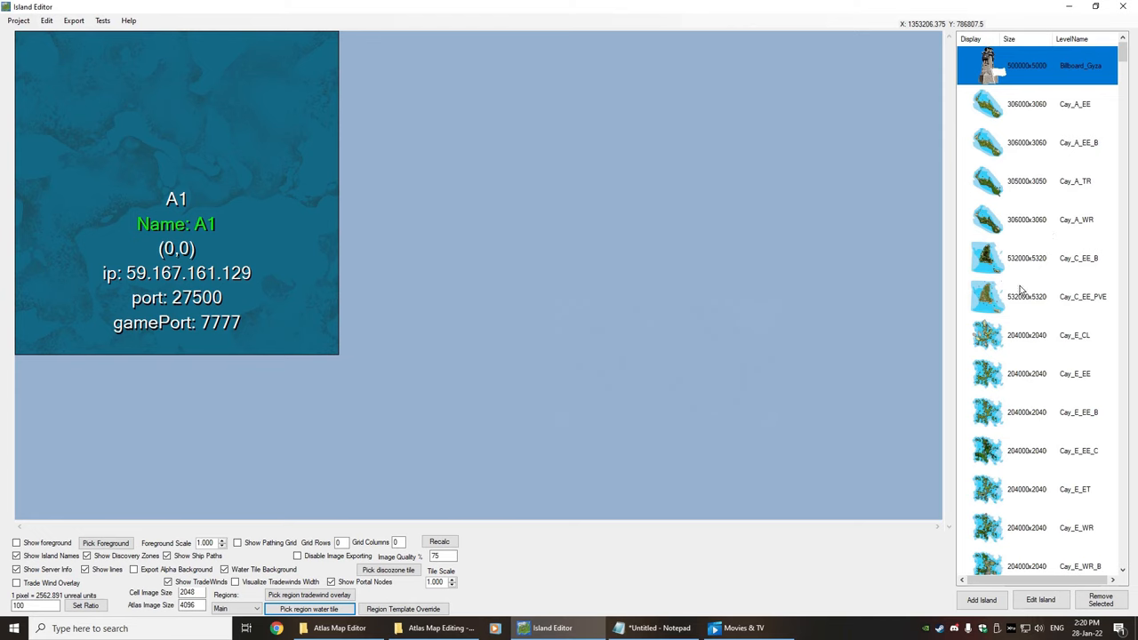
# Pick a Cay_K island from the list and place it in the upper-left of cell A1.
pyautogui.scroll(-3)
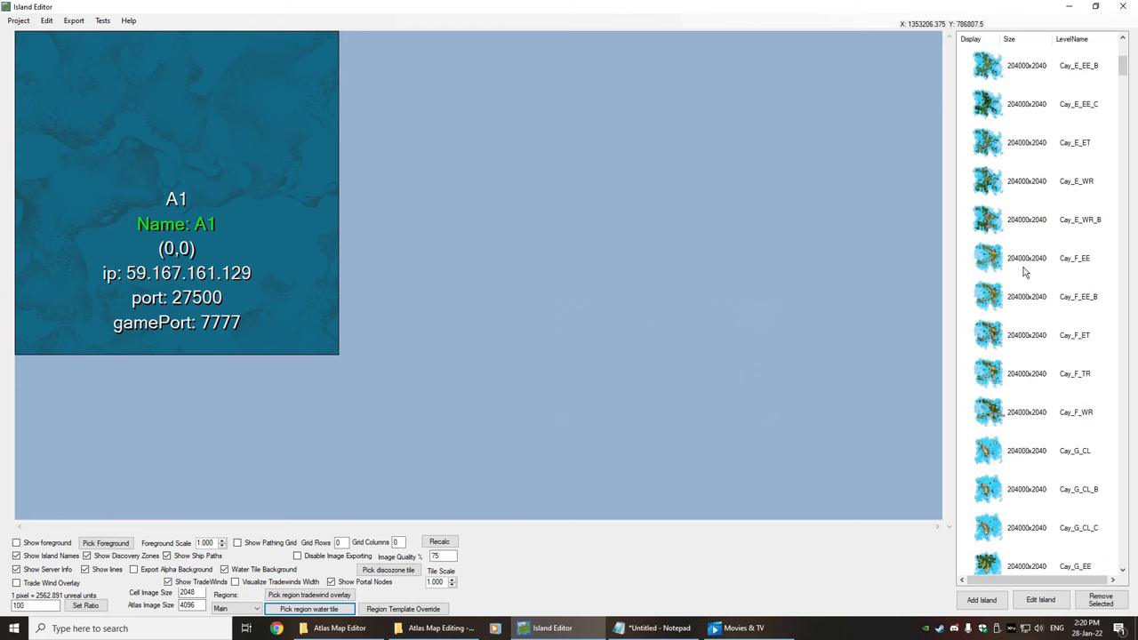
pyautogui.scroll(-3)
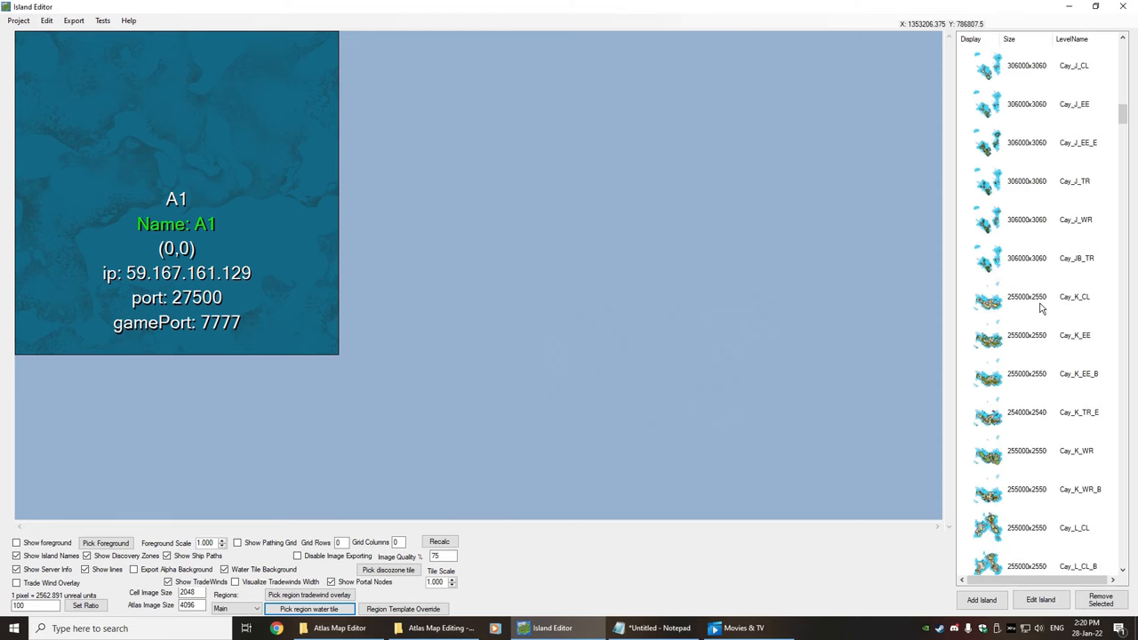
pyautogui.click(1035, 413)
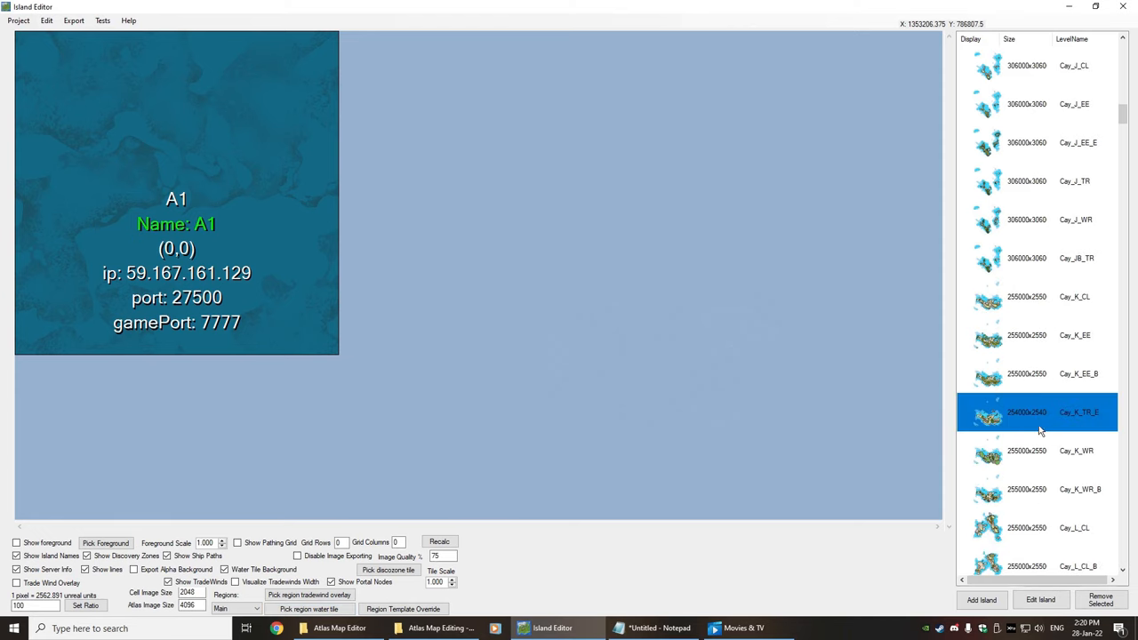
pyautogui.moveTo(1063, 412)
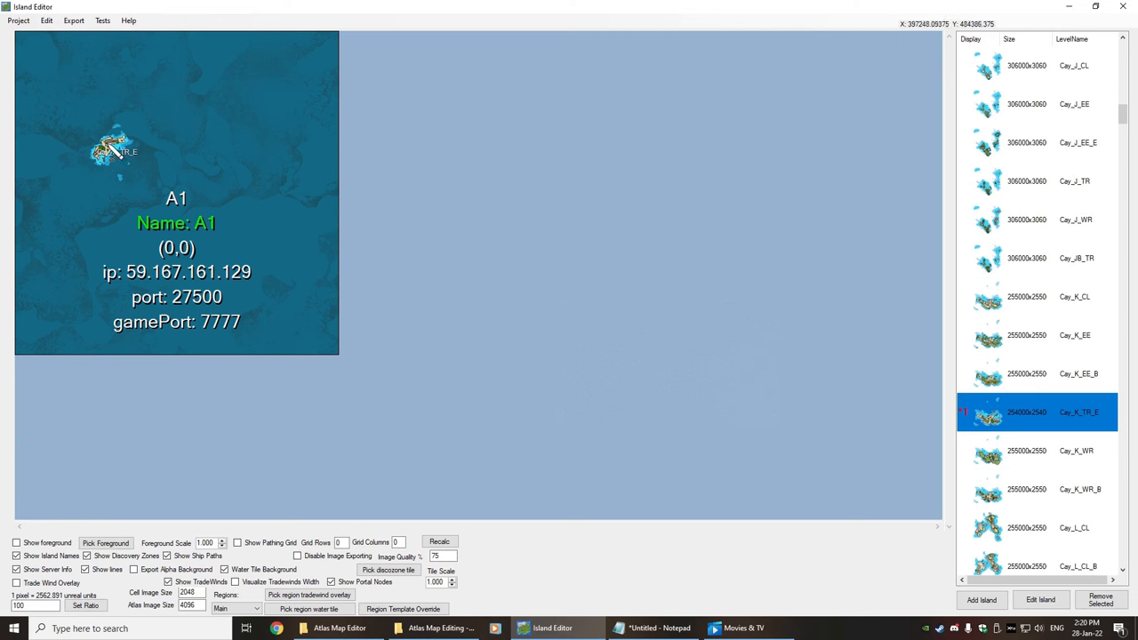
pyautogui.click(1040, 599)
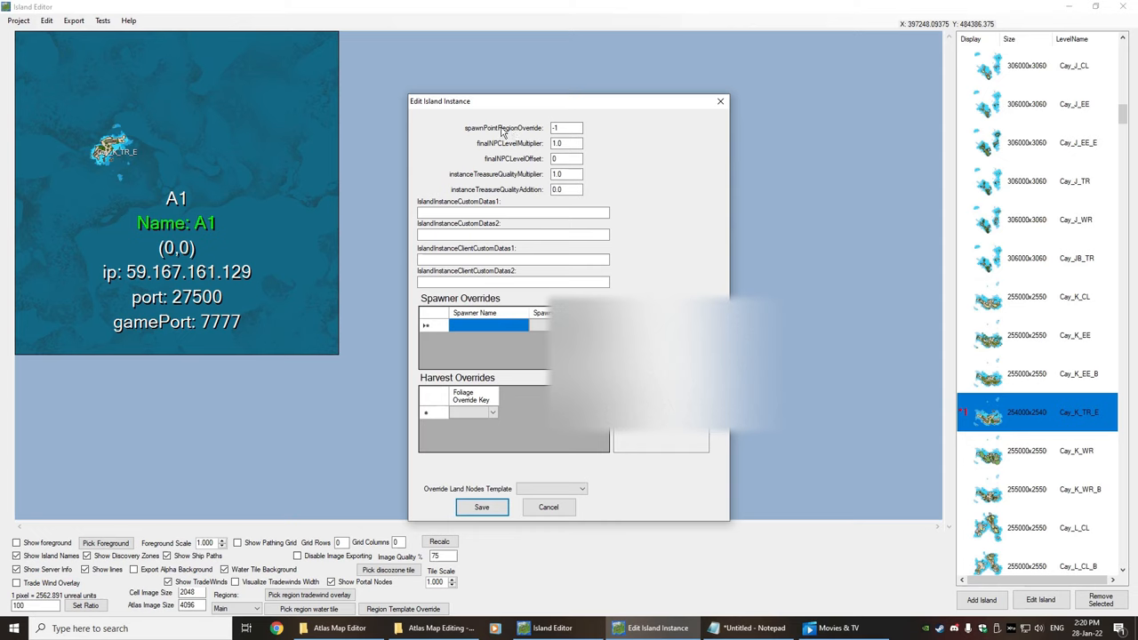
pyautogui.click(566, 128)
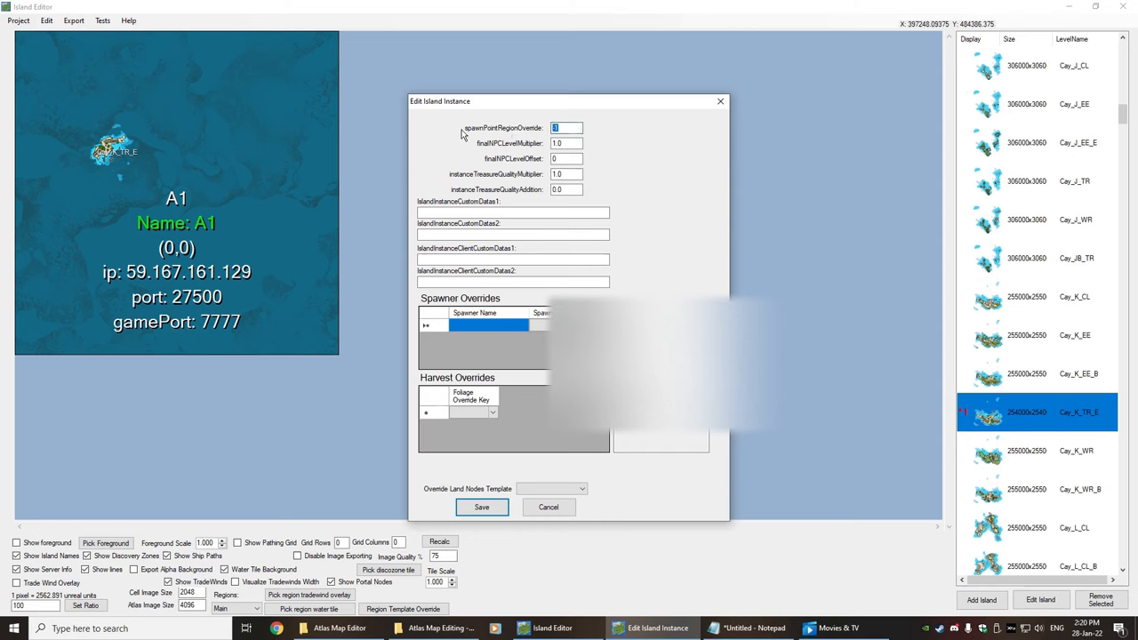
pyautogui.click(566, 128)
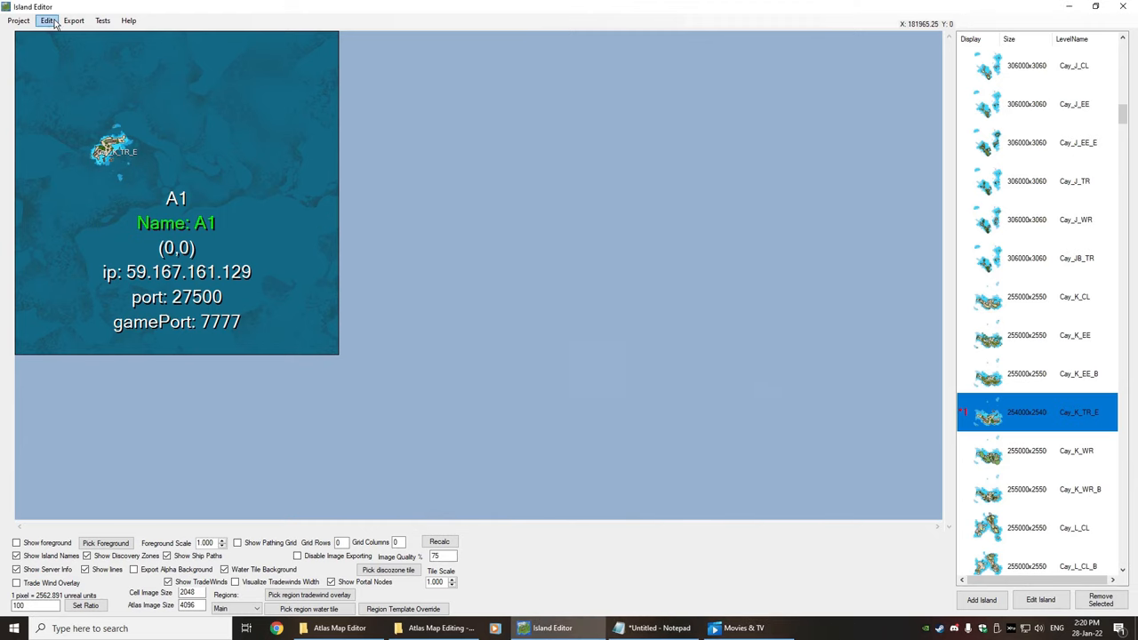
# Add a spawn region named Home Region with parent cell 0,0 and save it.
pyautogui.click(46, 21)
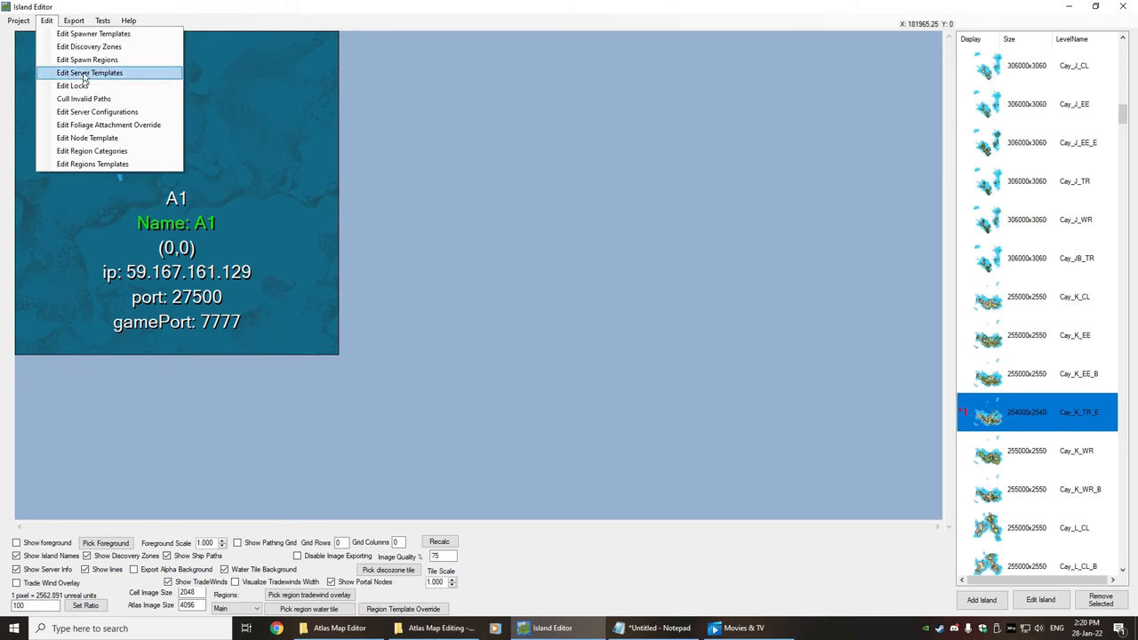
pyautogui.click(87, 59)
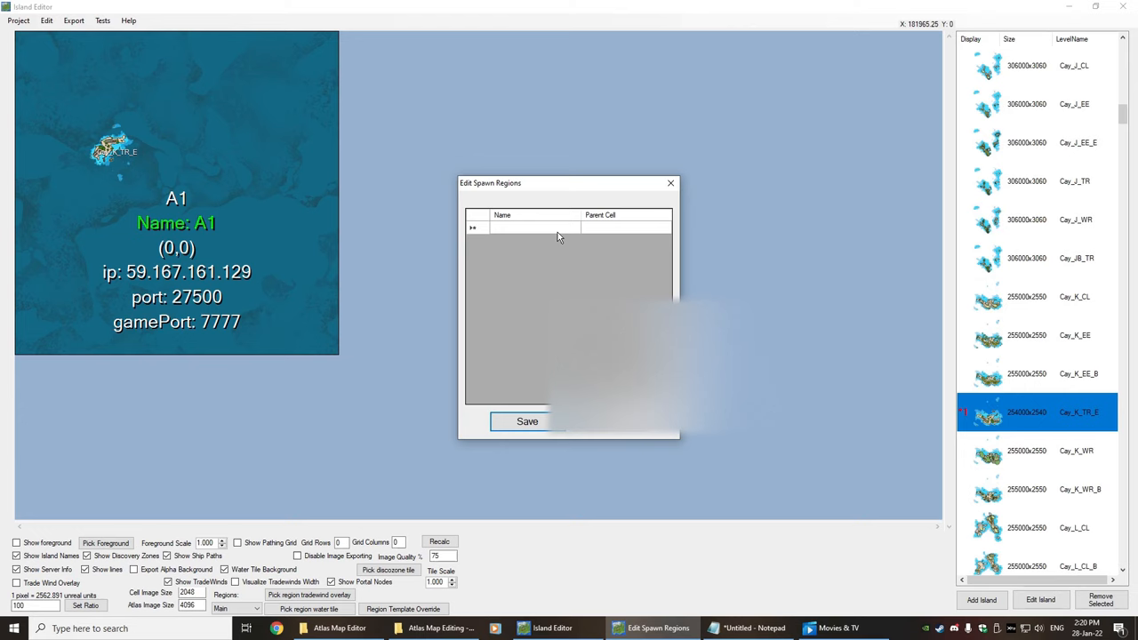
pyautogui.write('Home')
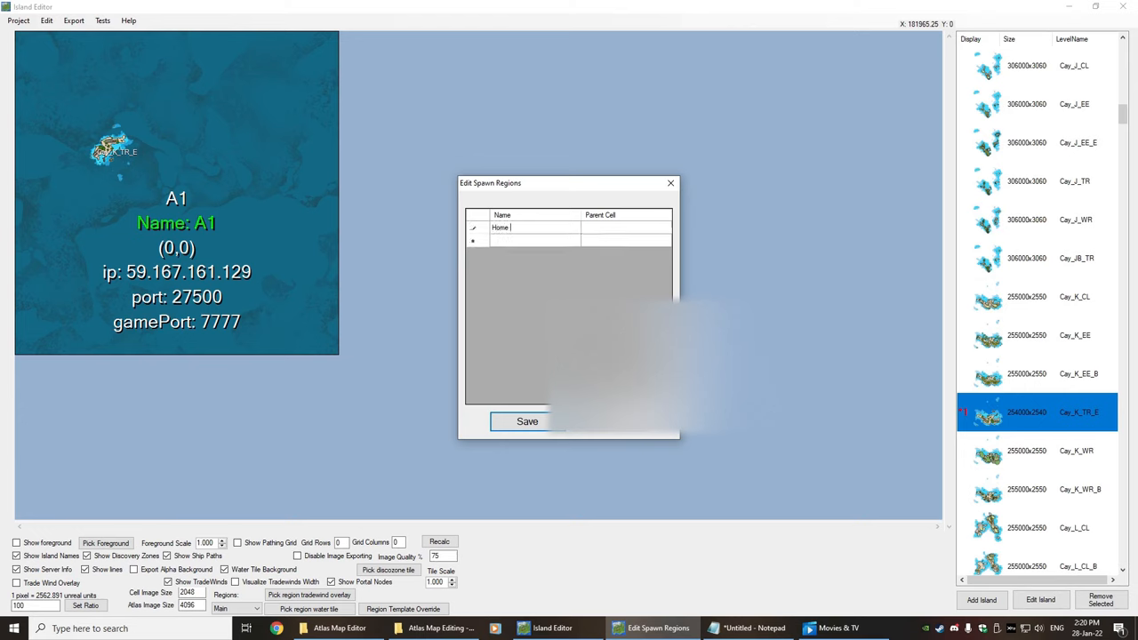
pyautogui.click(626, 228)
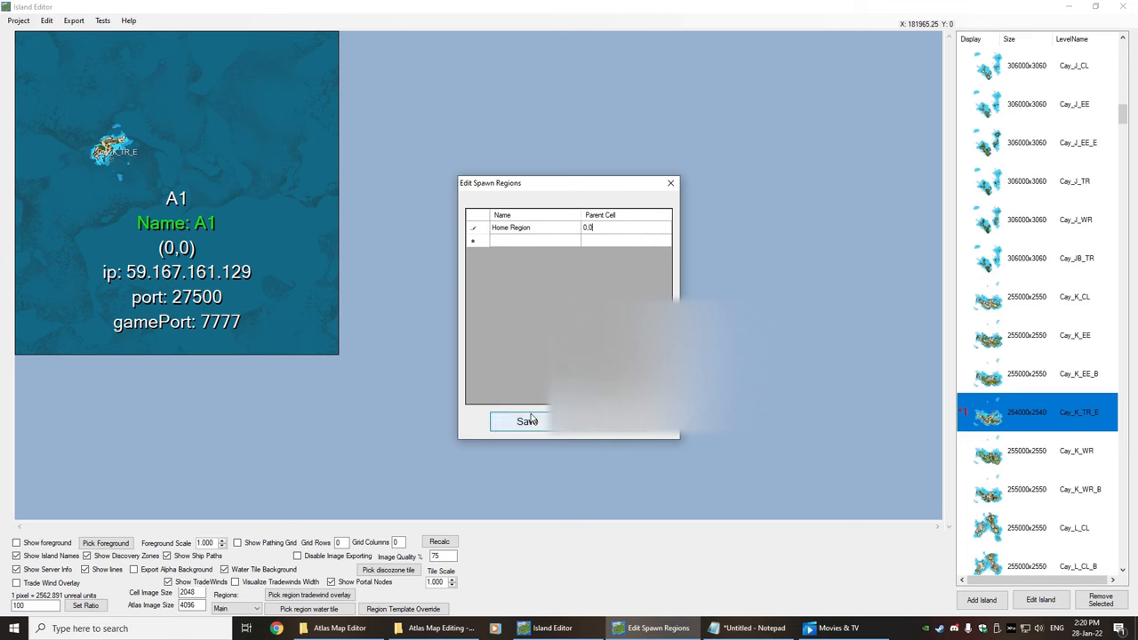
pyautogui.click(527, 420)
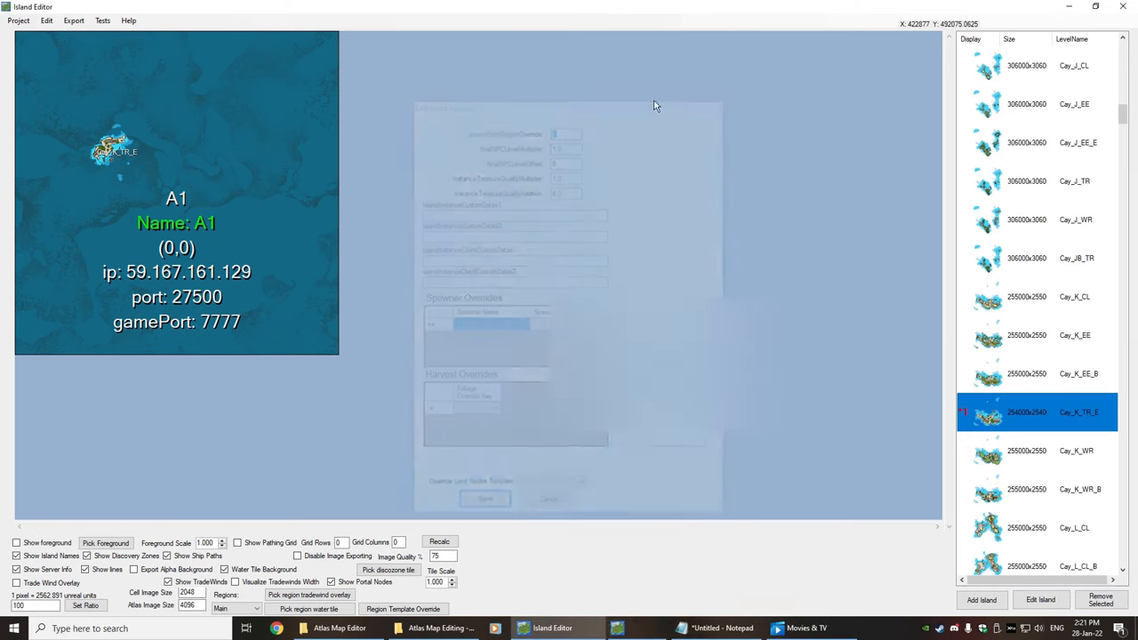
# Reopen the spawn regions list to confirm Home Region was saved.
pyautogui.click(46, 21)
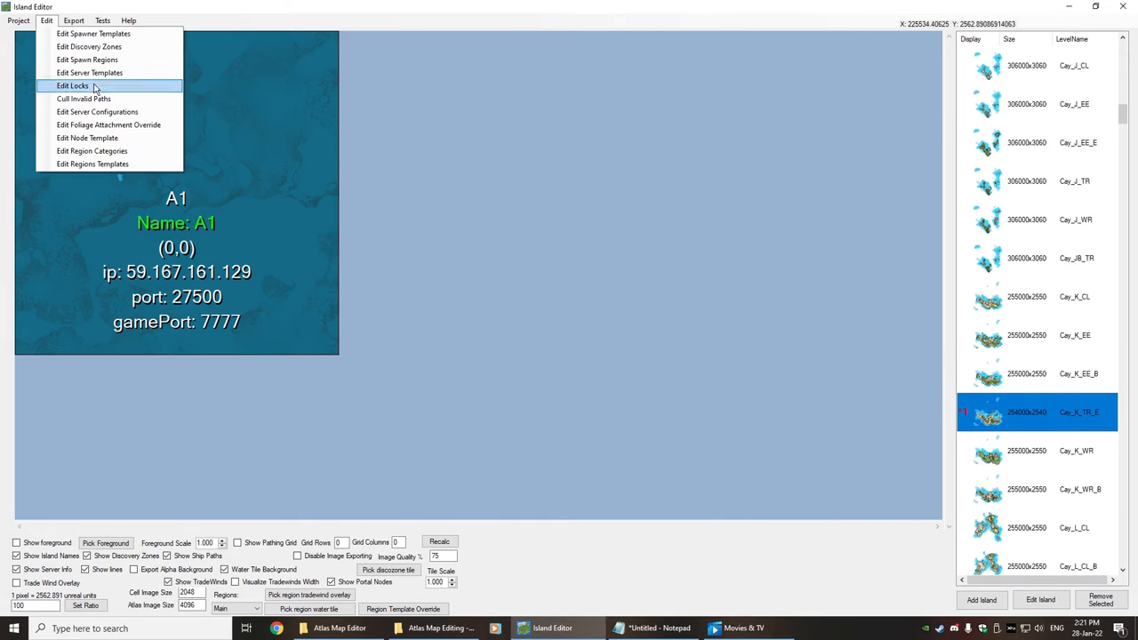
pyautogui.click(87, 59)
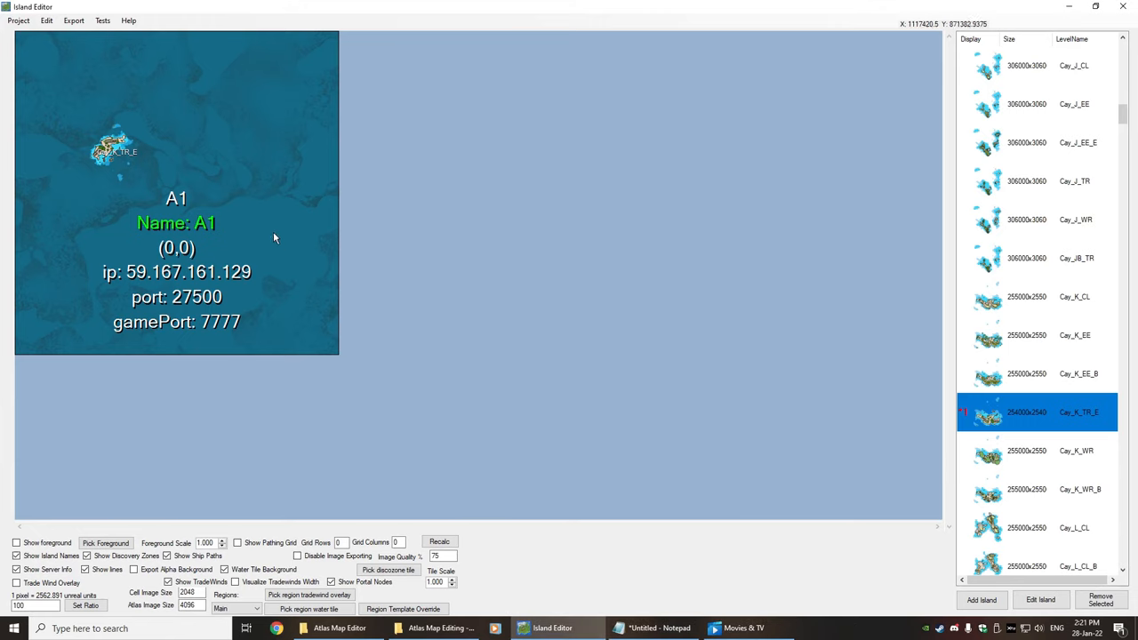
pyautogui.moveTo(383, 329)
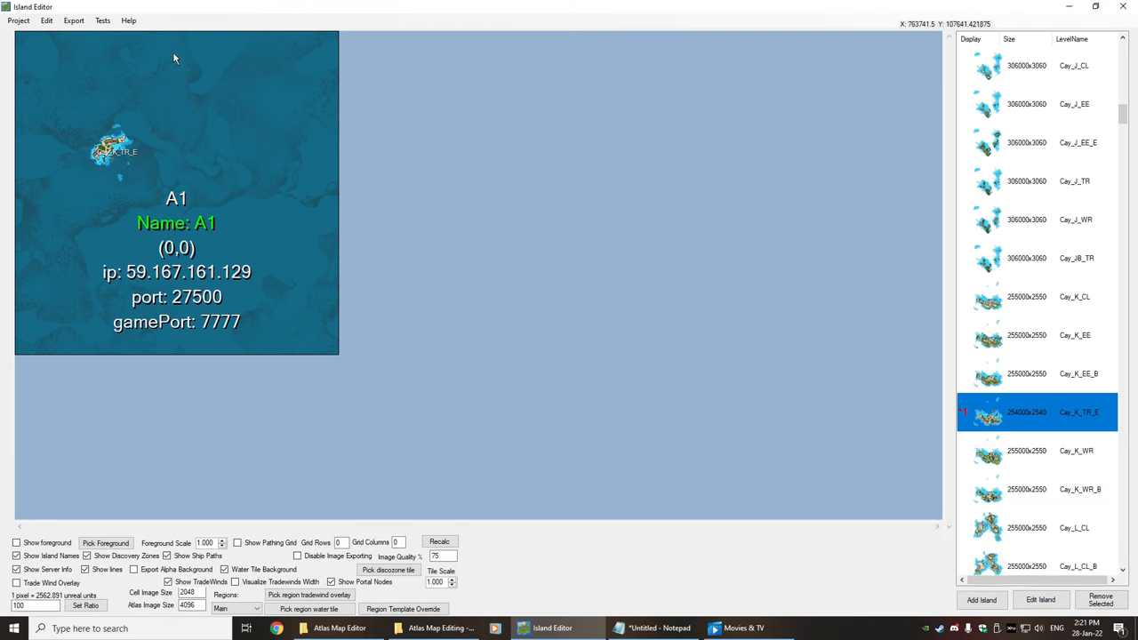
pyautogui.moveTo(98, 156)
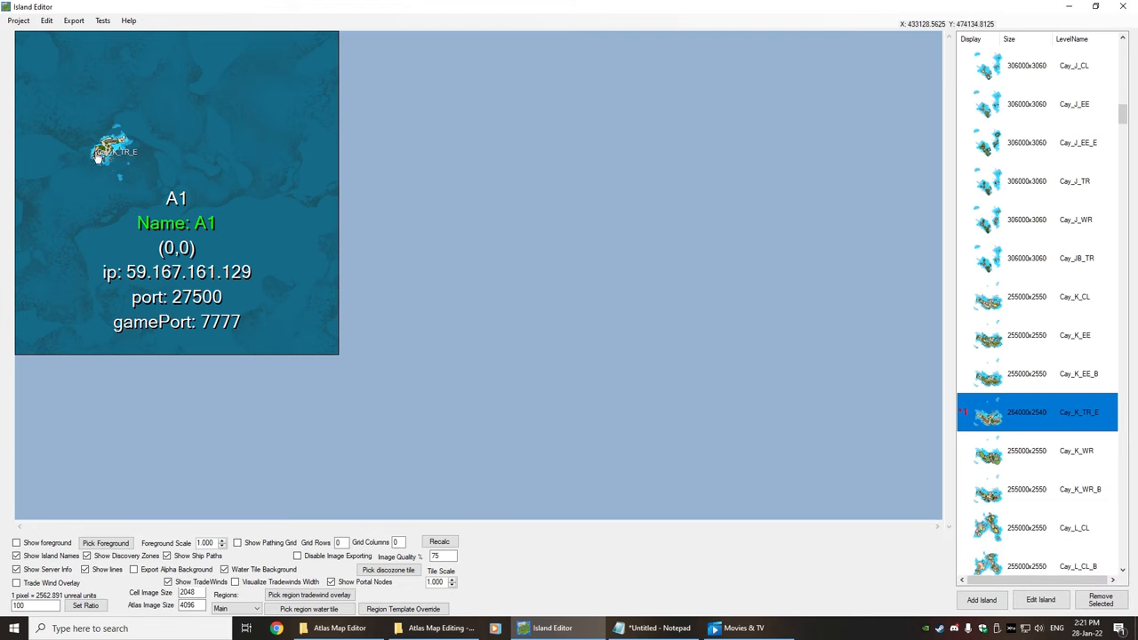
pyautogui.moveTo(158, 238)
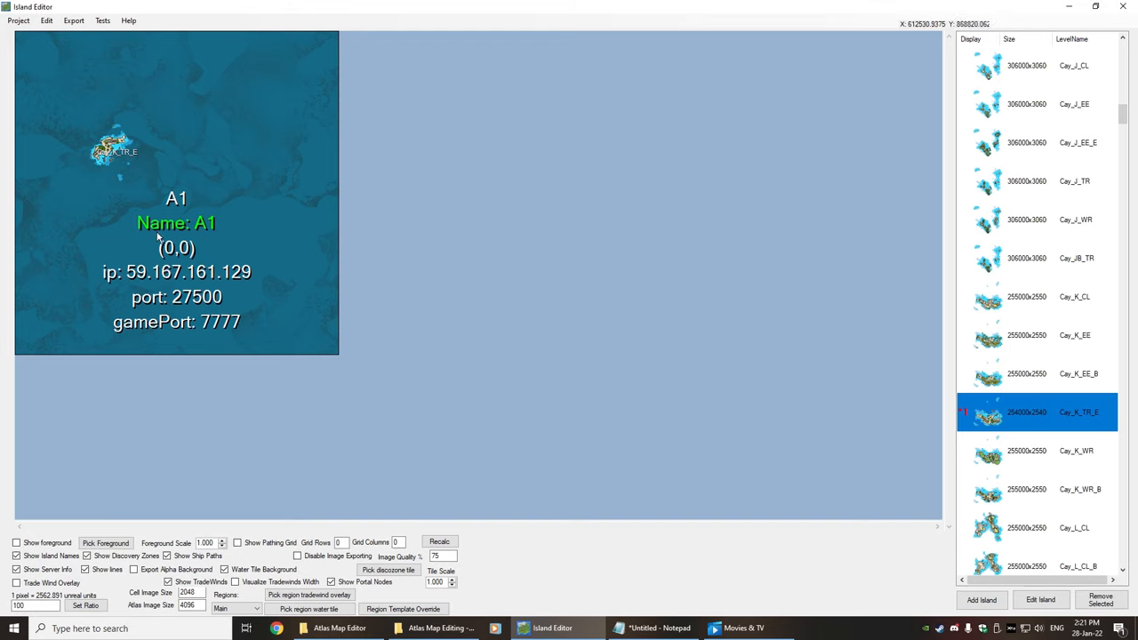
pyautogui.moveTo(92, 453)
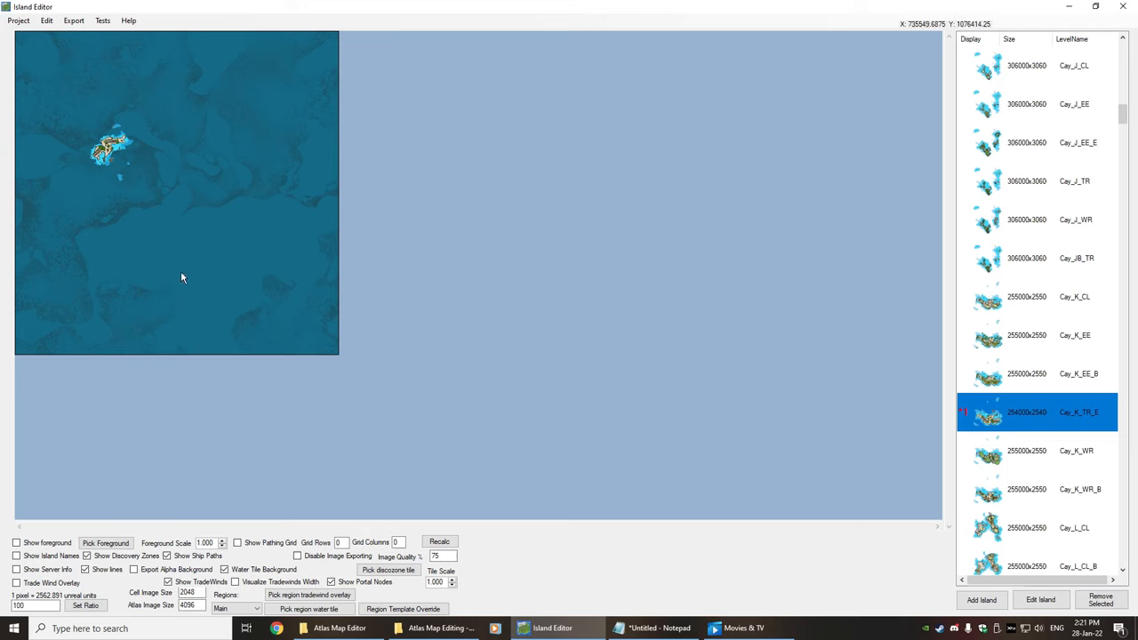
pyautogui.moveTo(264, 178)
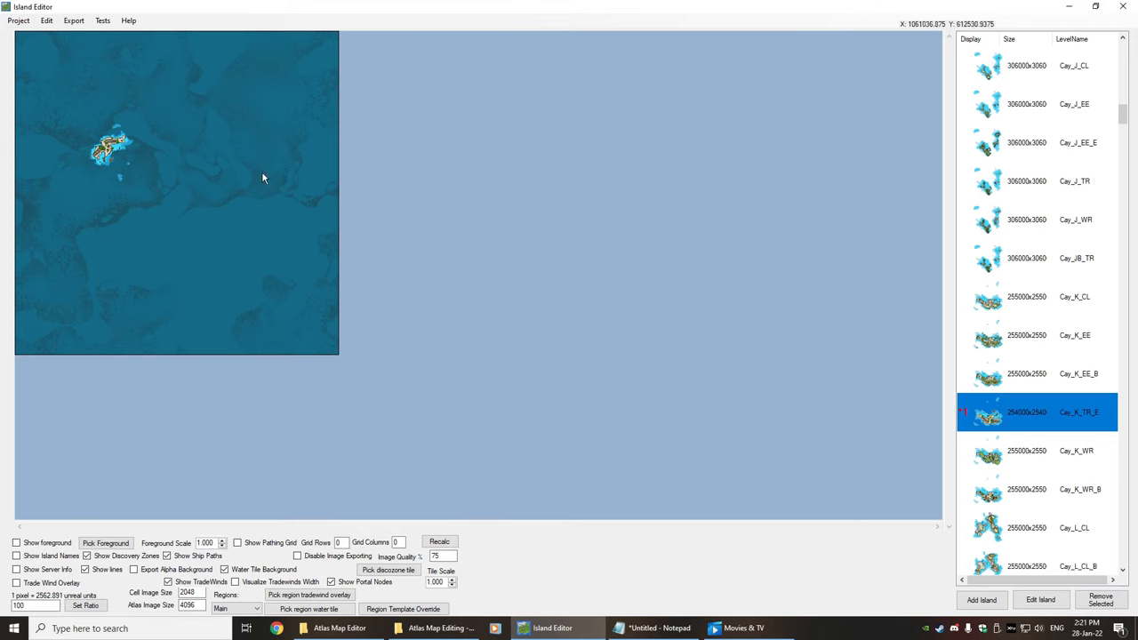
pyautogui.moveTo(139, 190)
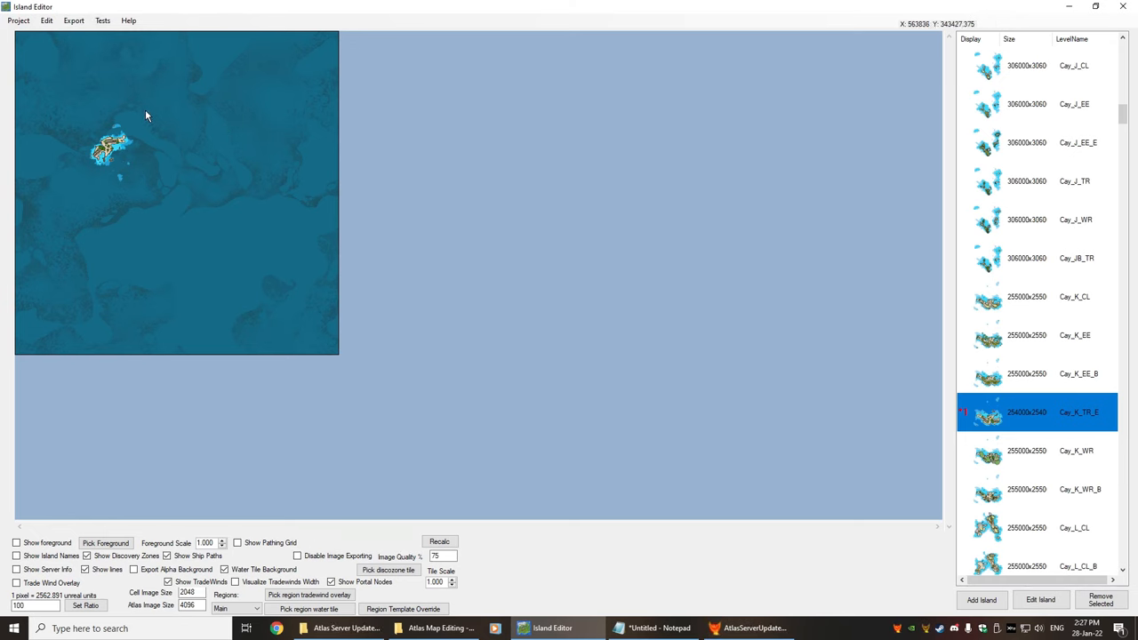
pyautogui.moveTo(101, 110)
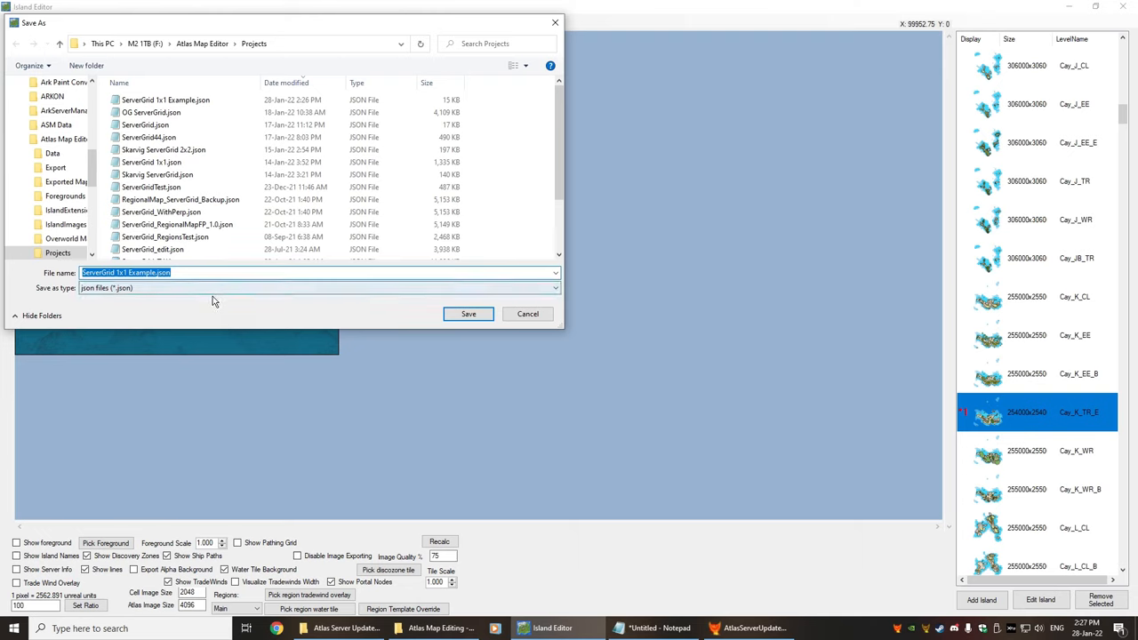
pyautogui.moveTo(435, 326)
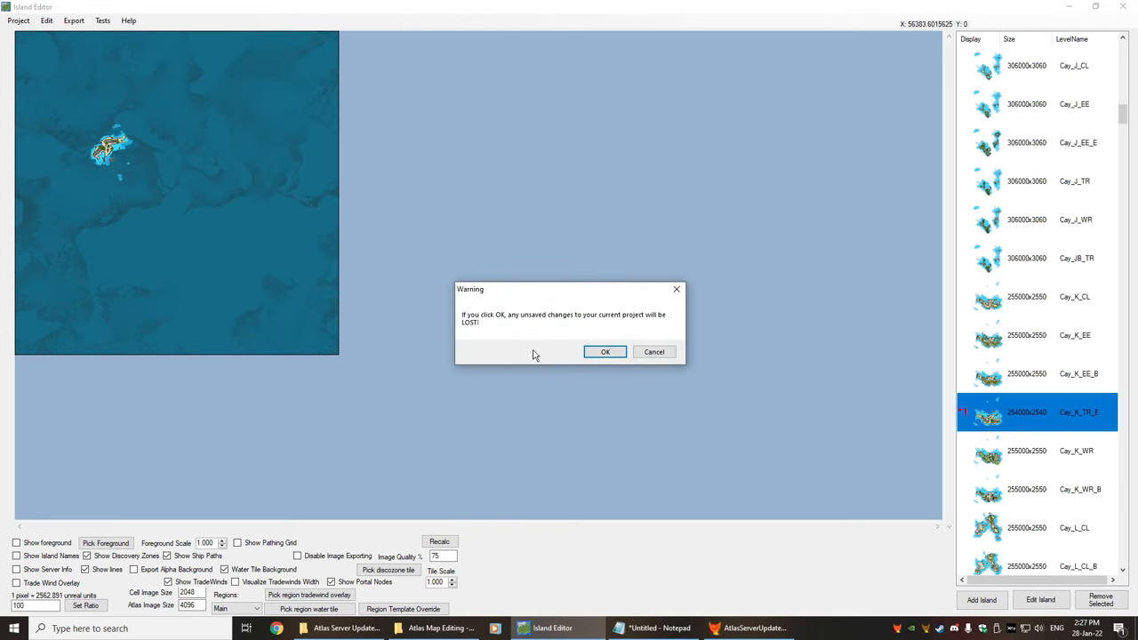
# Accept the unsaved-changes warning and reload ServerGrid 1x1 Example.json from Projects.
pyautogui.click(605, 352)
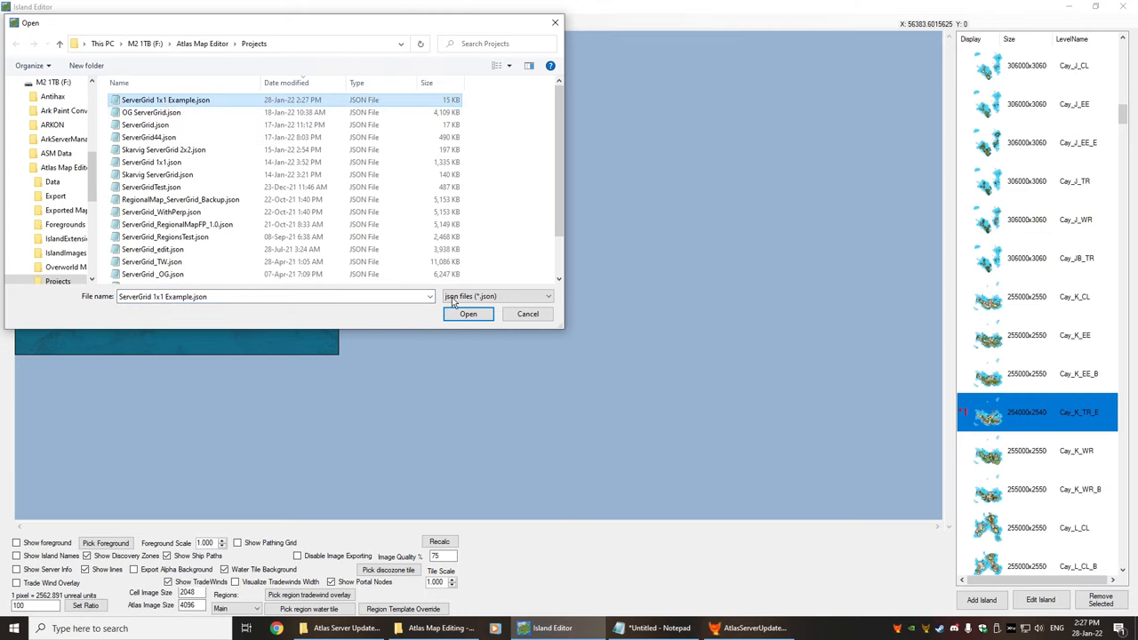
pyautogui.click(470, 313)
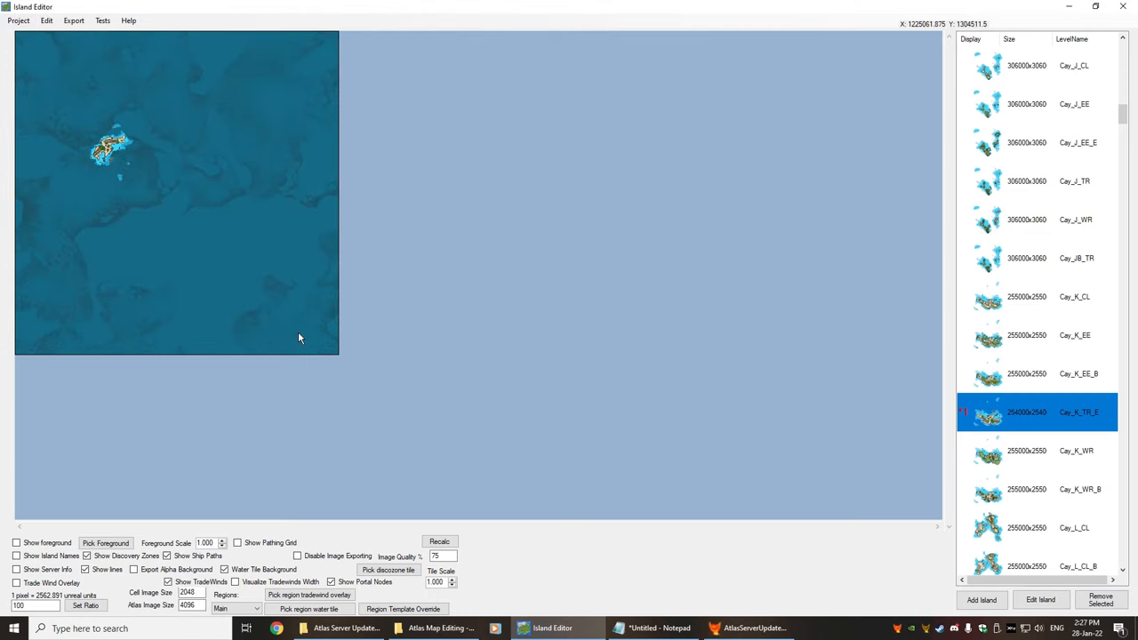
pyautogui.click(75, 19)
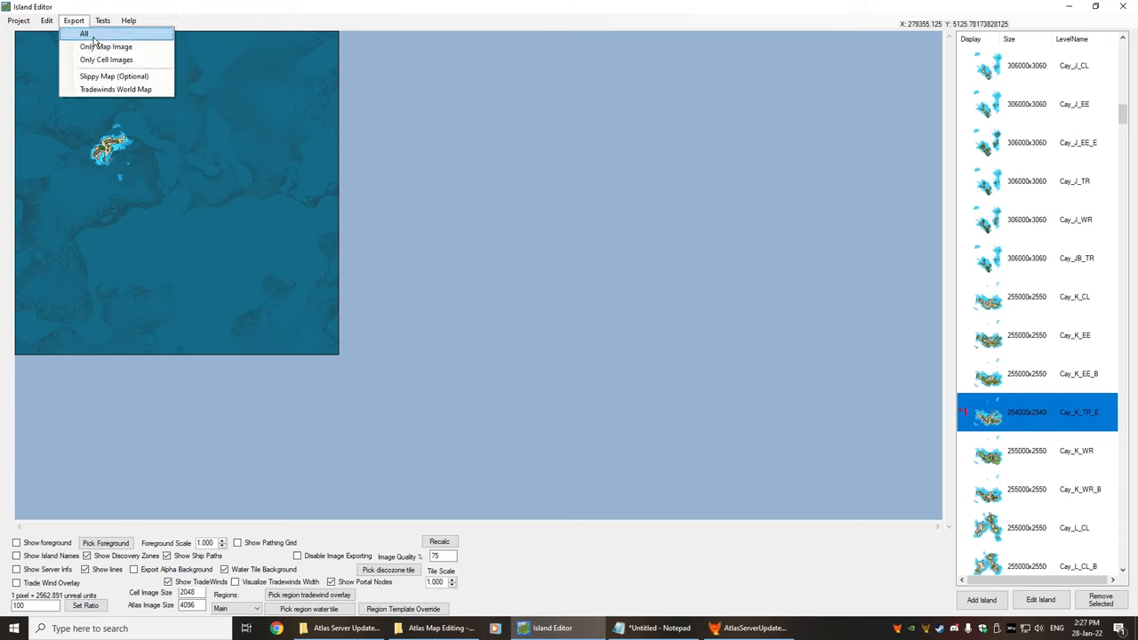
# Export all grid files into the Export folder and acknowledge the success message.
pyautogui.click(83, 33)
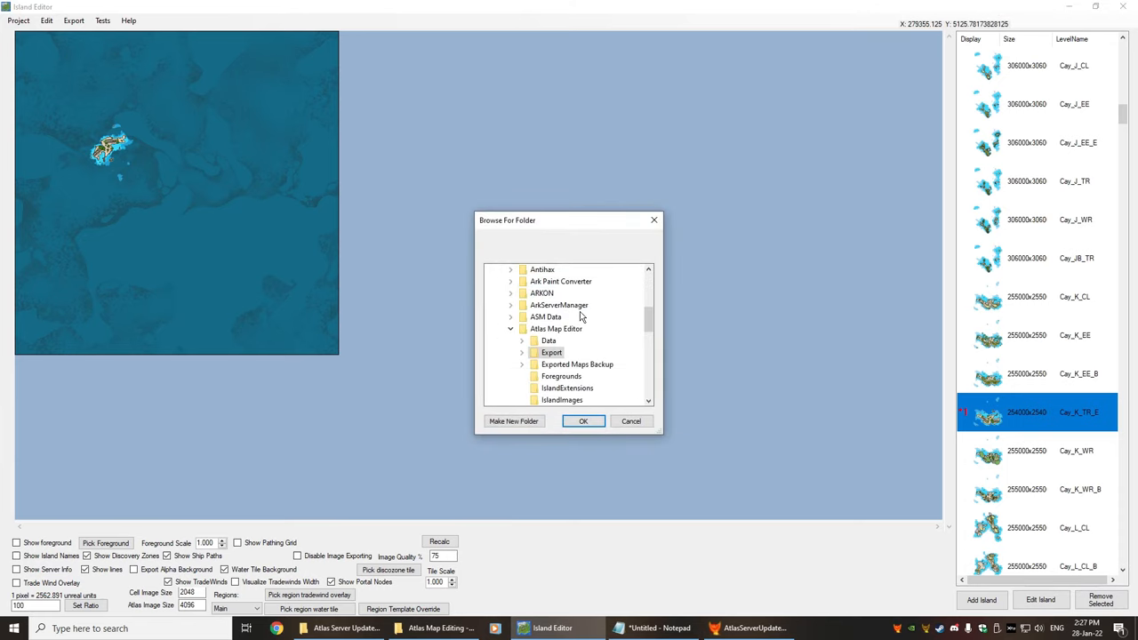
pyautogui.click(584, 420)
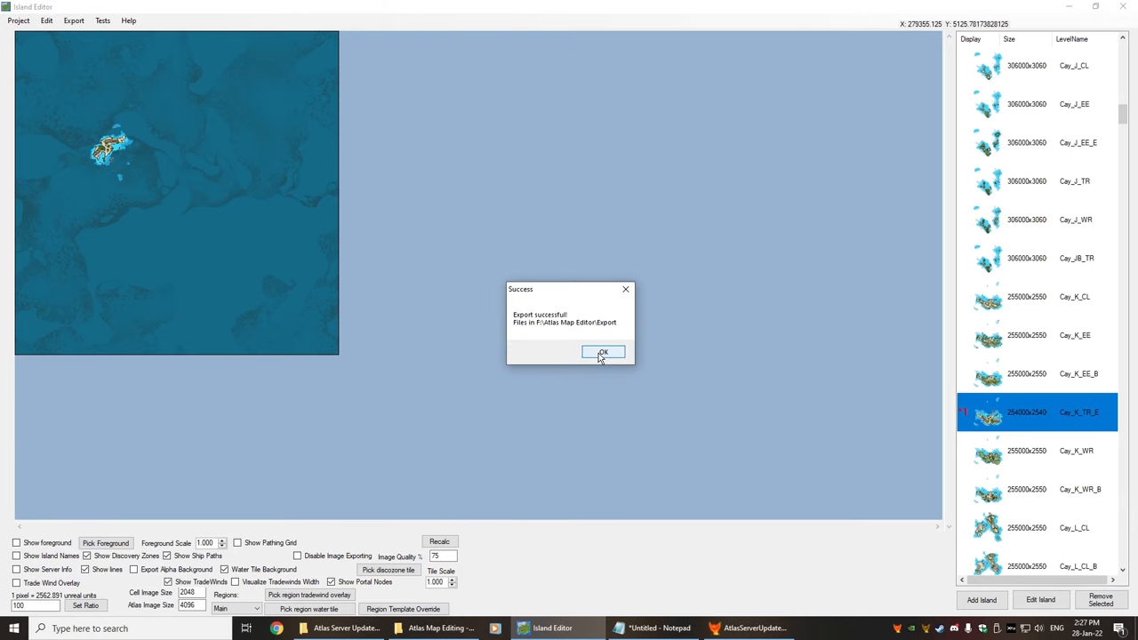
pyautogui.click(345, 628)
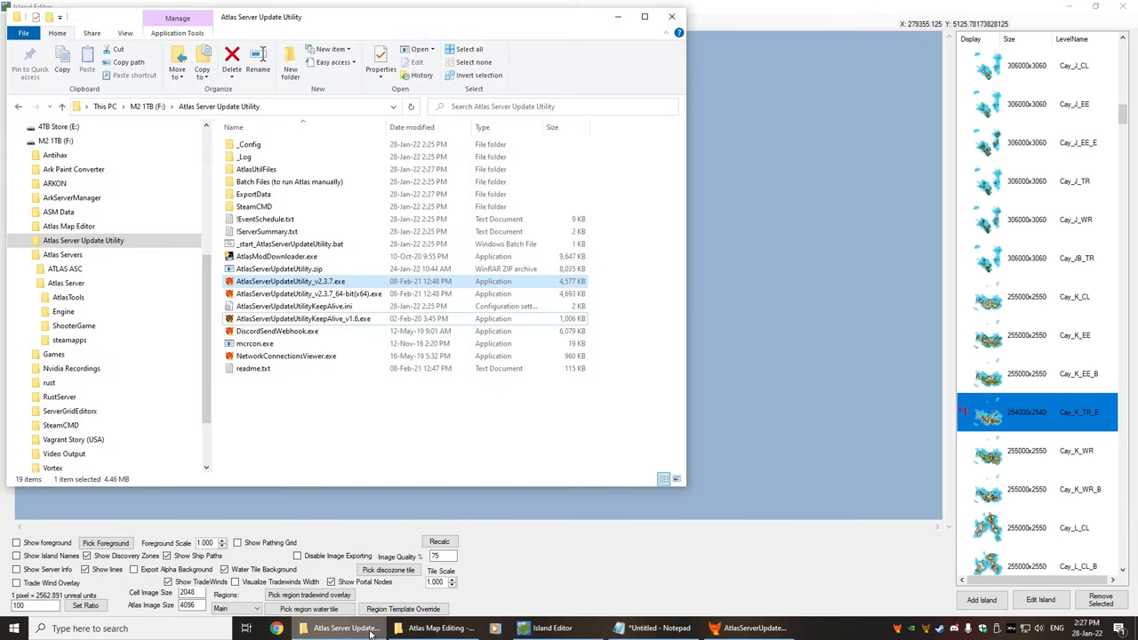
pyautogui.moveTo(249, 526)
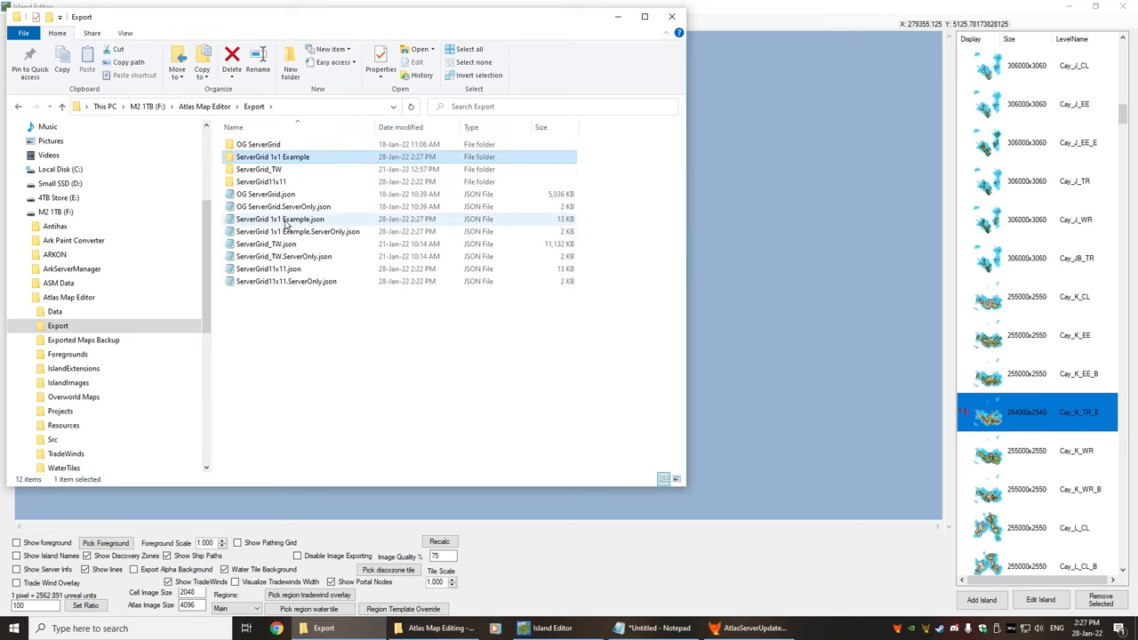
# View the ServerGrid 1x1 Example export folder and its exported map images.
pyautogui.doubleClick(272, 156)
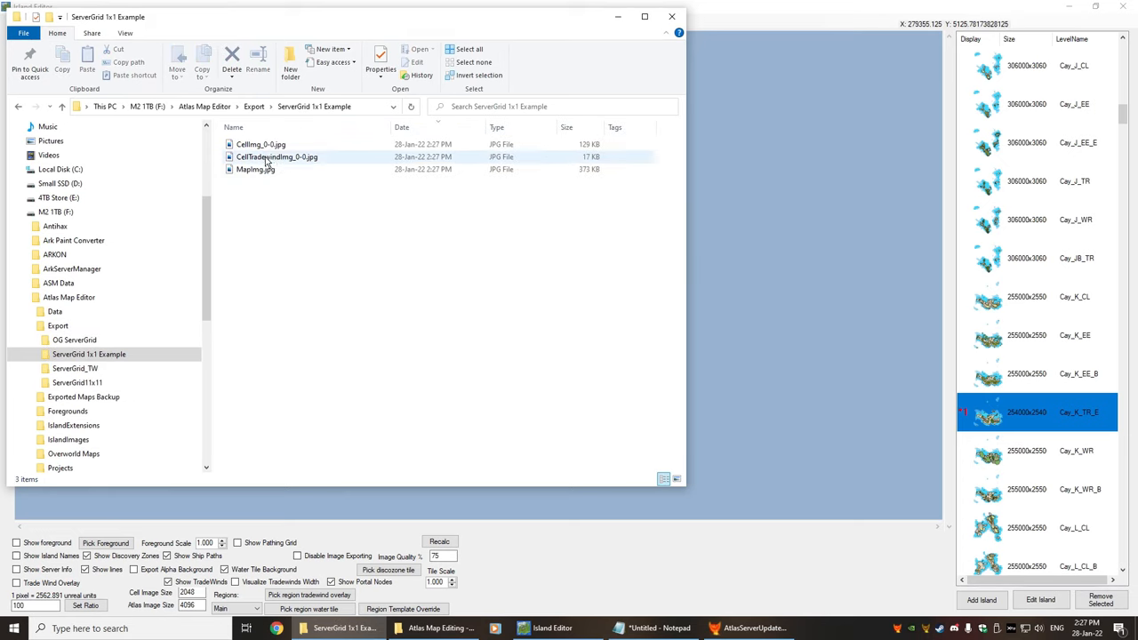
pyautogui.click(363, 233)
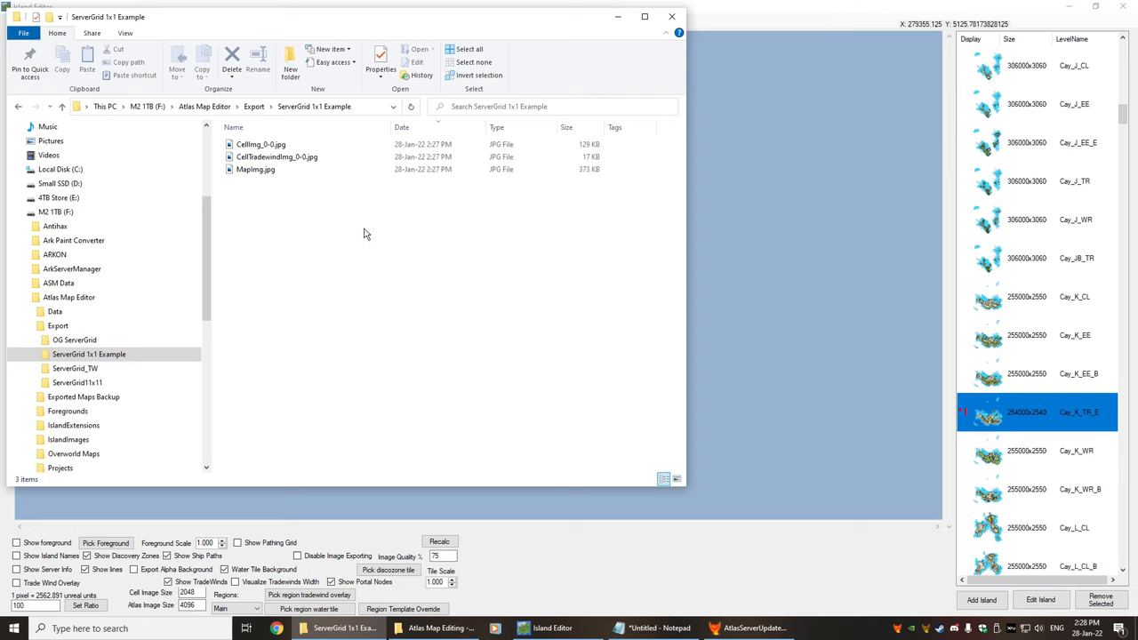
pyautogui.moveTo(436, 319)
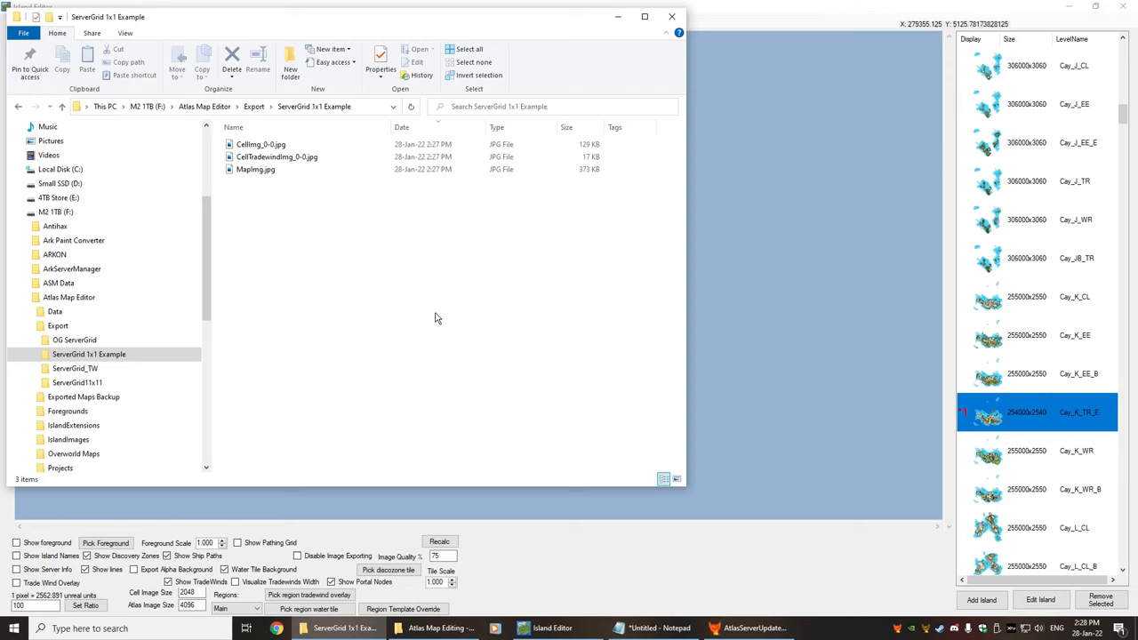
pyautogui.moveTo(434, 432)
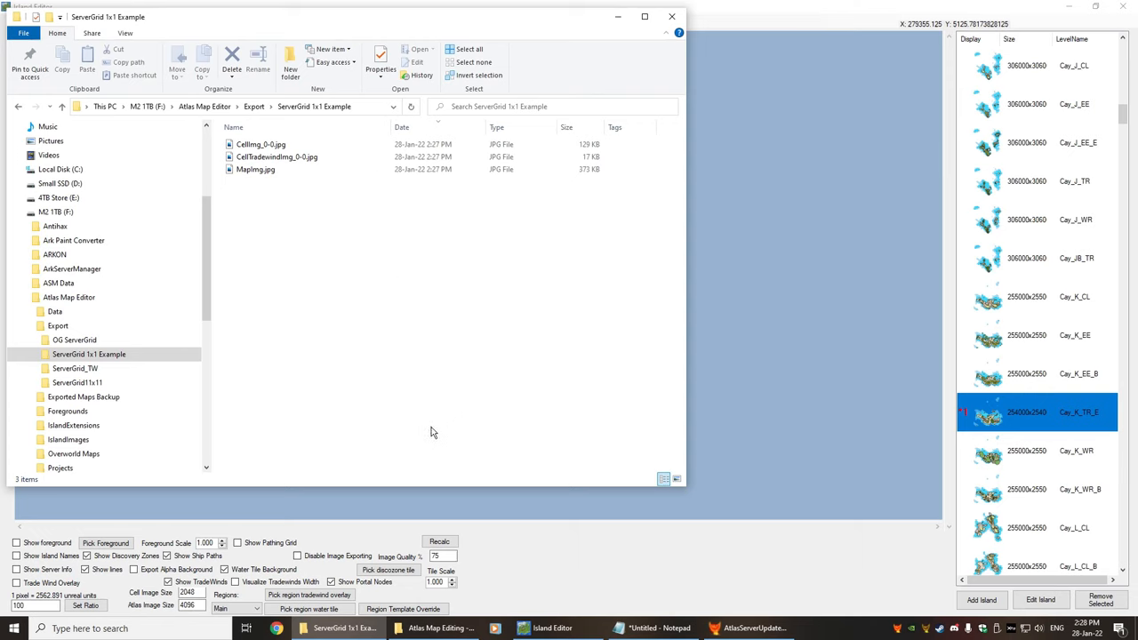
pyautogui.moveTo(583, 32)
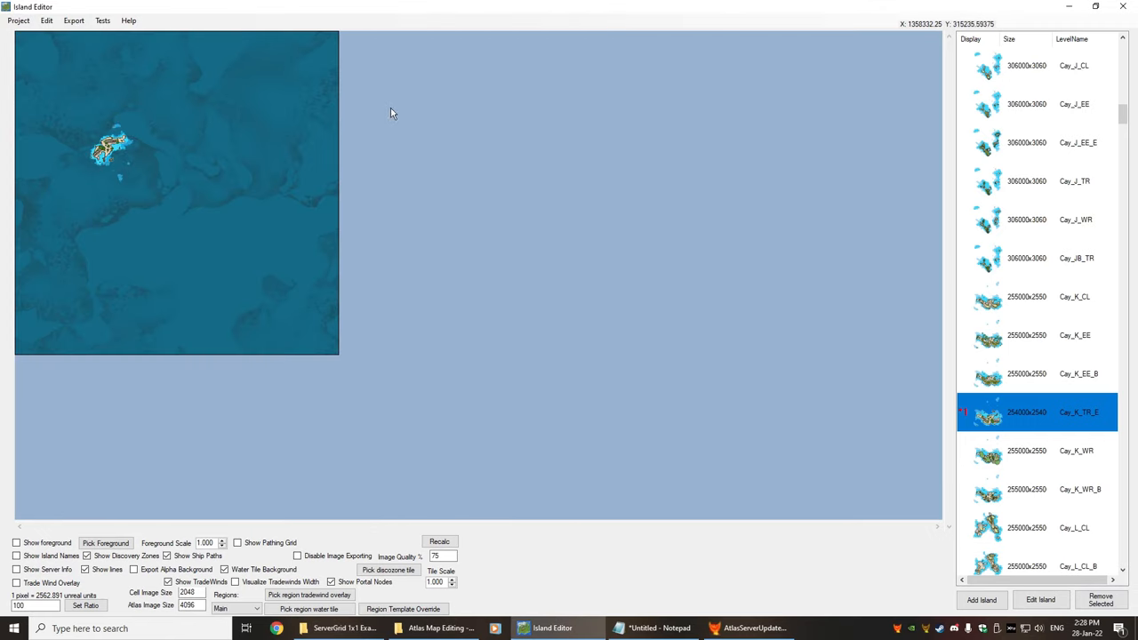
pyautogui.moveTo(559, 138)
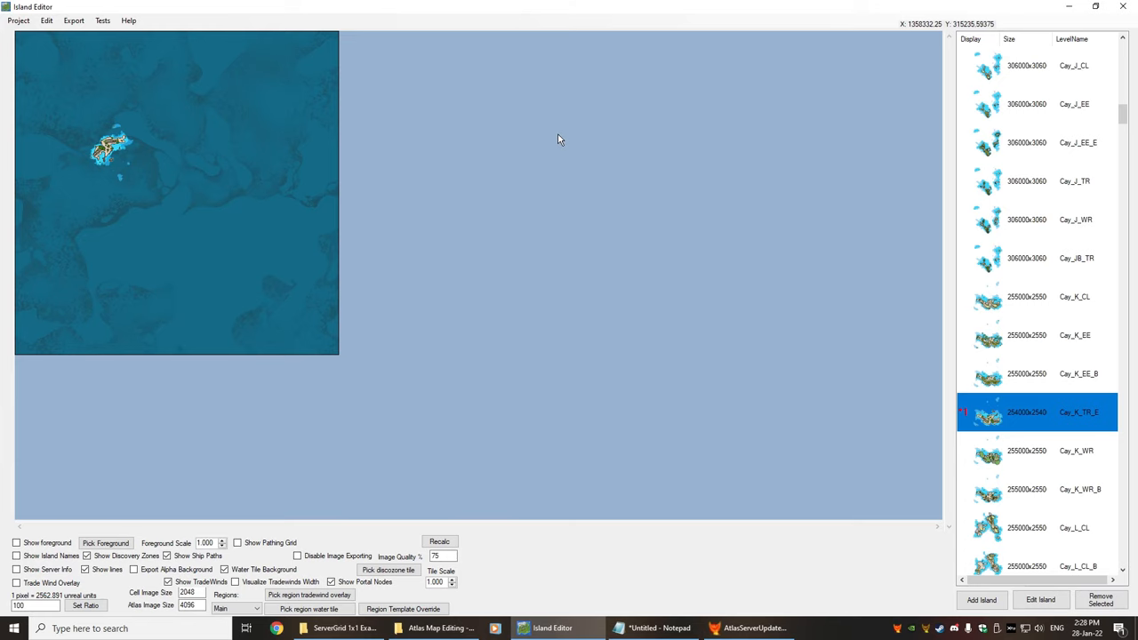
pyautogui.moveTo(460, 89)
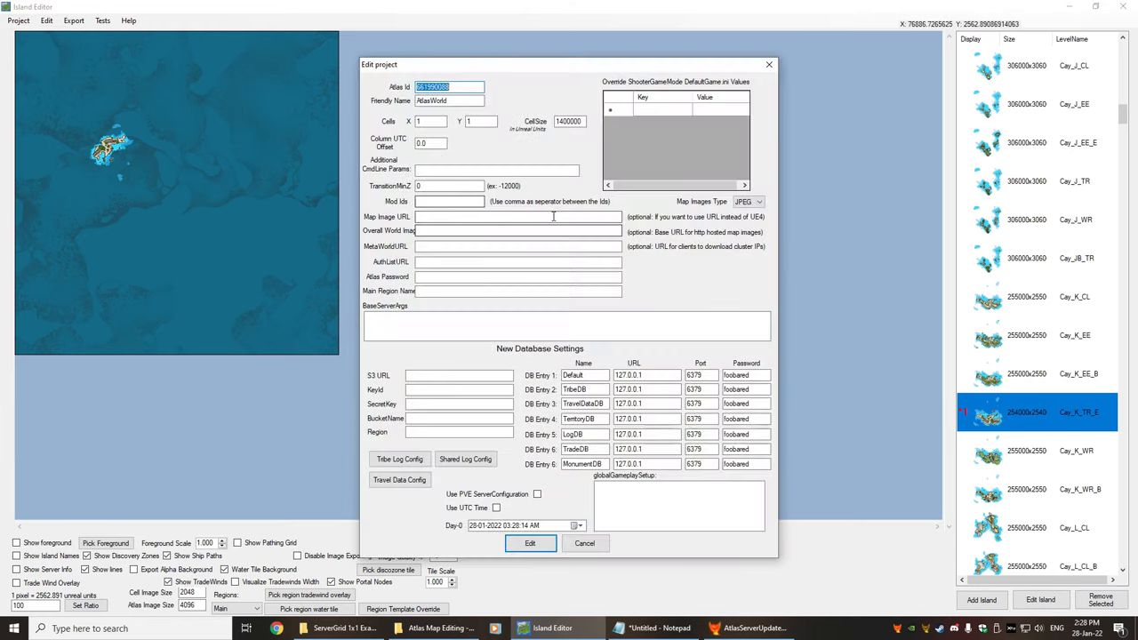
# Review the Map Images Type list, keep JPEG, close project settings and go to the Projects folder.
pyautogui.click(748, 201)
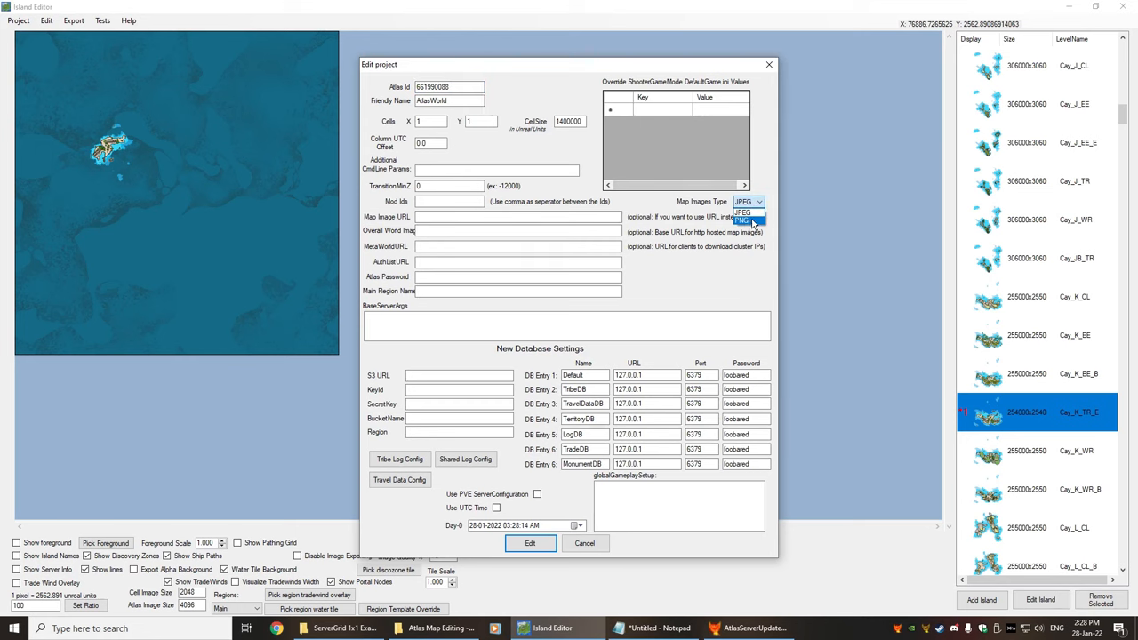
pyautogui.moveTo(732, 228)
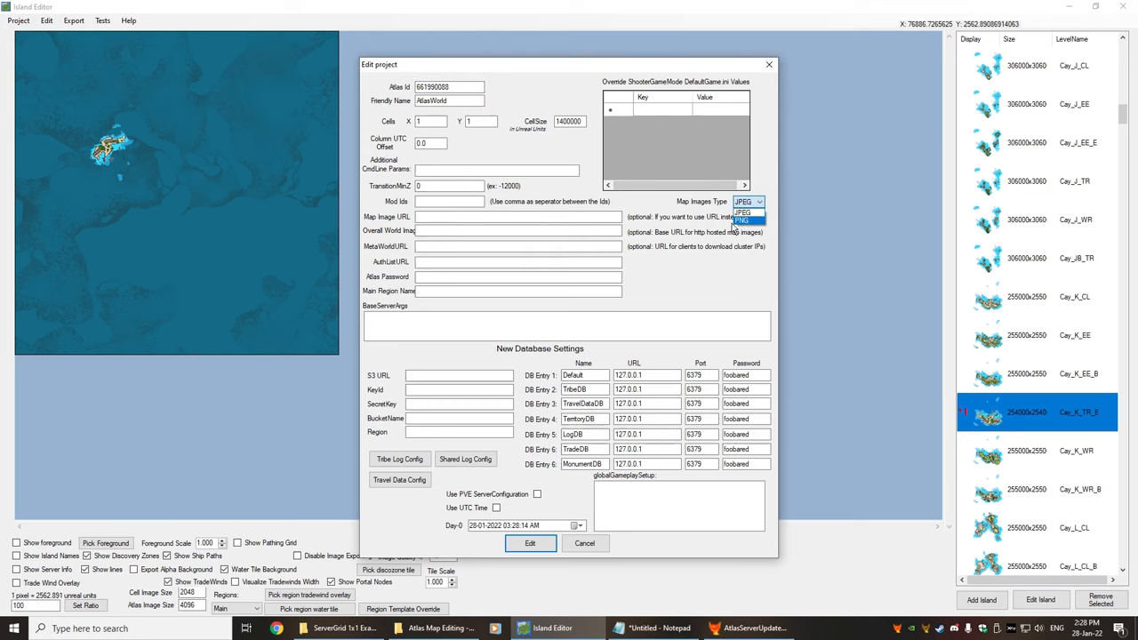
pyautogui.click(751, 201)
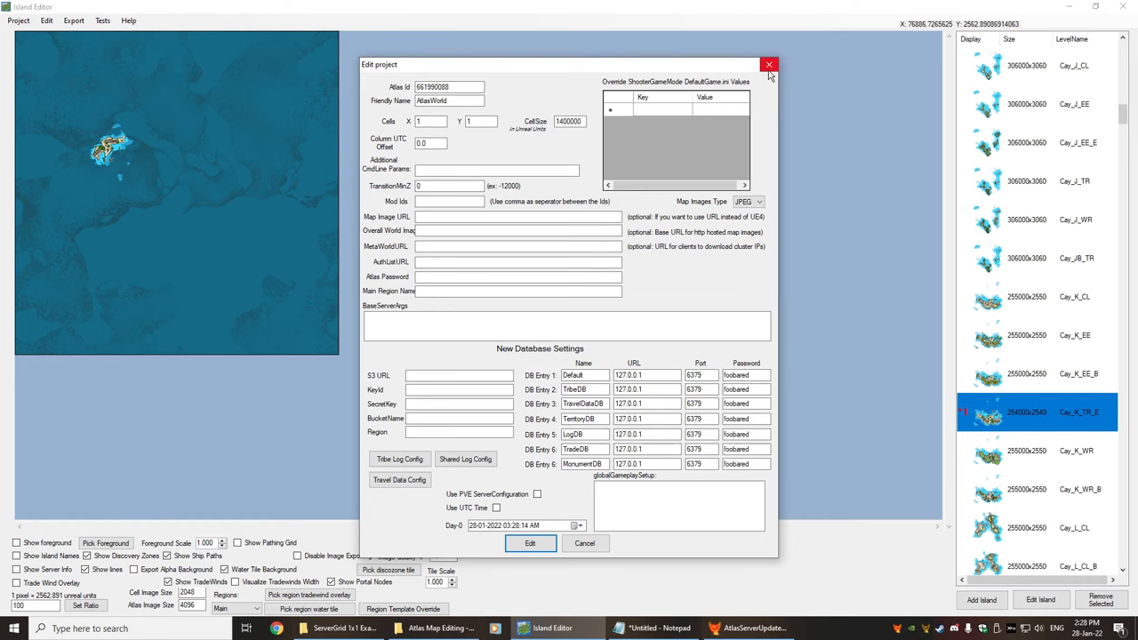
pyautogui.moveTo(769, 66)
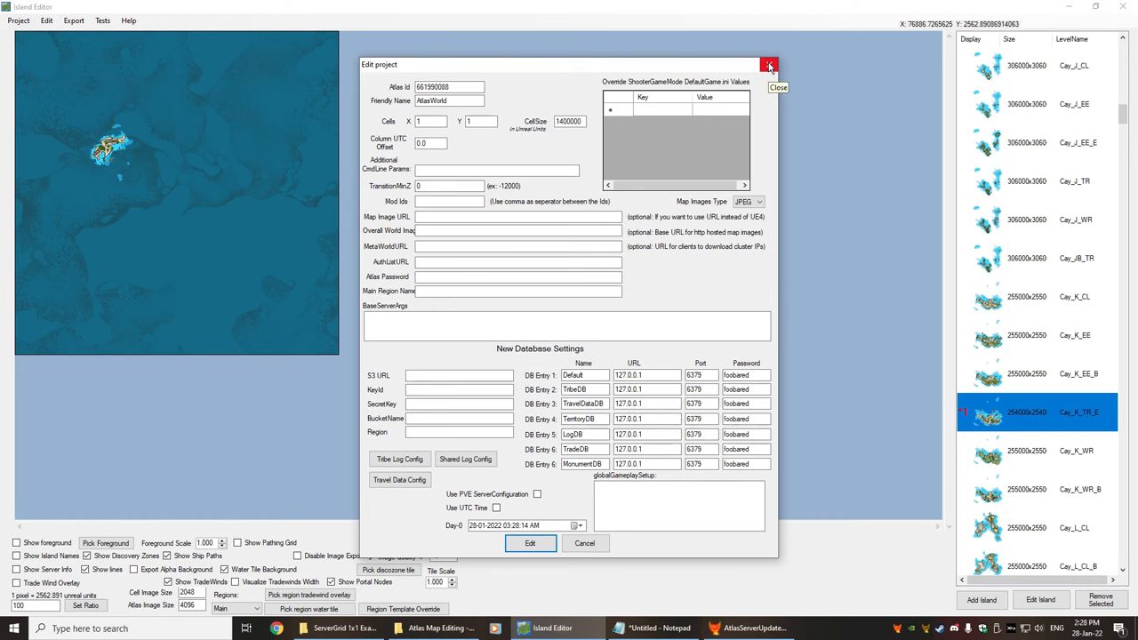
pyautogui.click(768, 66)
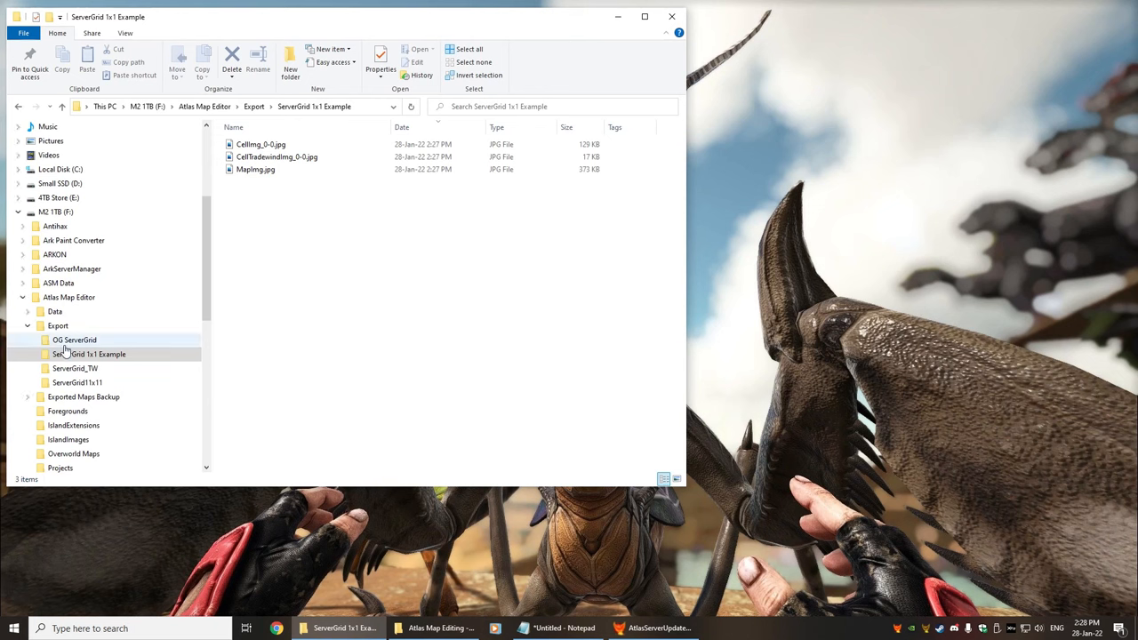
pyautogui.click(60, 467)
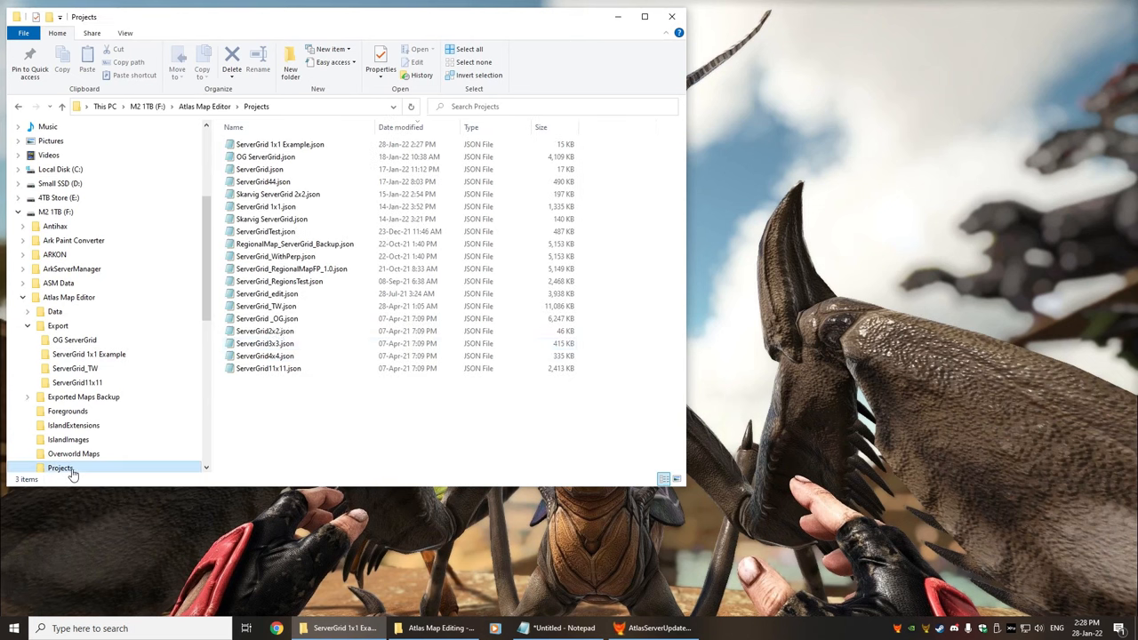
# Edit ServerGrid 1x1 Example.json in Notepad so MapImagesExtension reads png.
pyautogui.click(281, 144)
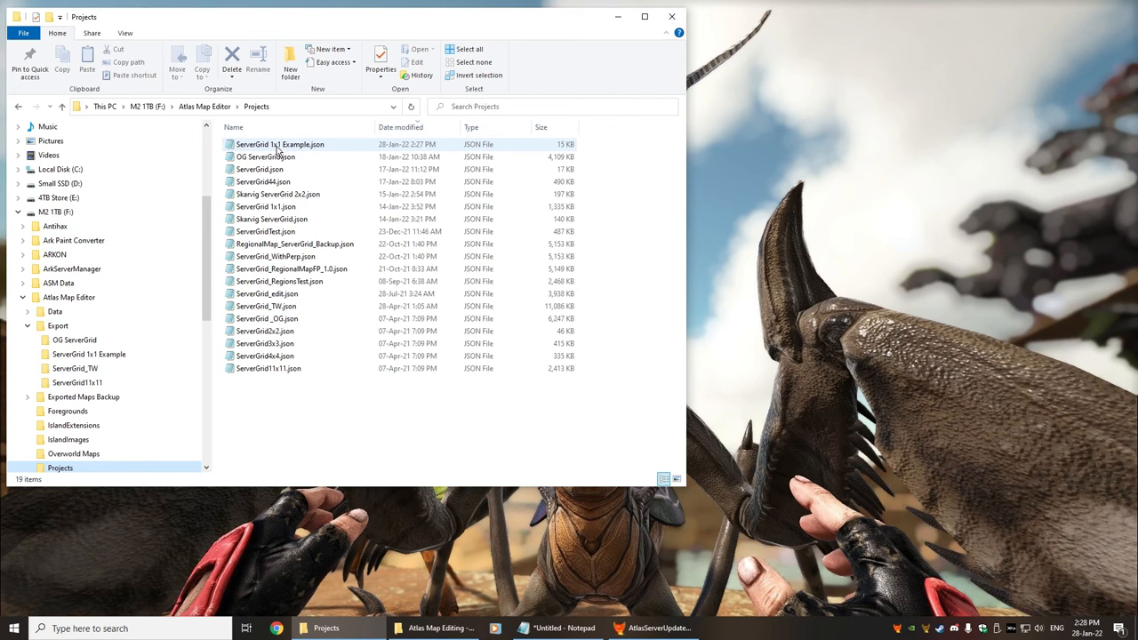
pyautogui.click(281, 144)
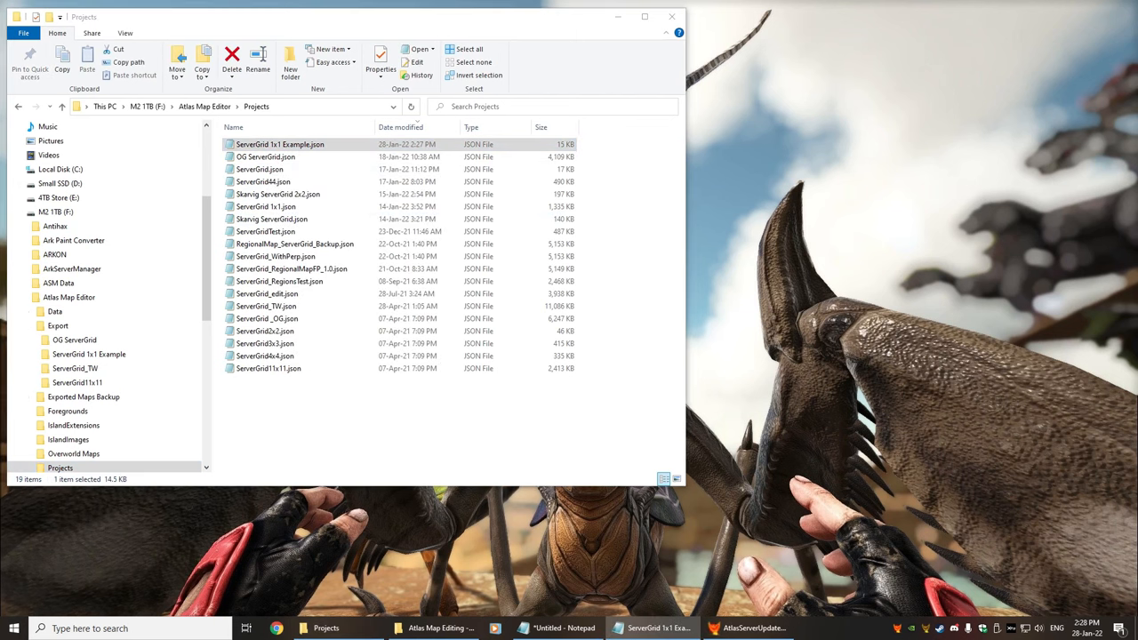
pyautogui.doubleClick(281, 144)
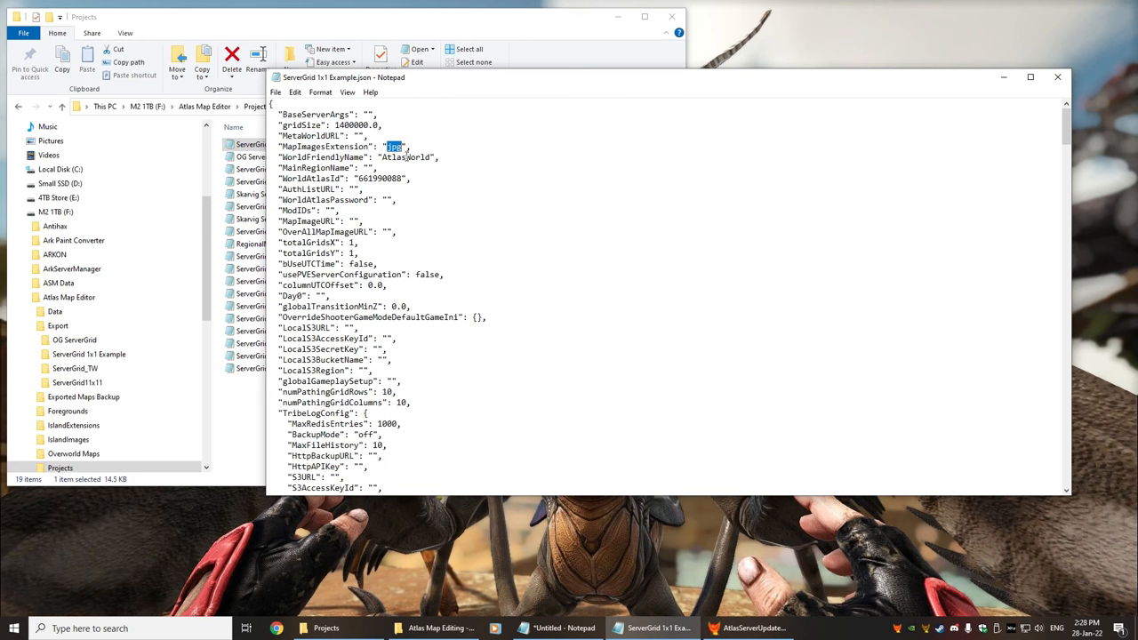
pyautogui.write('png')
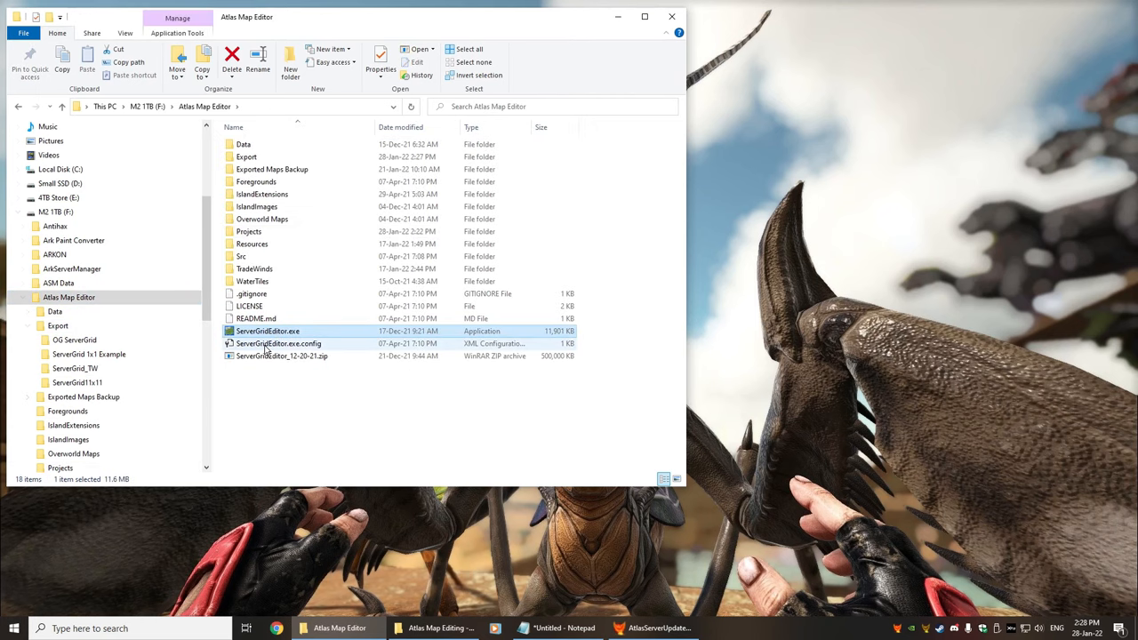
# Relaunch ServerGridEditor.exe, load the saved project and run Export > All.
pyautogui.doubleClick(267, 330)
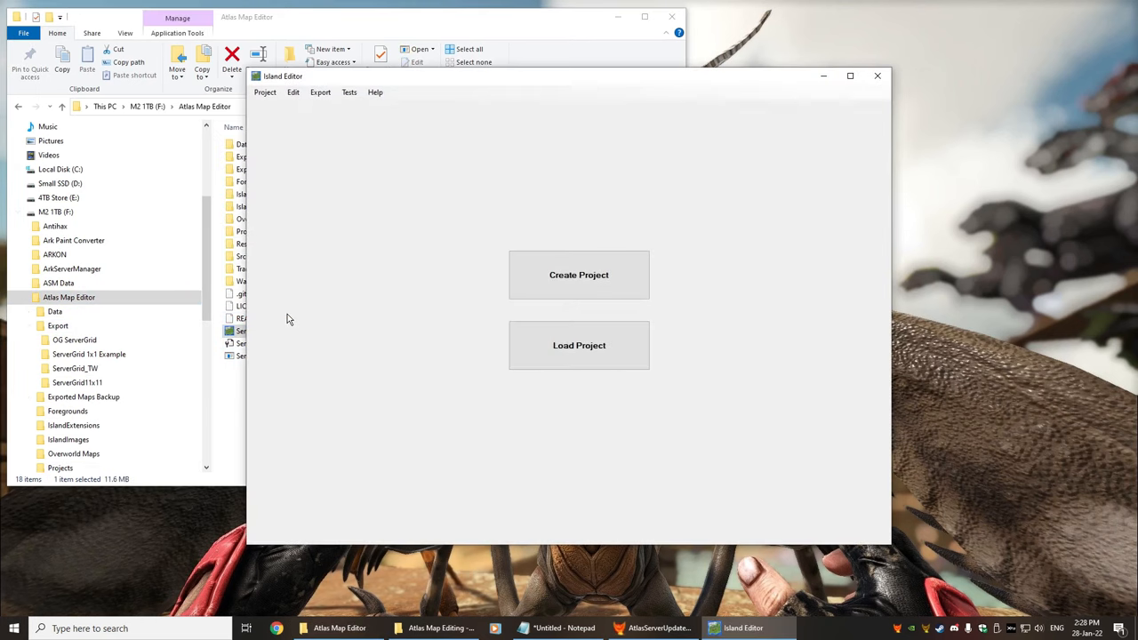
pyautogui.click(580, 345)
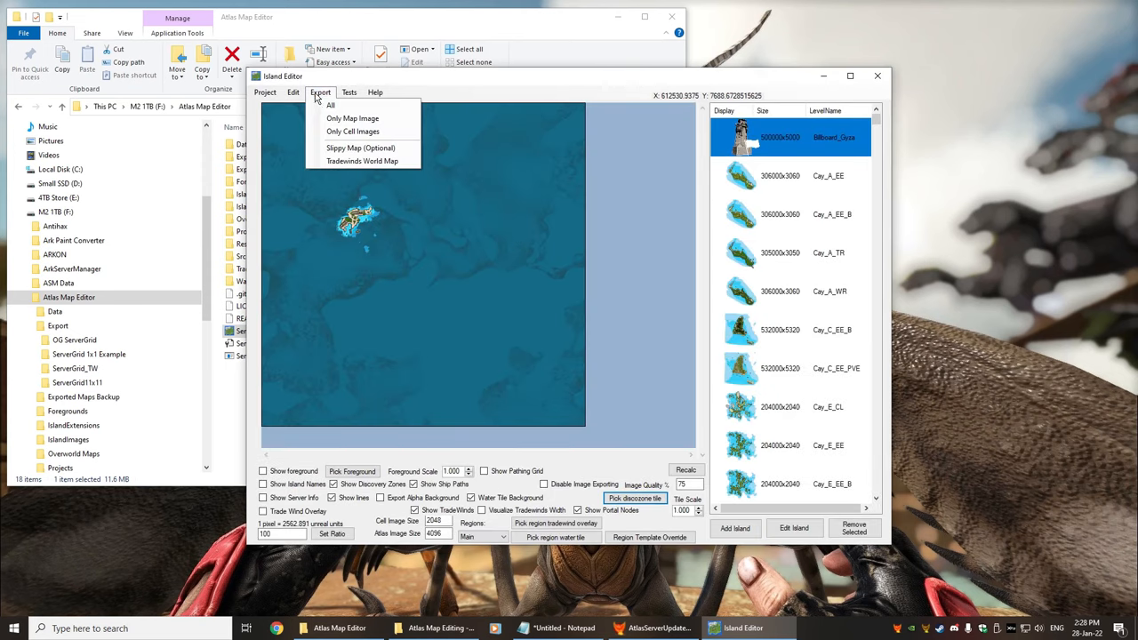
pyautogui.click(560, 484)
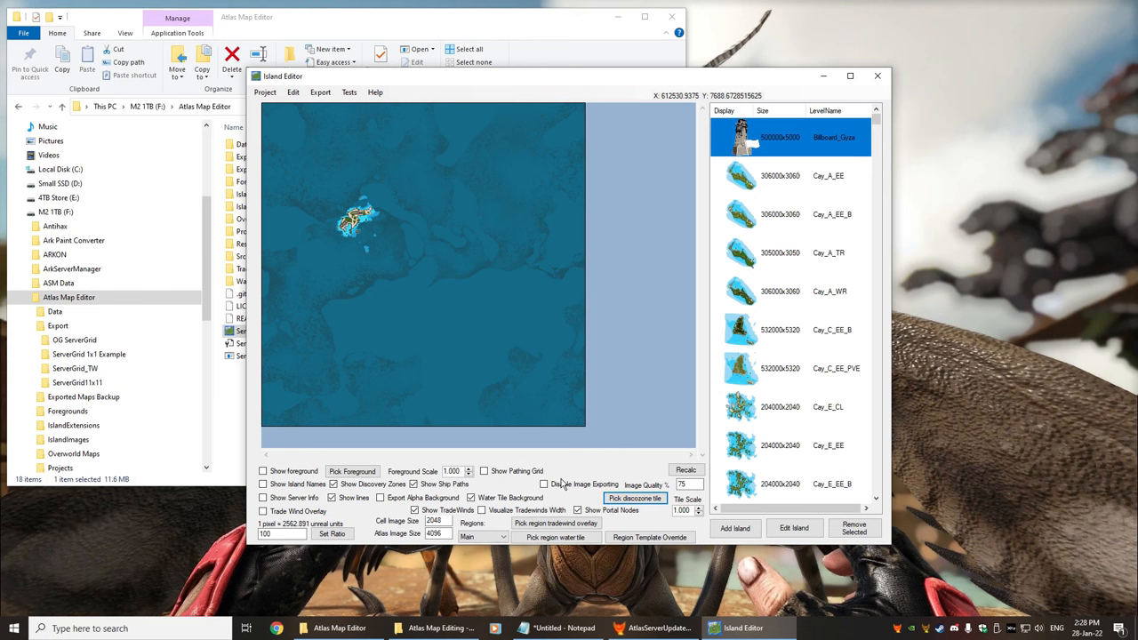
pyautogui.moveTo(371, 578)
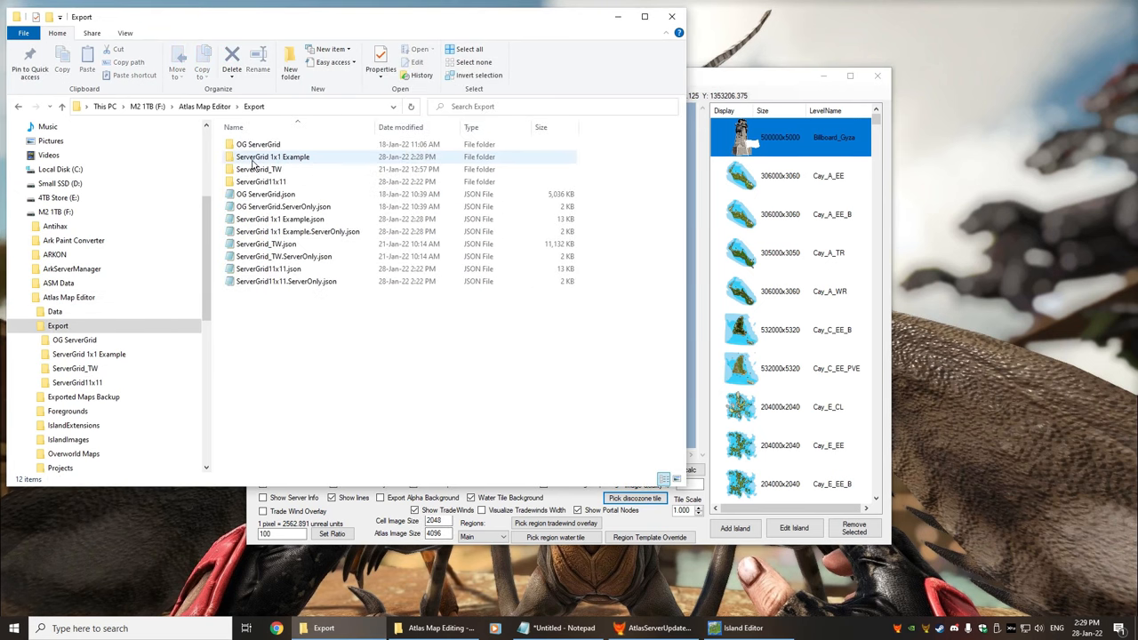
# Move the old ServerGrid files in ShooterGame to the Recycle Bin and put the exported 1x1 grid files in their place.
pyautogui.doubleClick(272, 157)
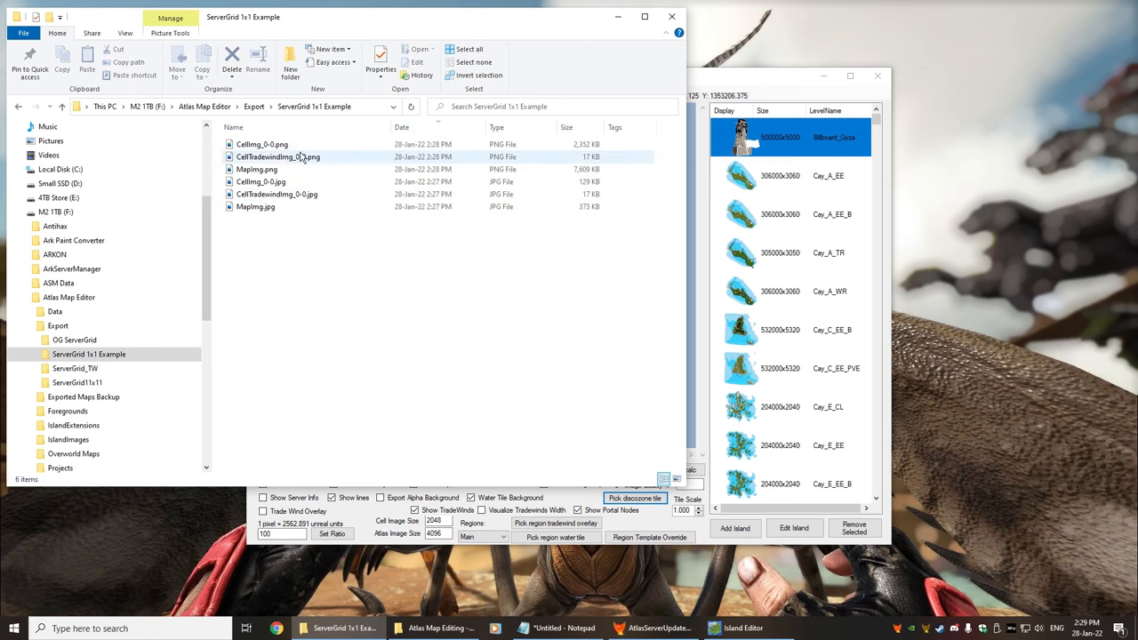
pyautogui.moveTo(286, 157)
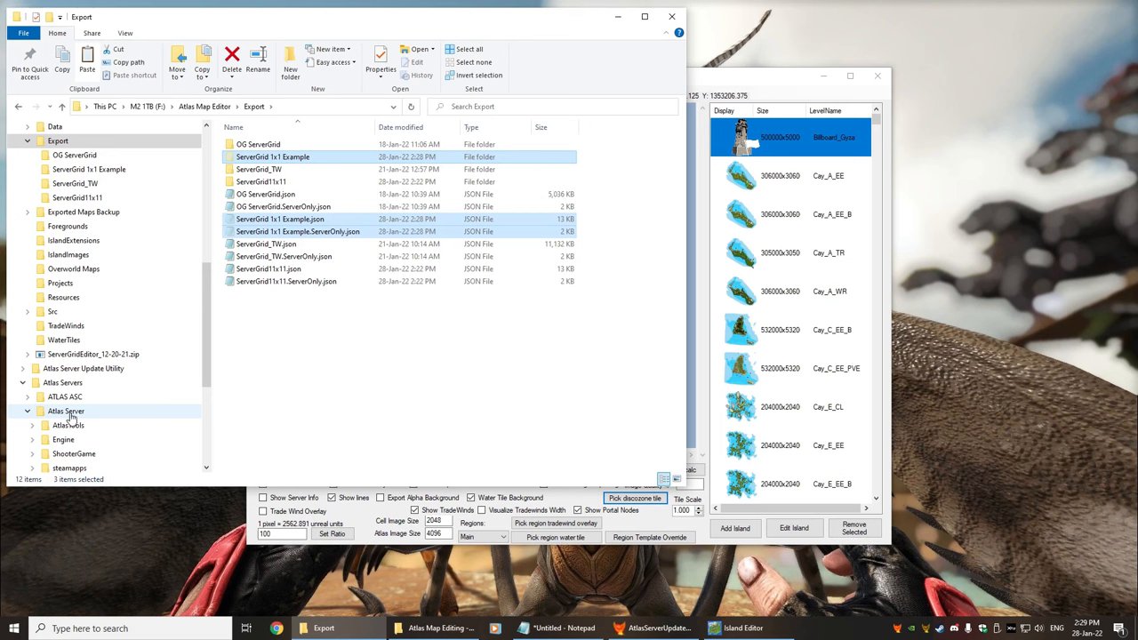
pyautogui.click(74, 453)
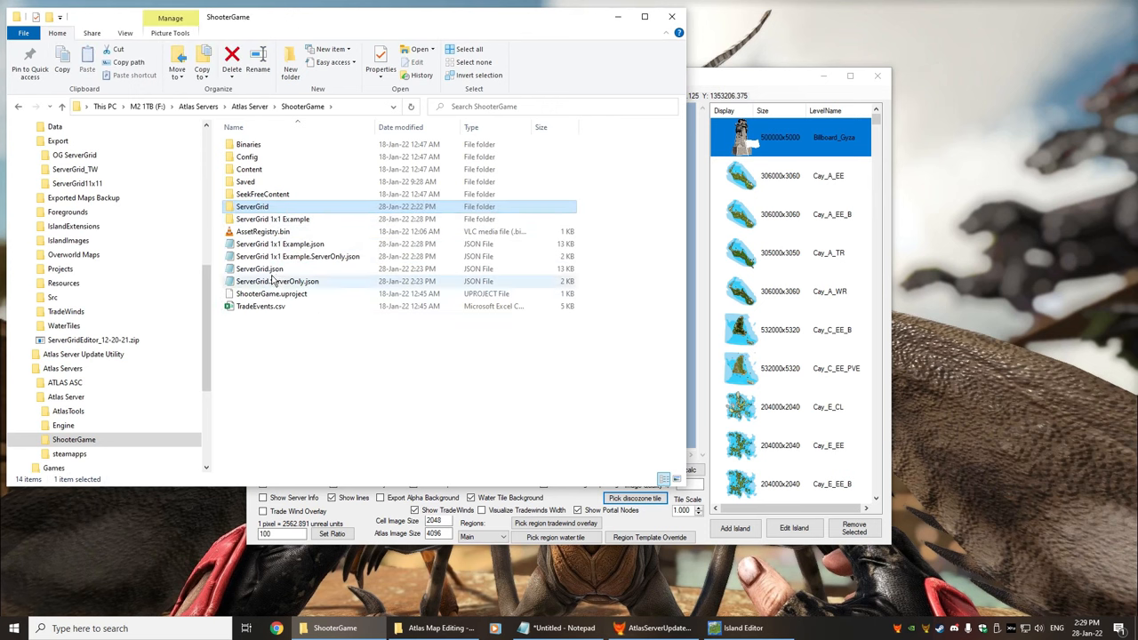
pyautogui.click(232, 55)
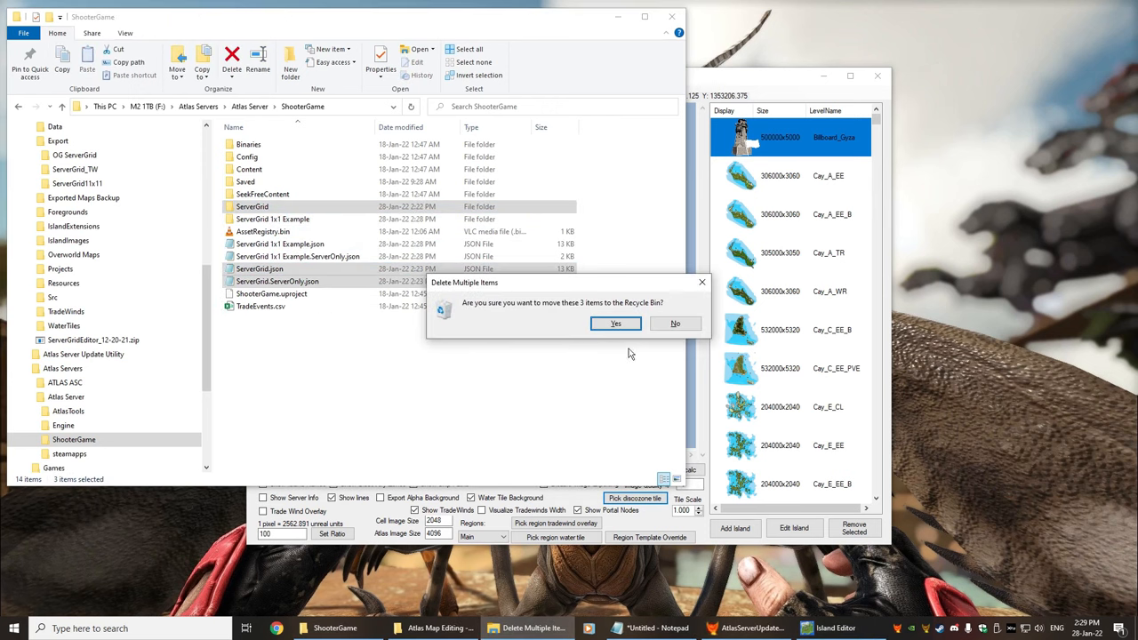
pyautogui.click(616, 324)
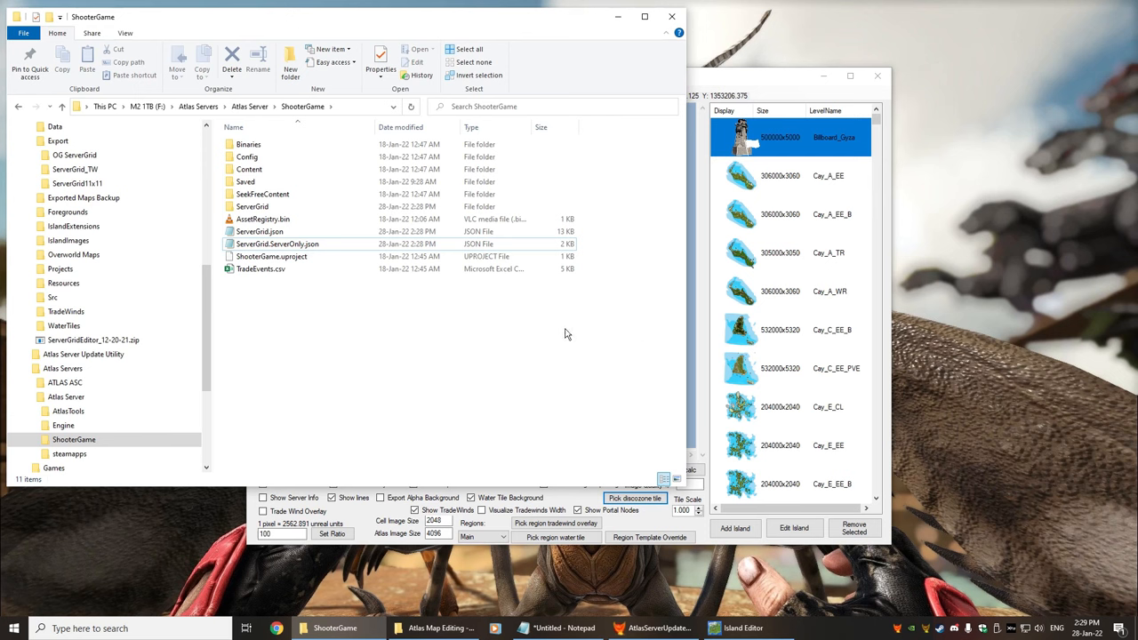
pyautogui.moveTo(548, 345)
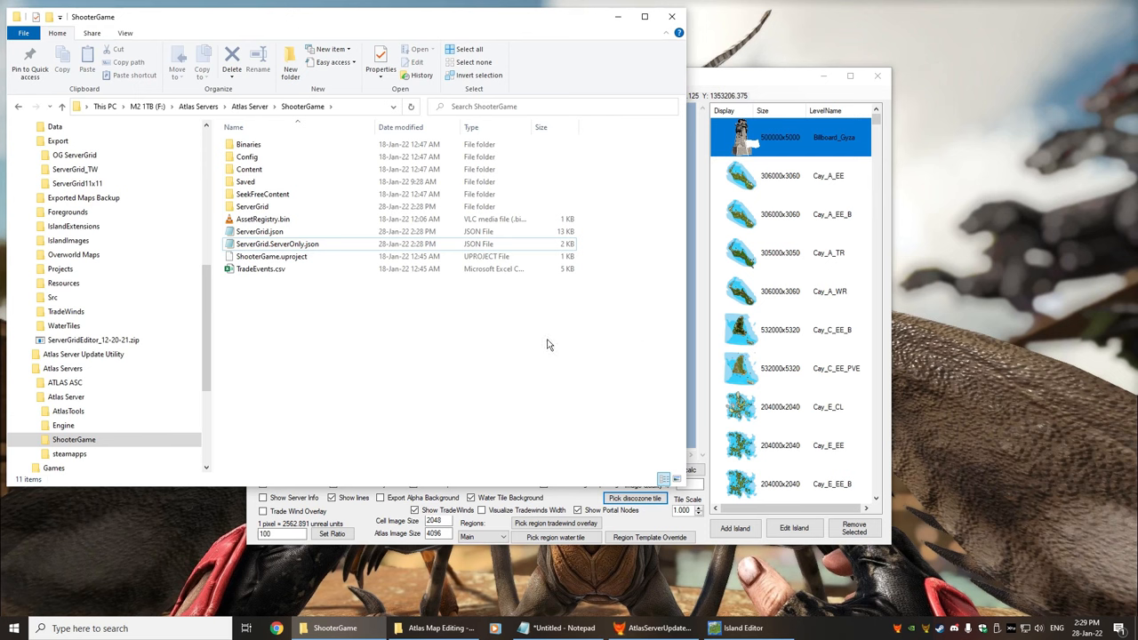
pyautogui.moveTo(541, 342)
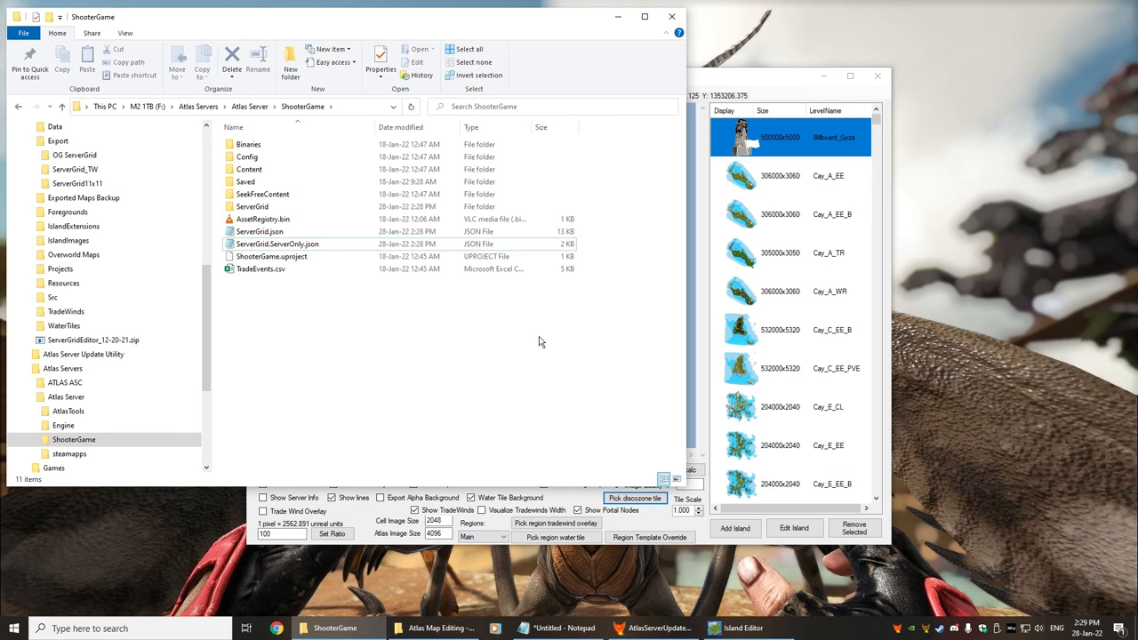
pyautogui.moveTo(459, 393)
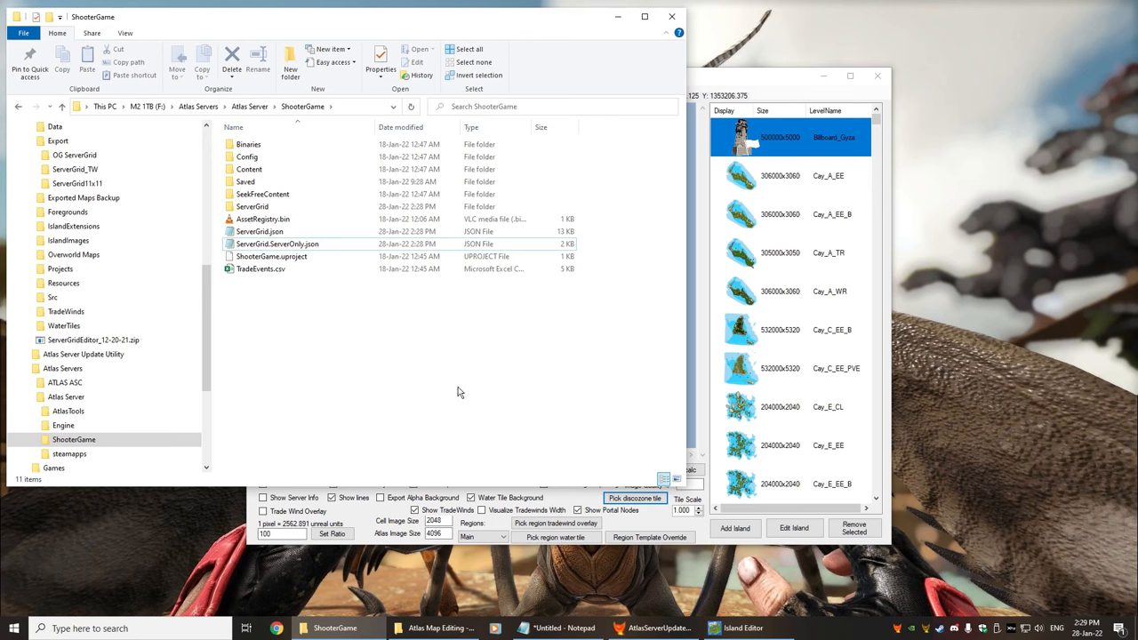
pyautogui.moveTo(590, 489)
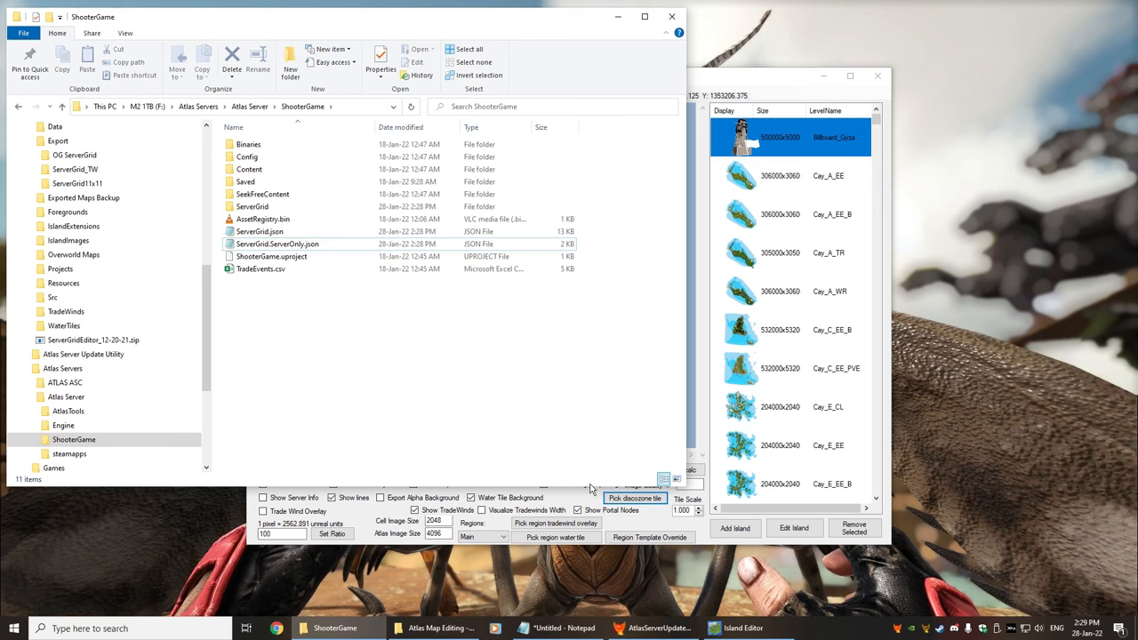
pyautogui.moveTo(537, 402)
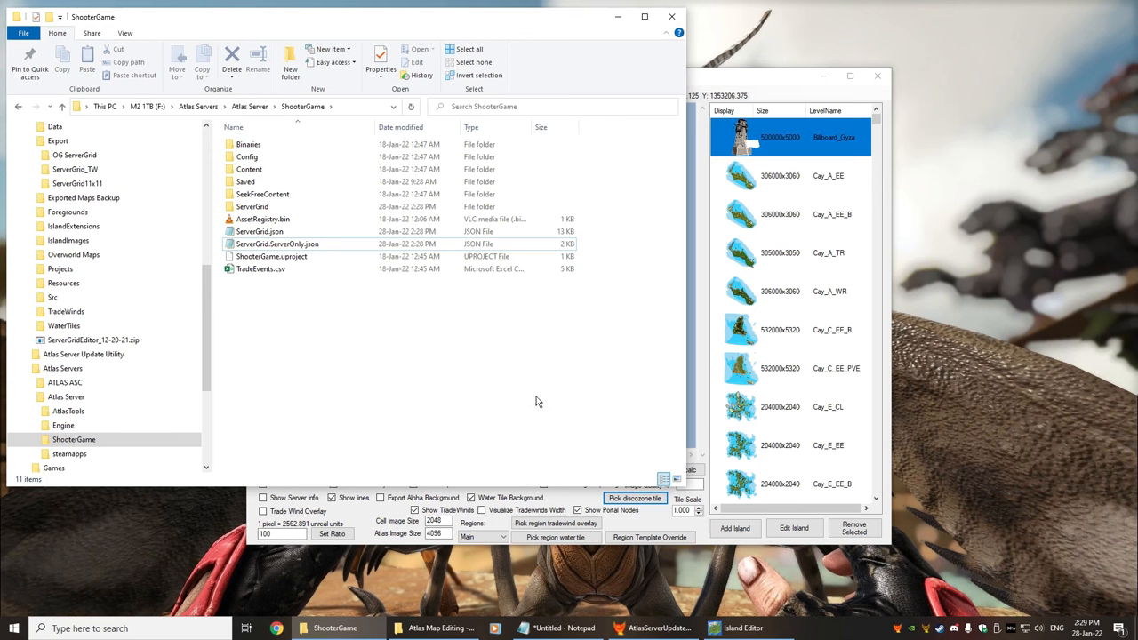
pyautogui.moveTo(611, 455)
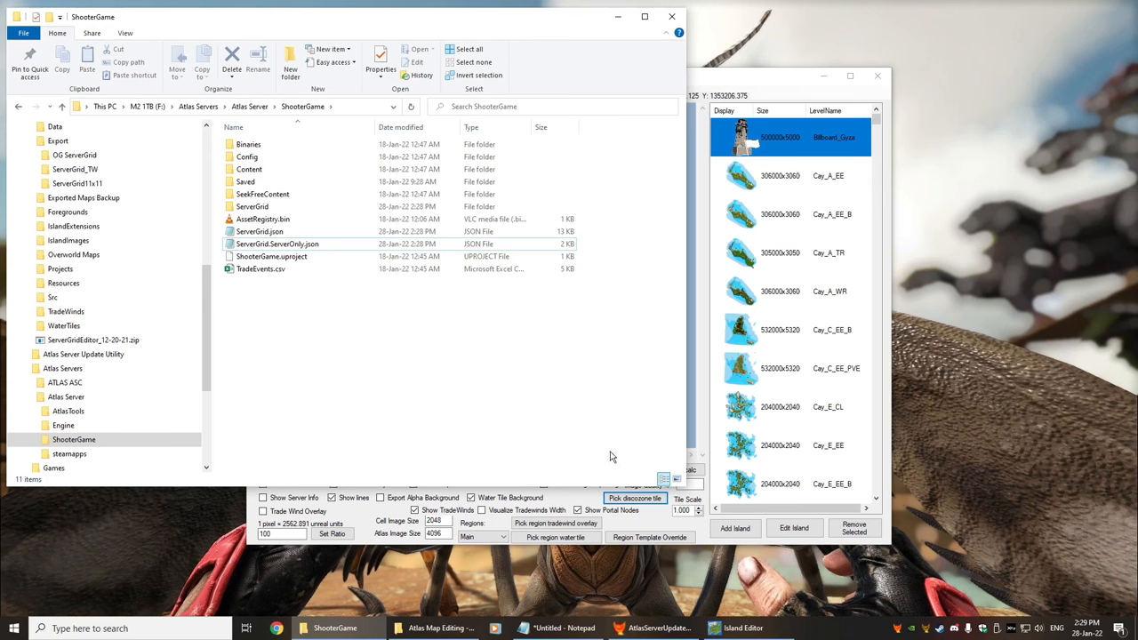
pyautogui.click(655, 628)
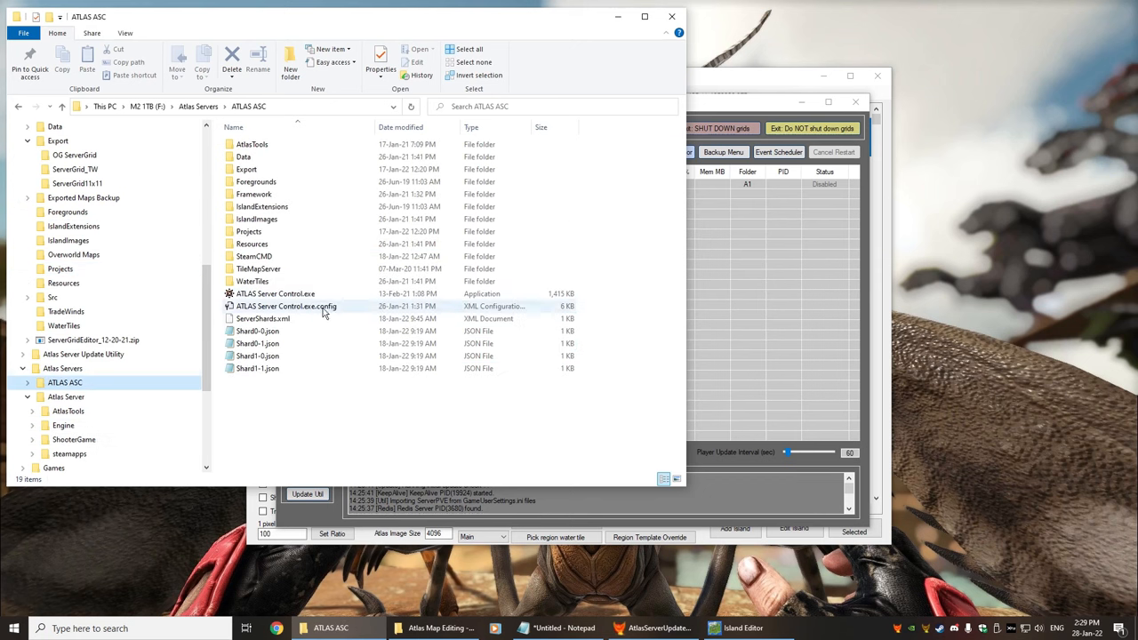
pyautogui.moveTo(274, 293)
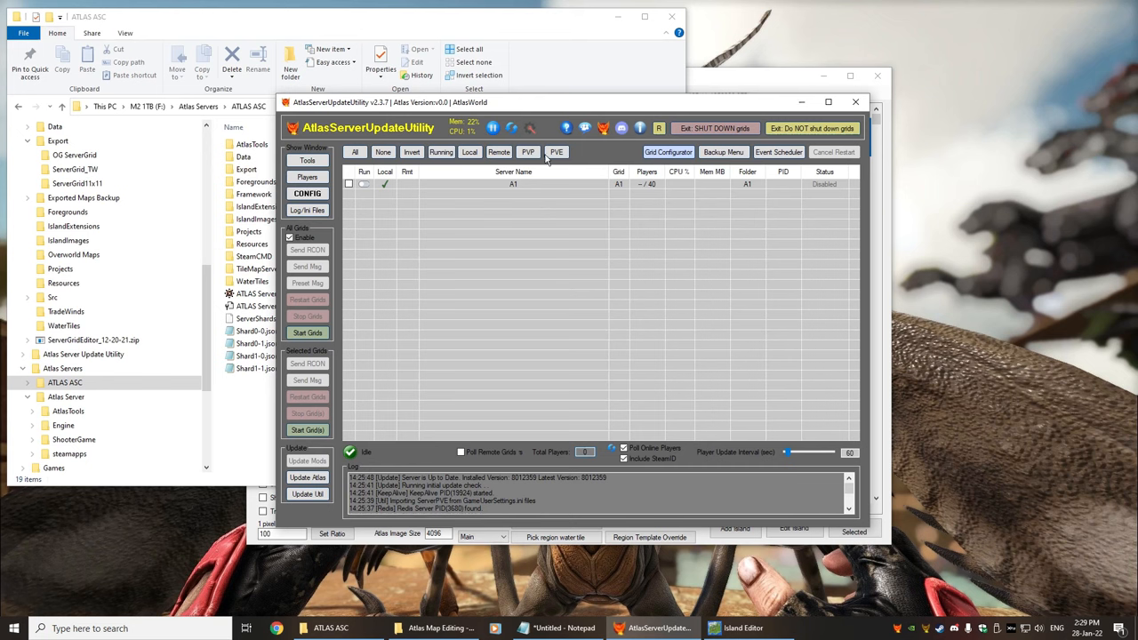
# Start the A1 server grid from ATLAS Server Control.
pyautogui.click(308, 332)
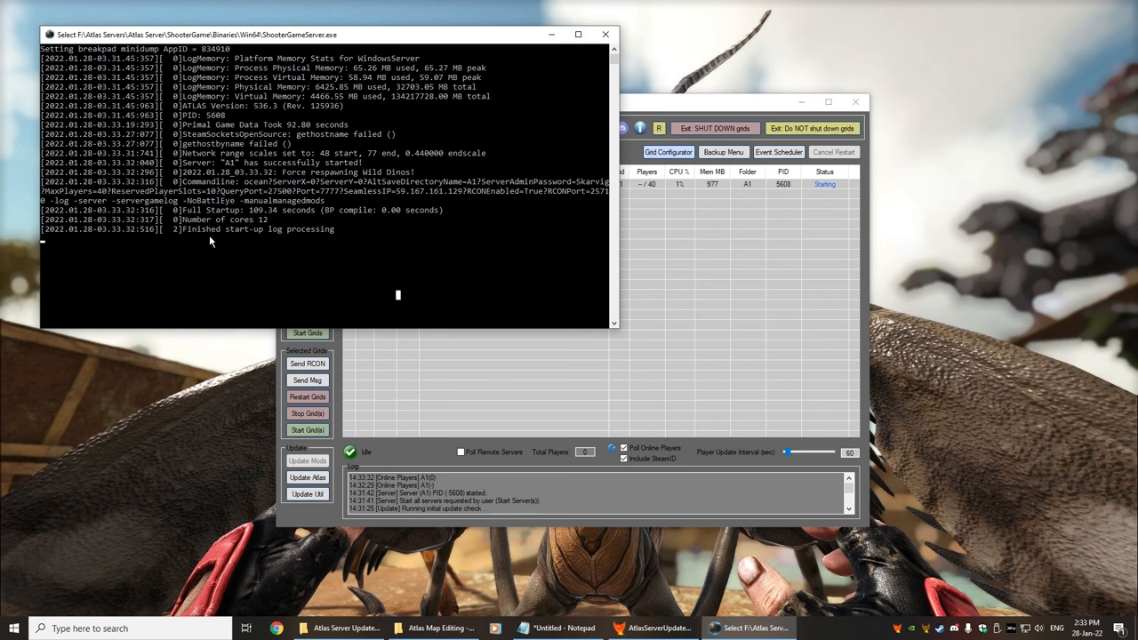
pyautogui.moveTo(356, 290)
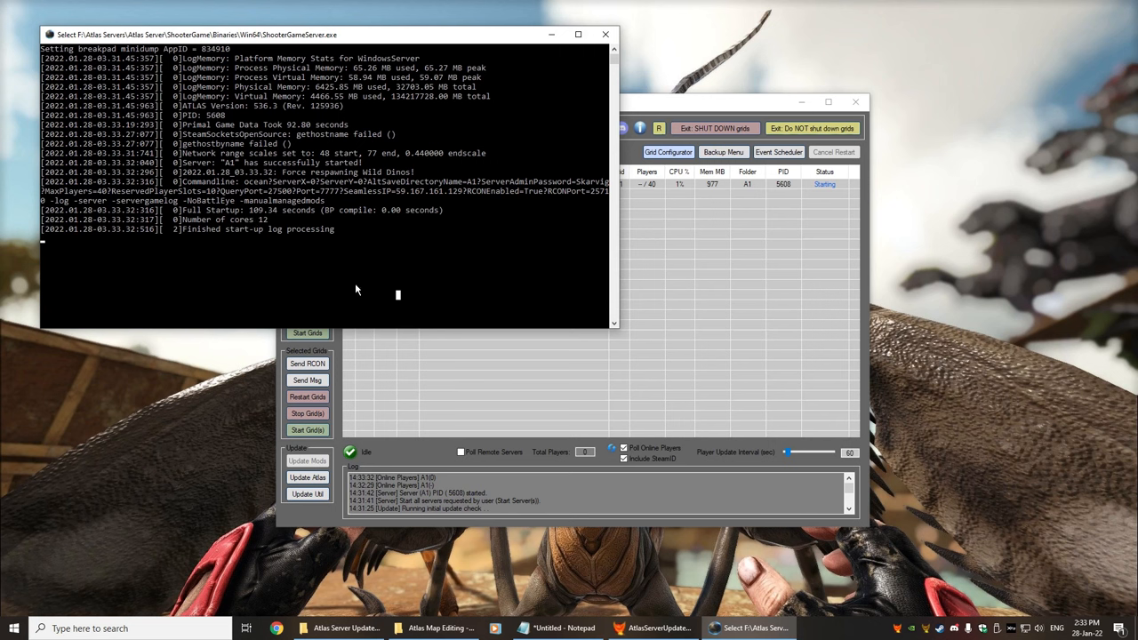
pyautogui.moveTo(187, 219)
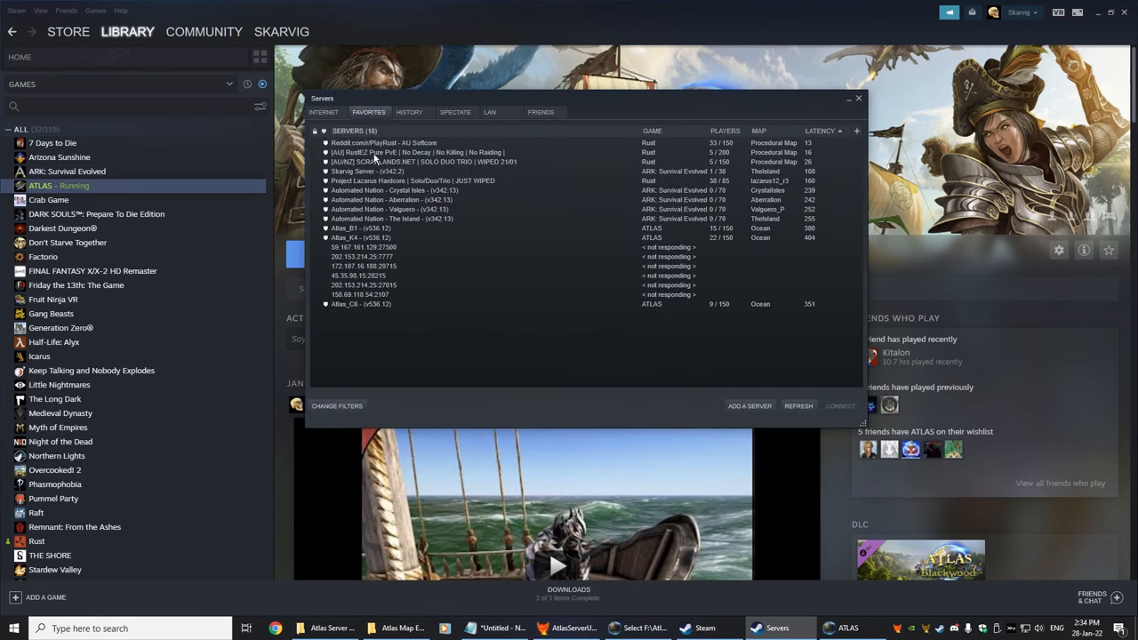
# Select the local server address in Favorites and refresh until A1 is listed.
pyautogui.click(751, 405)
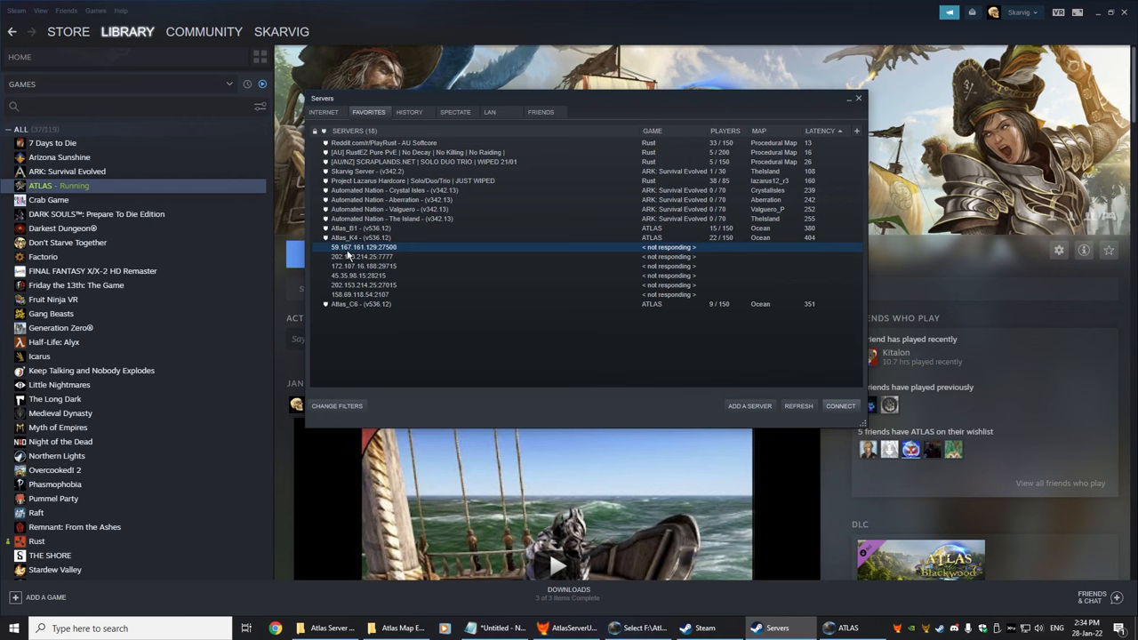
pyautogui.moveTo(381, 256)
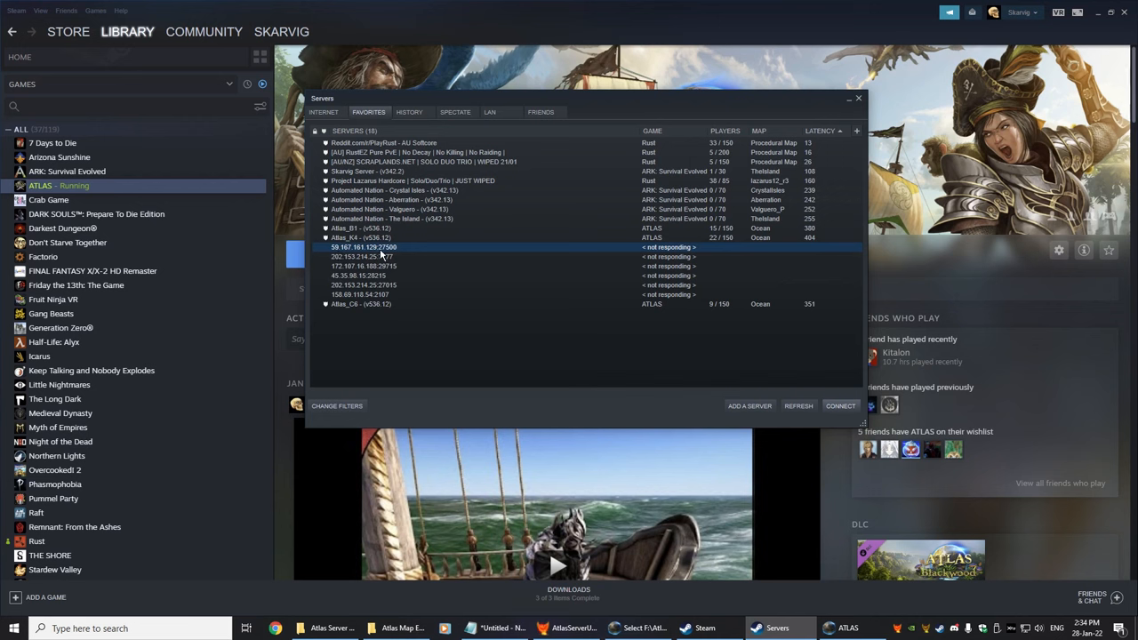
pyautogui.moveTo(674, 378)
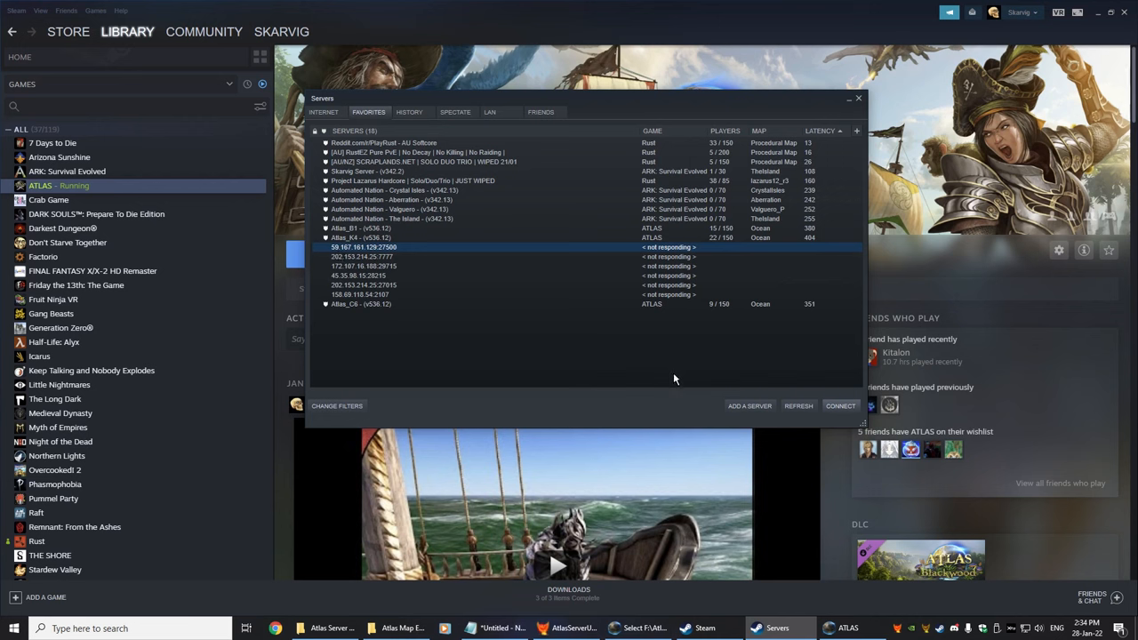
pyautogui.click(797, 406)
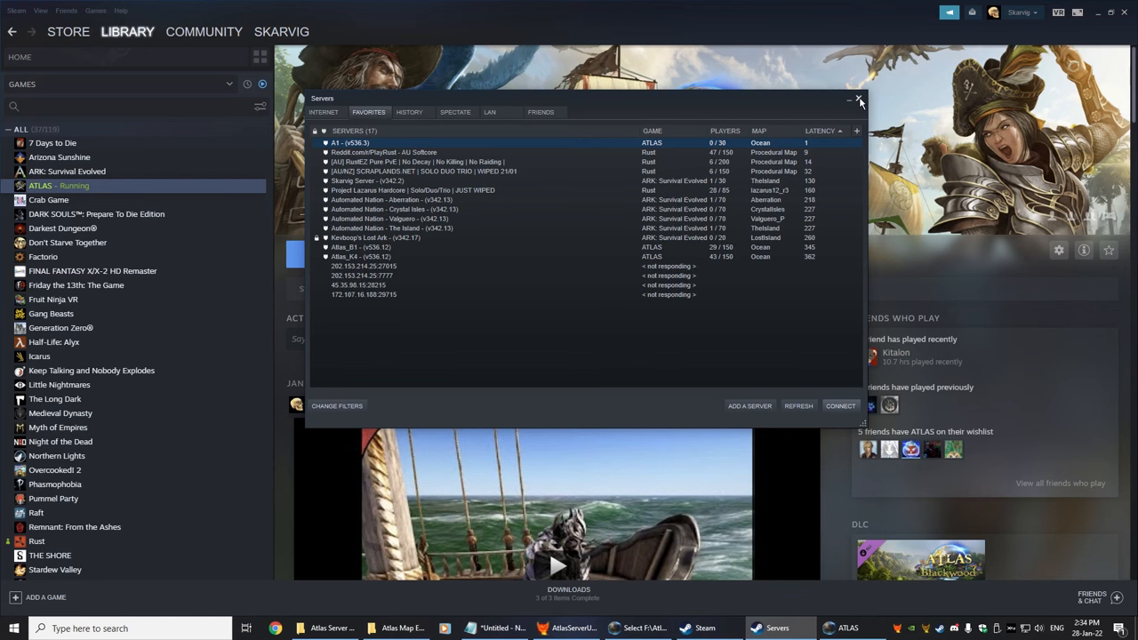
pyautogui.moveTo(846, 121)
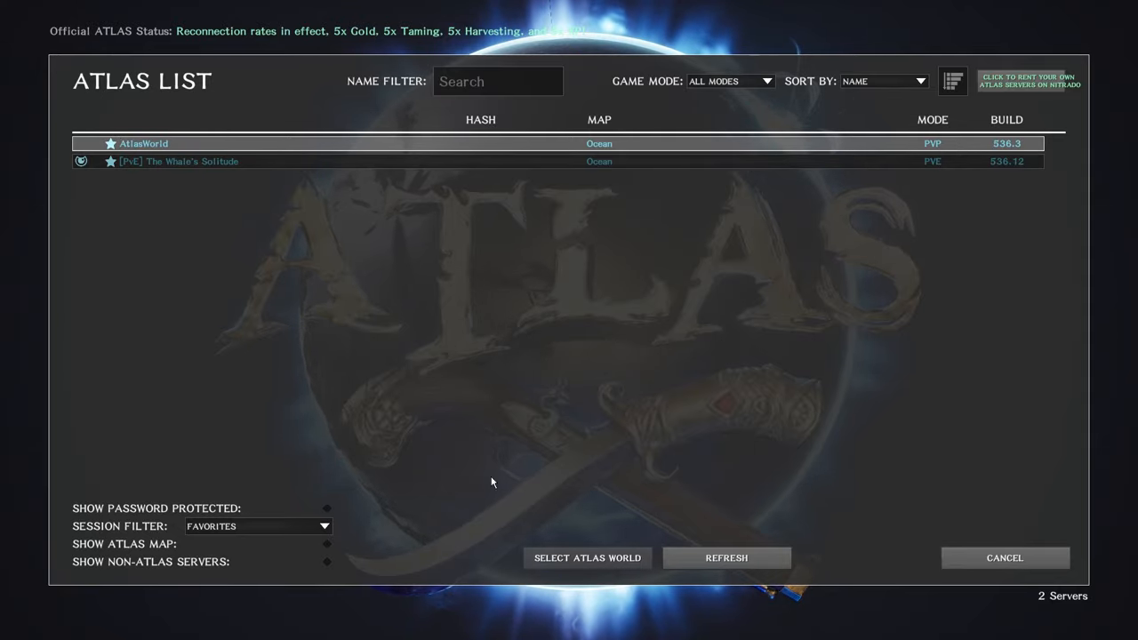
pyautogui.moveTo(487, 524)
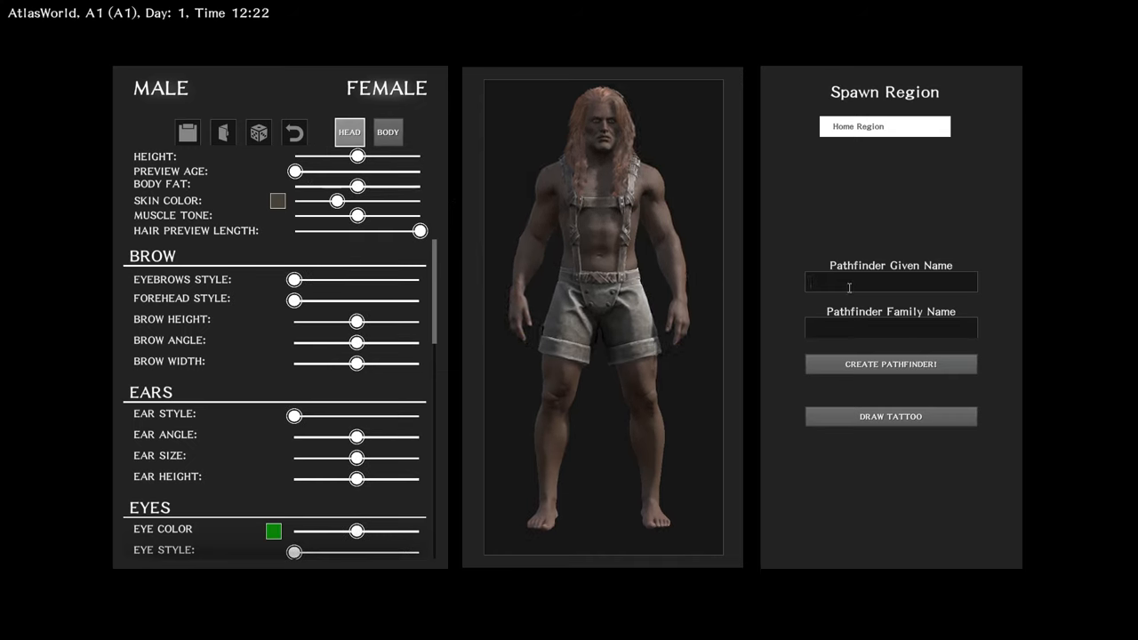
# Create a pathfinder named Skarvig Ironbeard on AtlasWorld.
pyautogui.write('Skarvig')
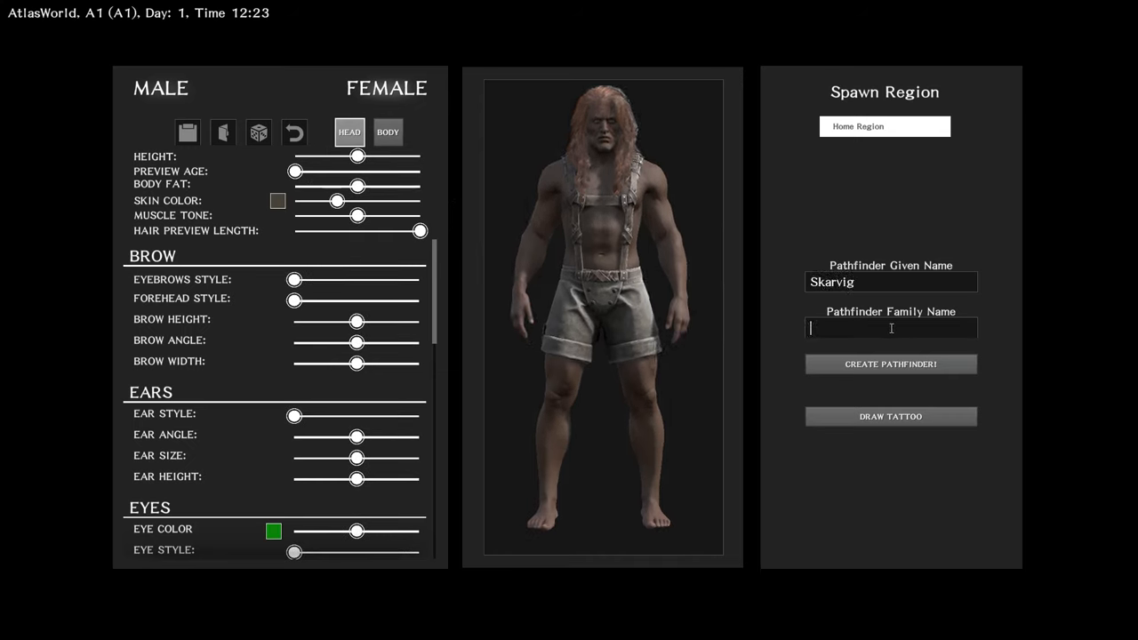
pyautogui.write('Ironbeard')
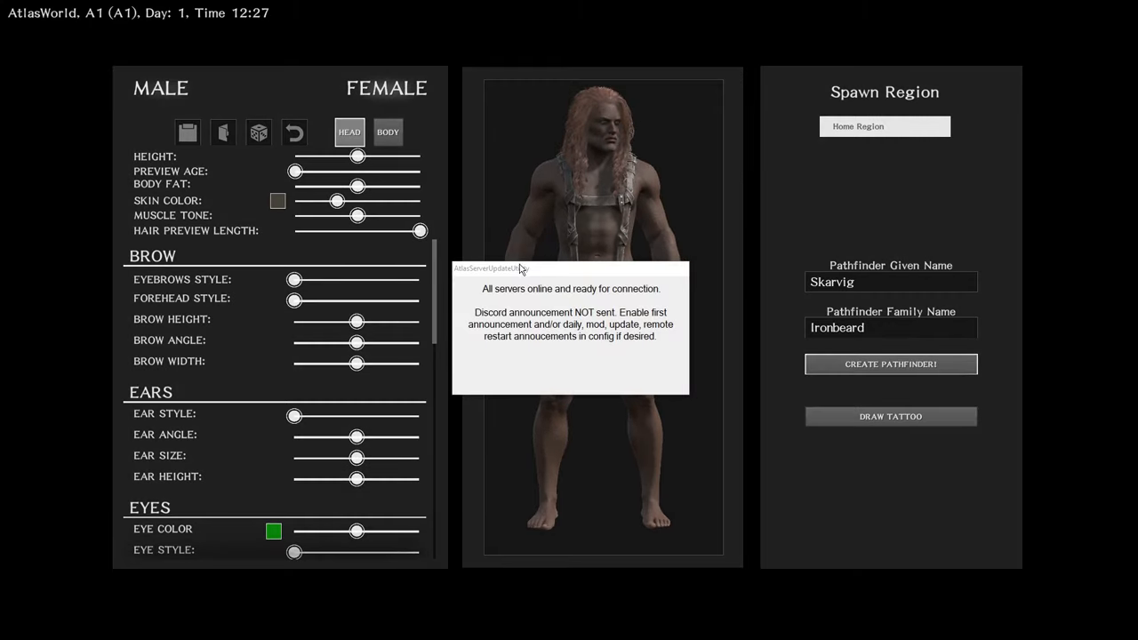
pyautogui.click(890, 363)
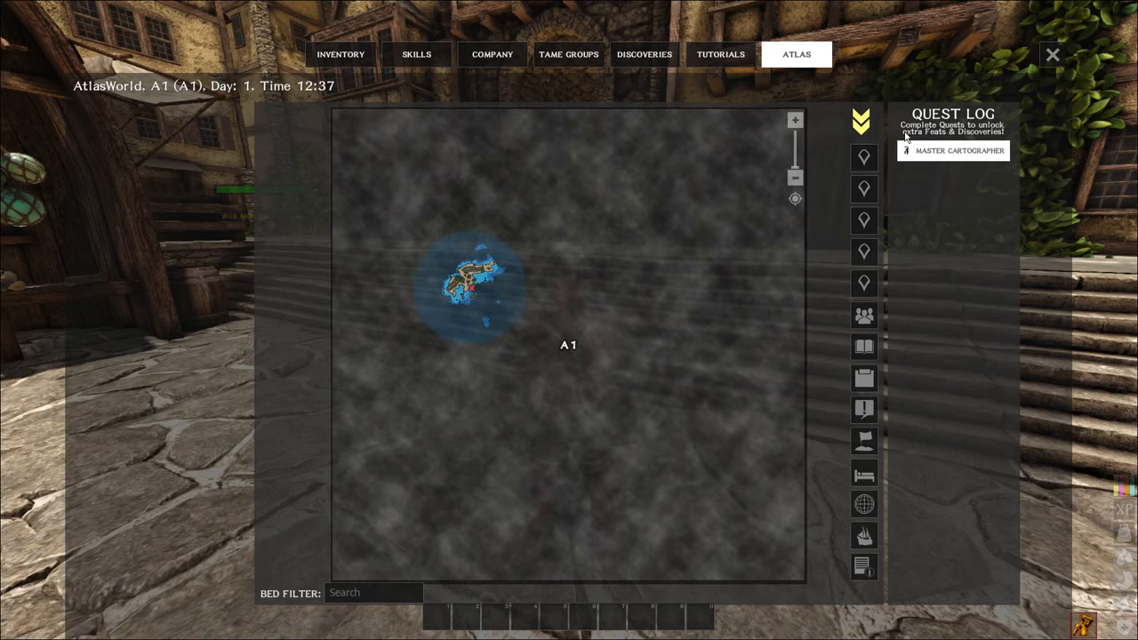
pyautogui.moveTo(426, 258)
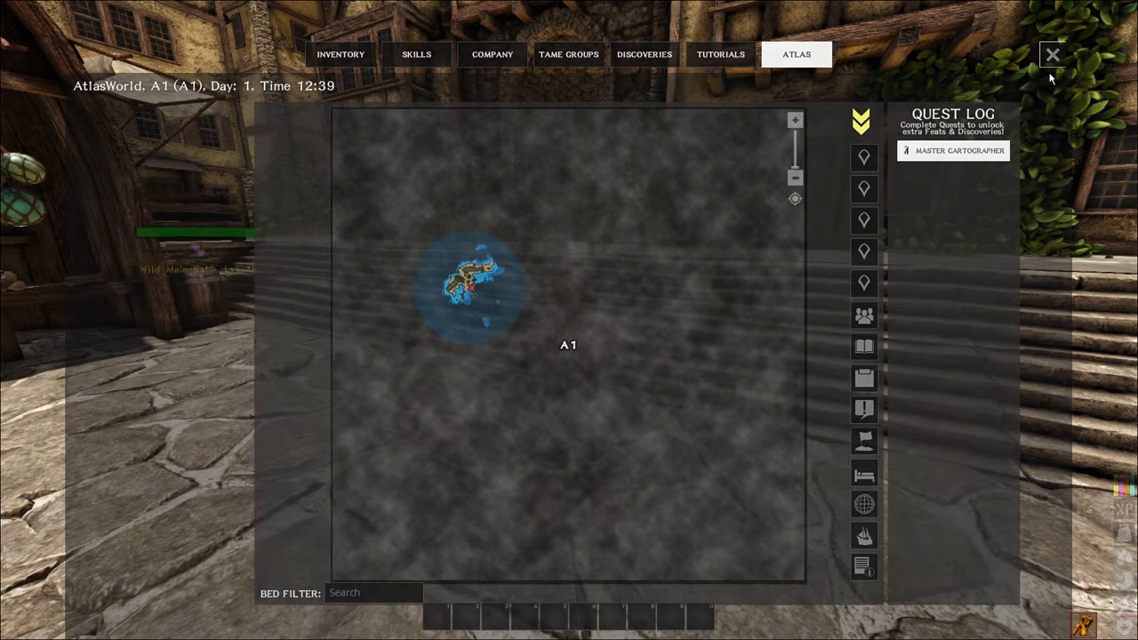
# Close the world map after confirming A1 shows the island.
pyautogui.click(1053, 53)
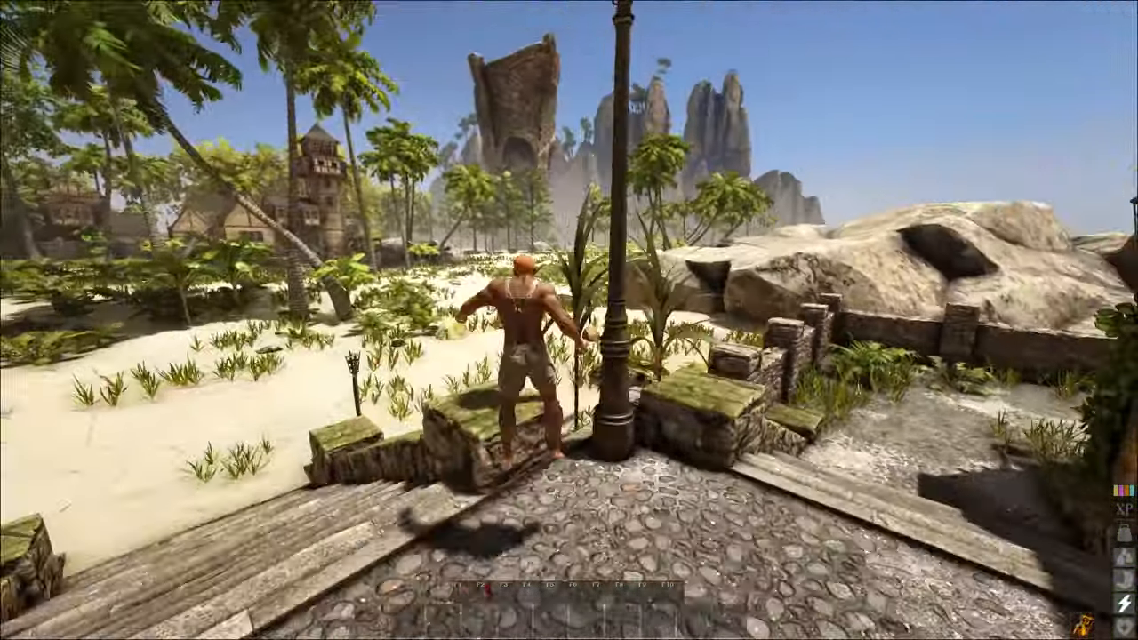
# Walk onto the beach gathering resources and run cheat addexperience to reach level 5.
pyautogui.press('w')
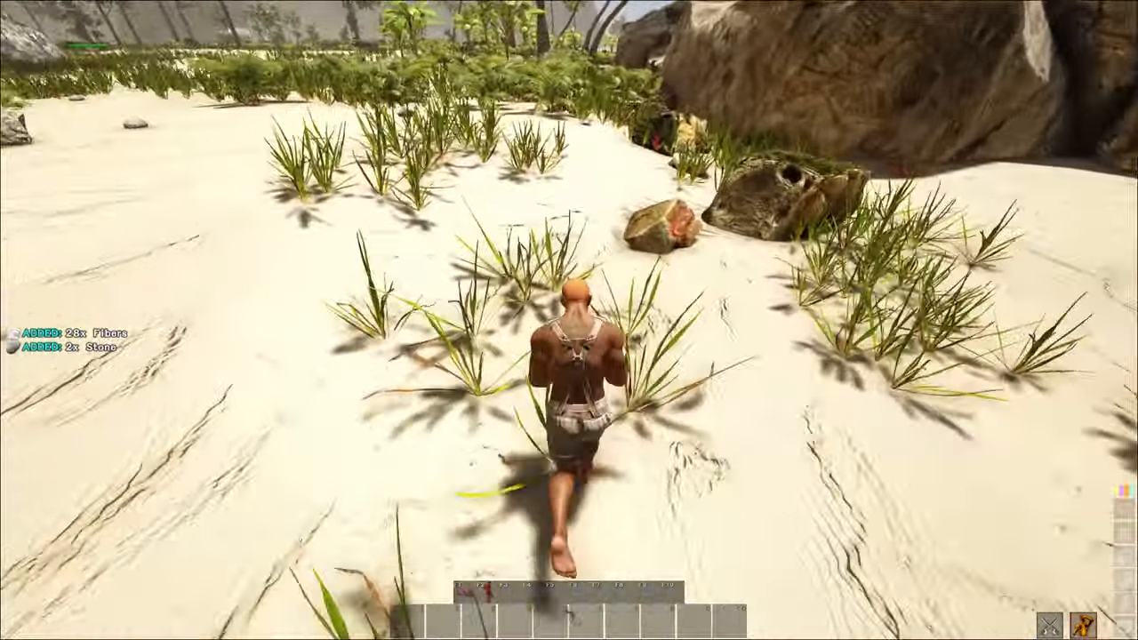
pyautogui.press('w')
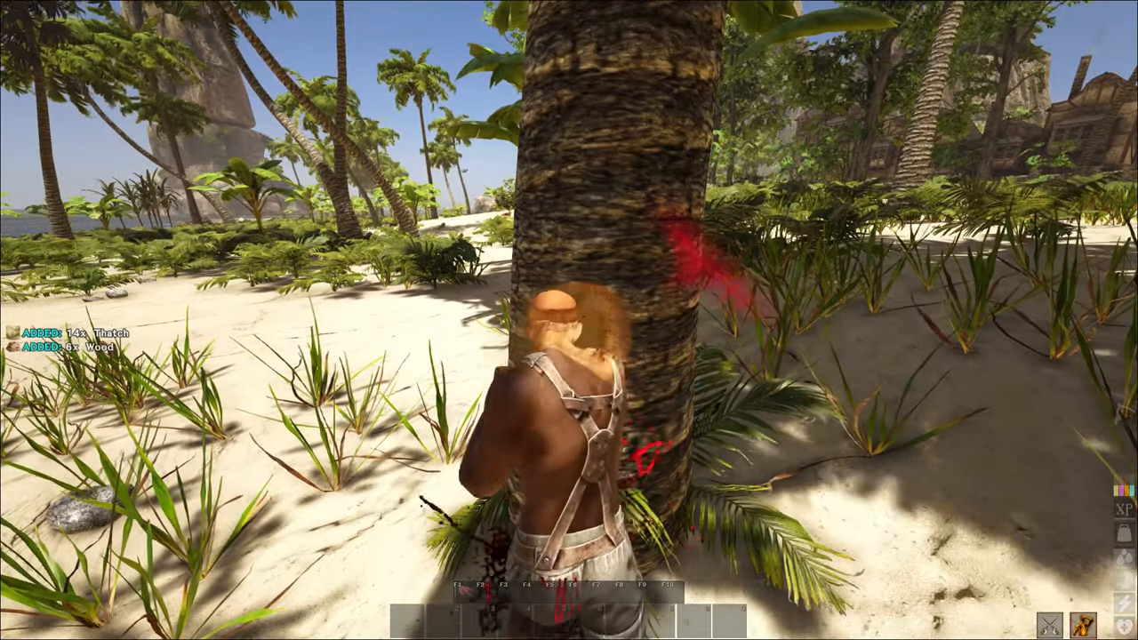
pyautogui.write('cheat addexperien')
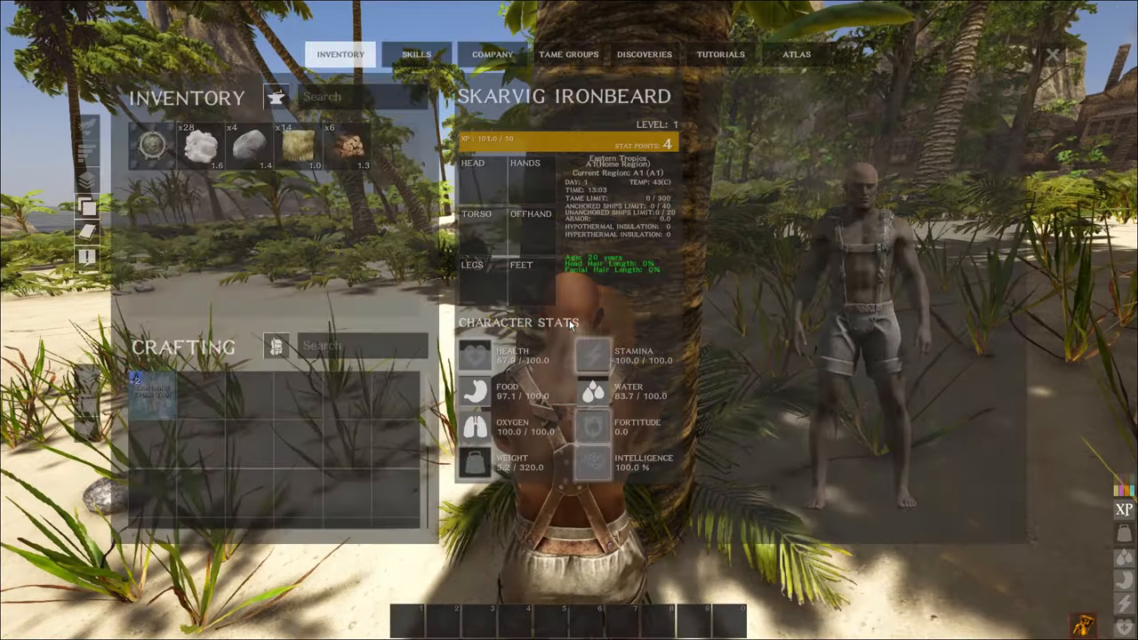
# Unlock the first Survivalism skills on the Skills page and return to inventory crafting.
pyautogui.click(417, 54)
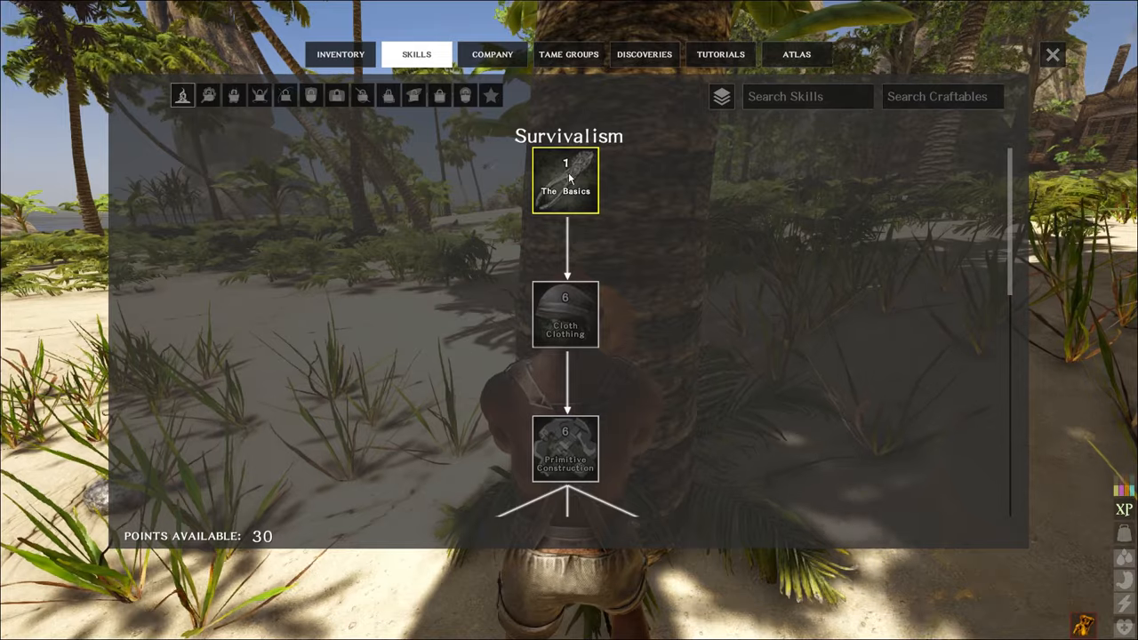
pyautogui.click(566, 181)
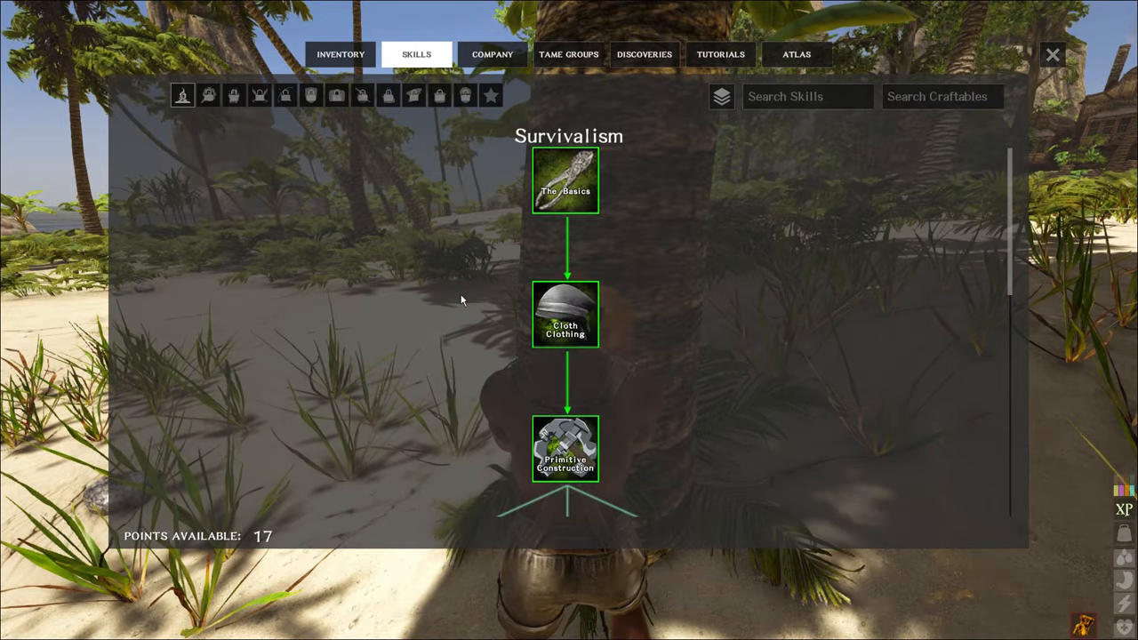
pyautogui.click(341, 53)
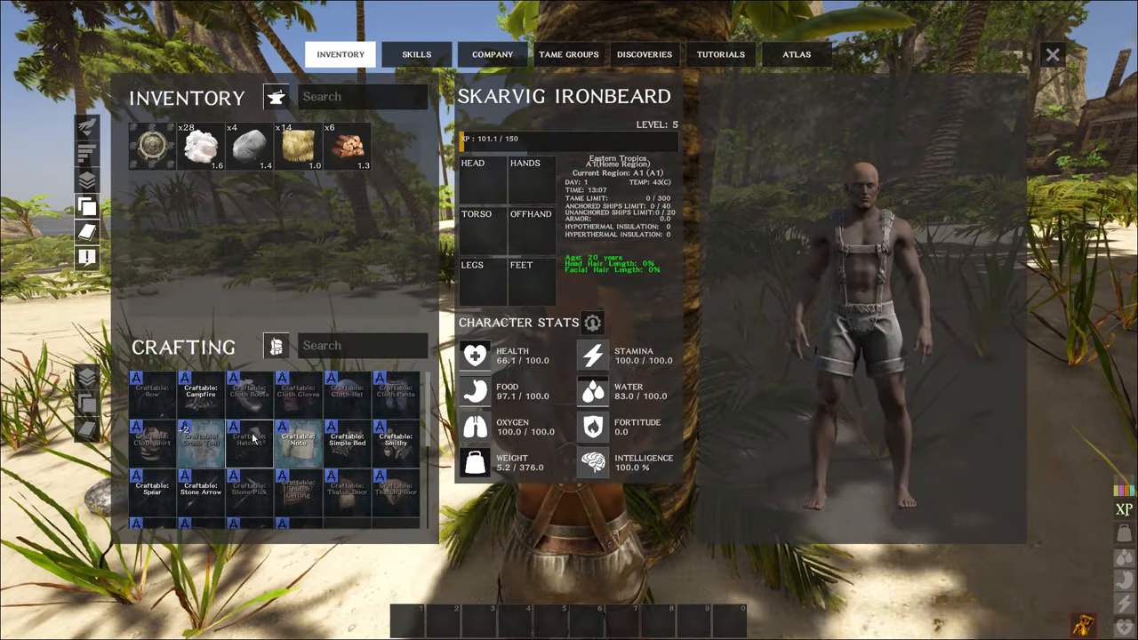